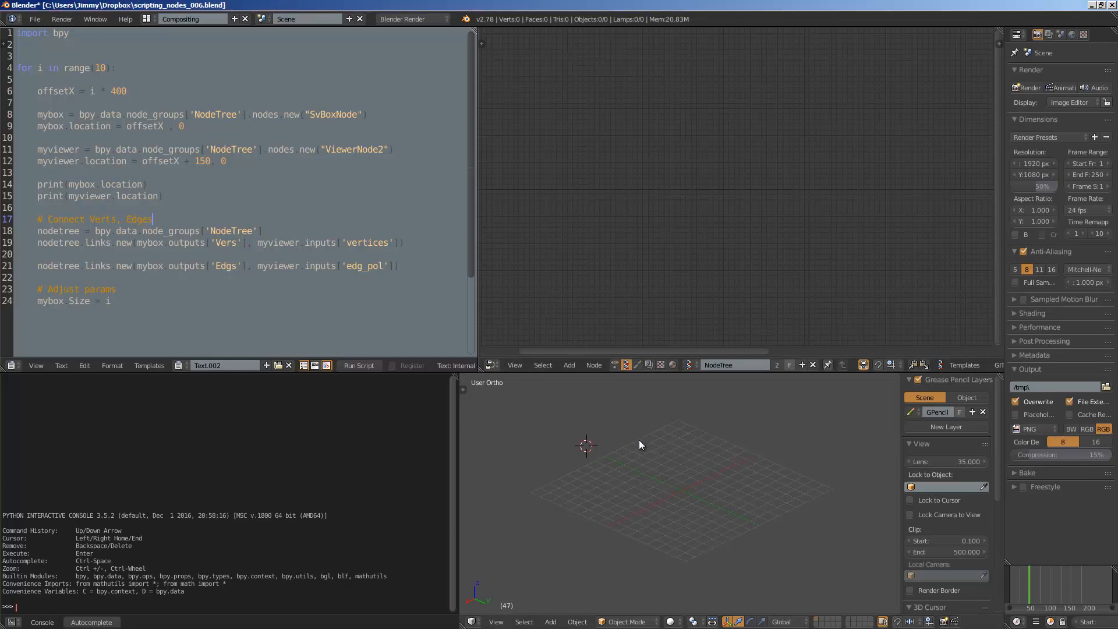
mouse_move(644, 453)
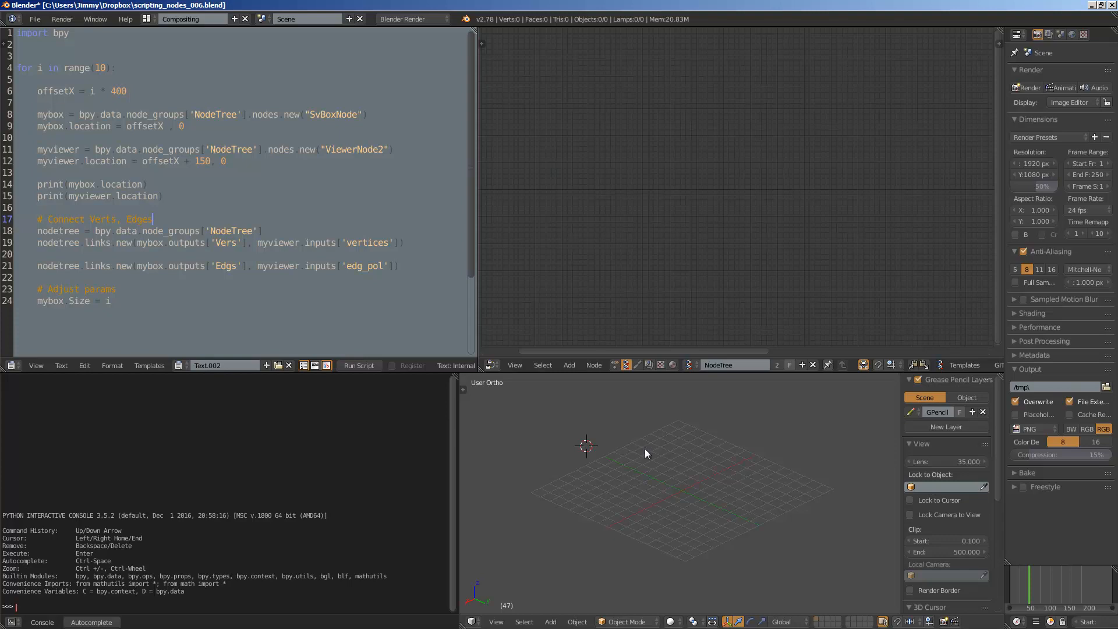
mouse_move(643, 430)
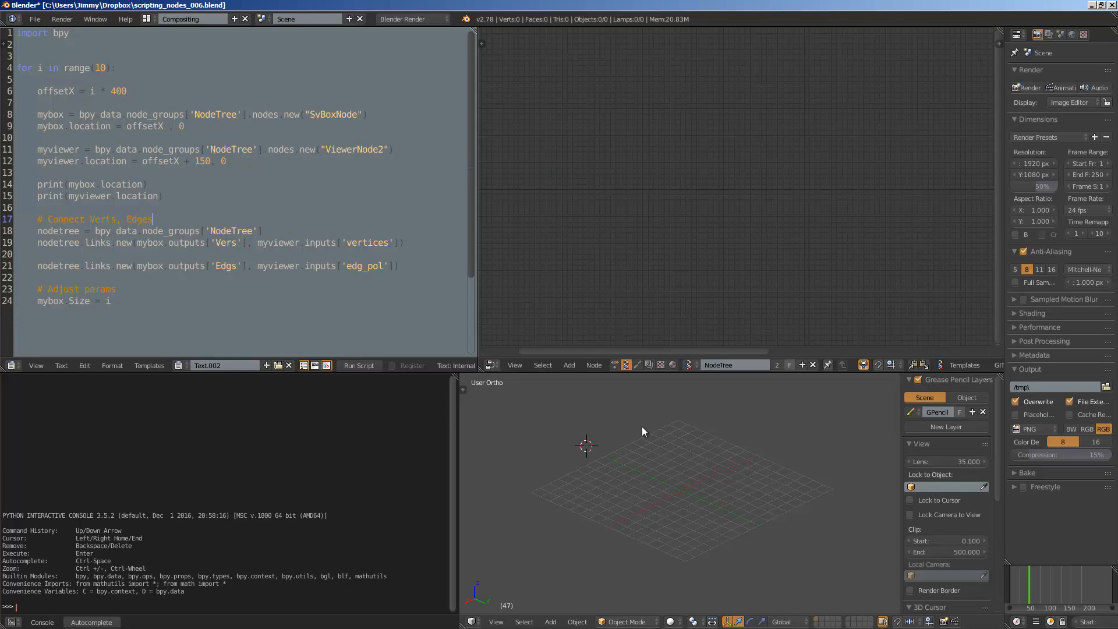
- Run the script to create a Box node linked to Viewer Draw, then view the wireframe cube with Shift+A
left_click(221, 271)
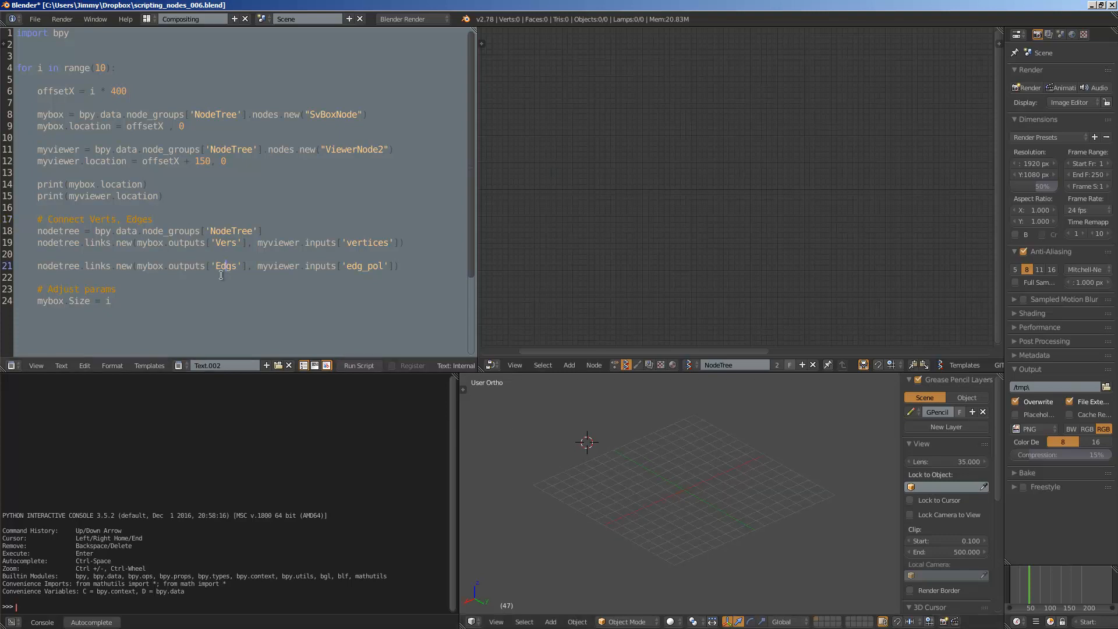
key("ctrl+a")
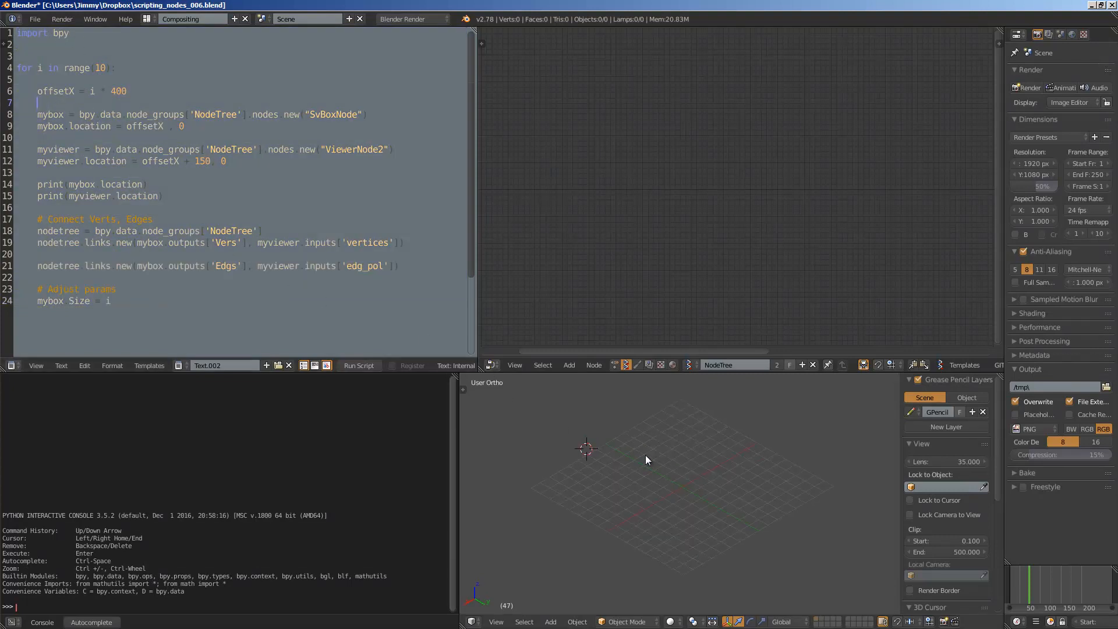
mouse_move(634, 447)
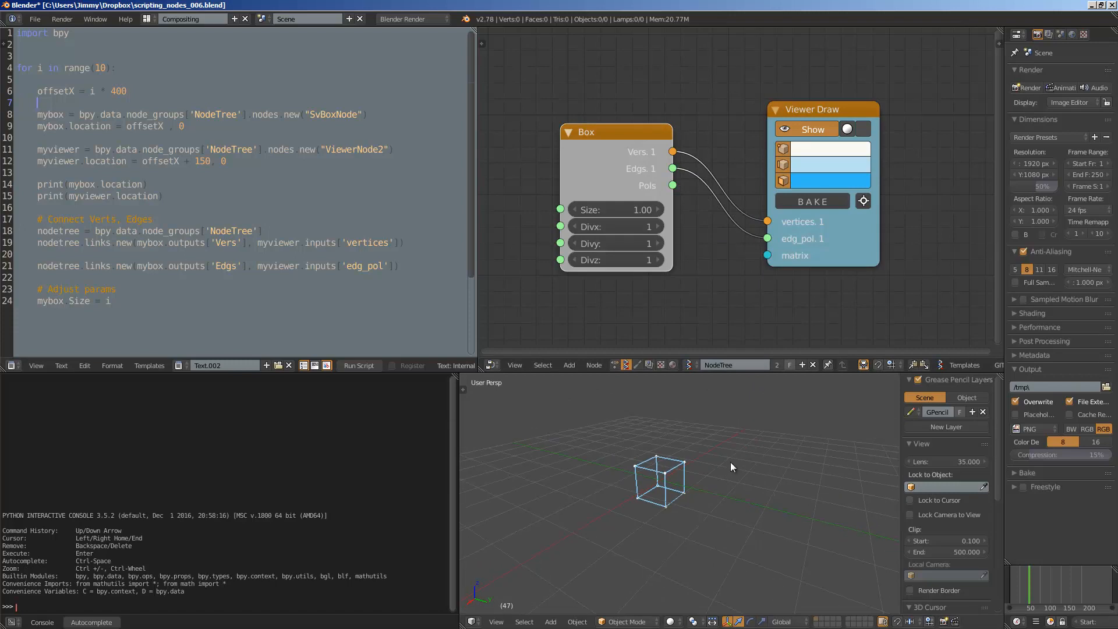
left_click(550, 621)
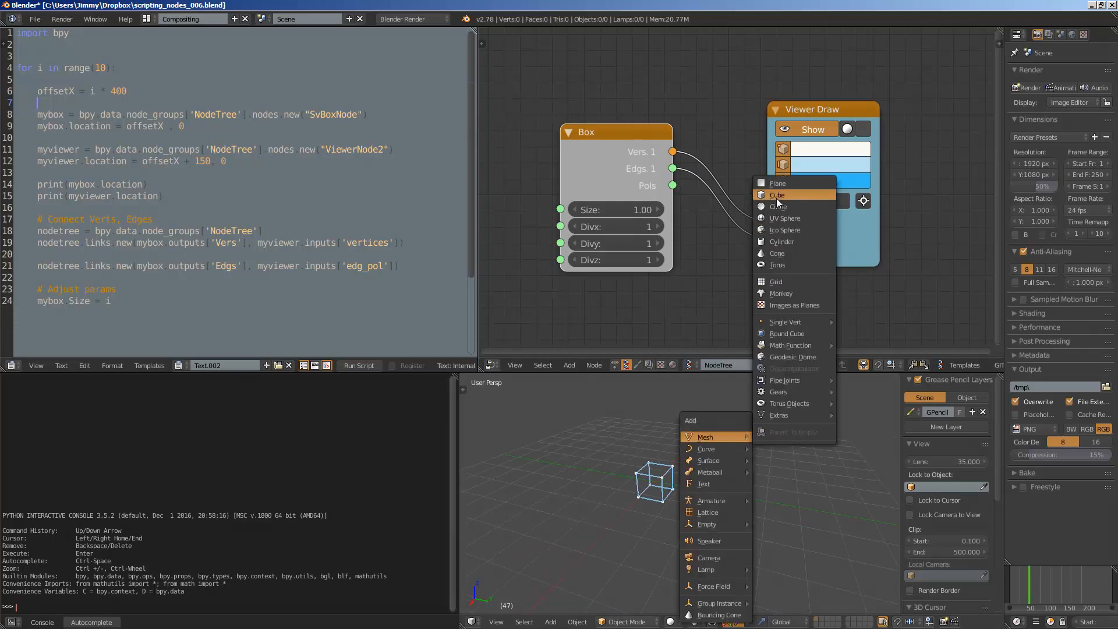
- Add a mesh cube with an Array modifier whose Object Offset follows a new Empty
left_click(776, 195)
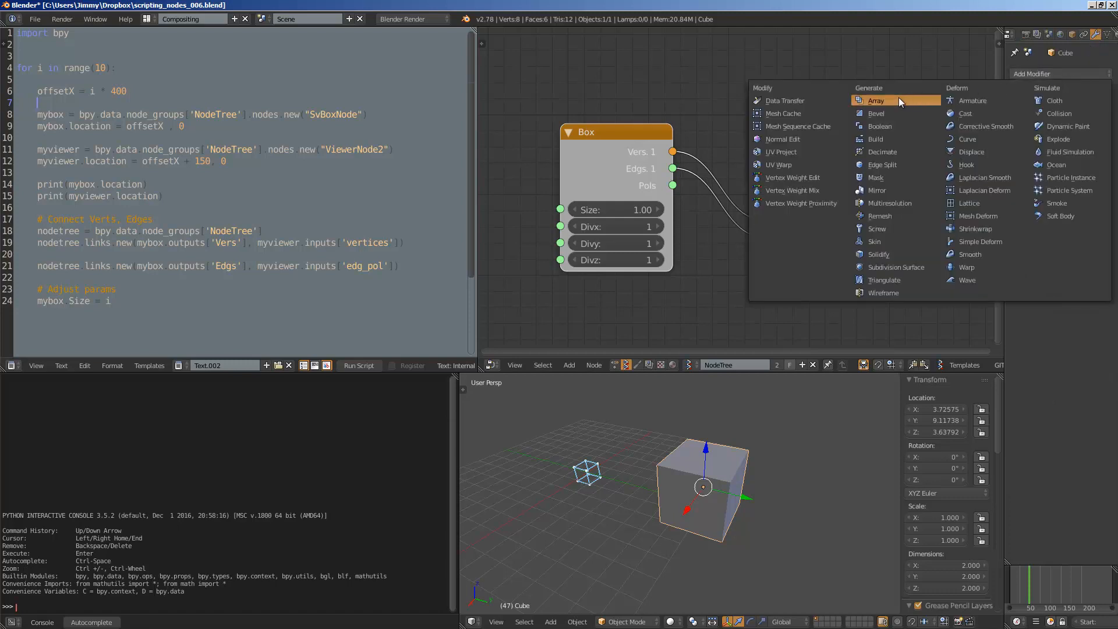
left_click(876, 100)
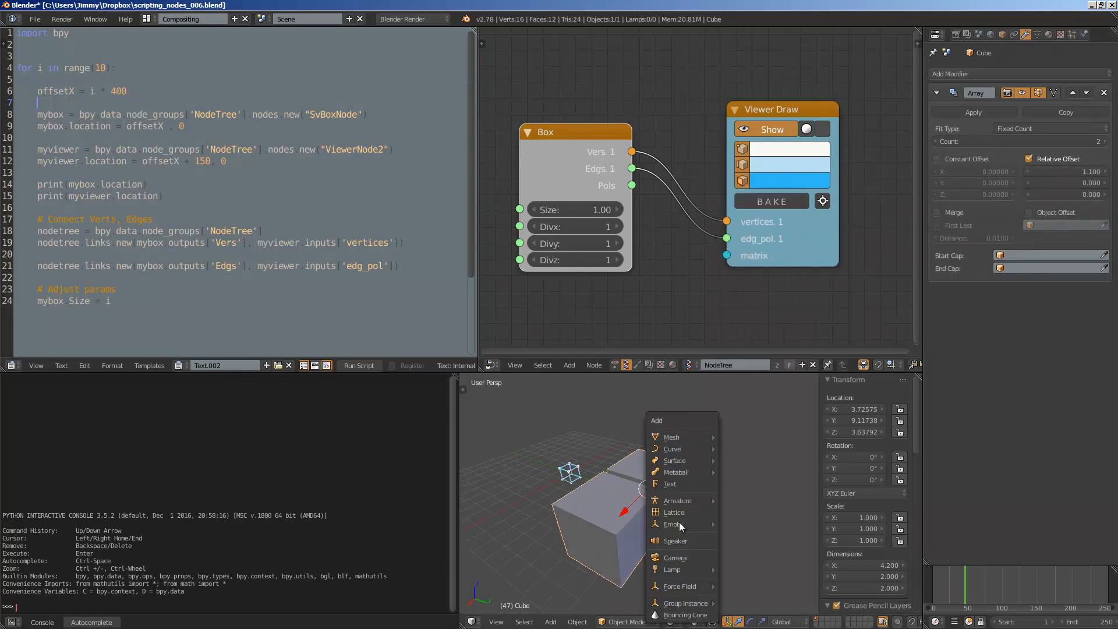
mouse_move(672, 524)
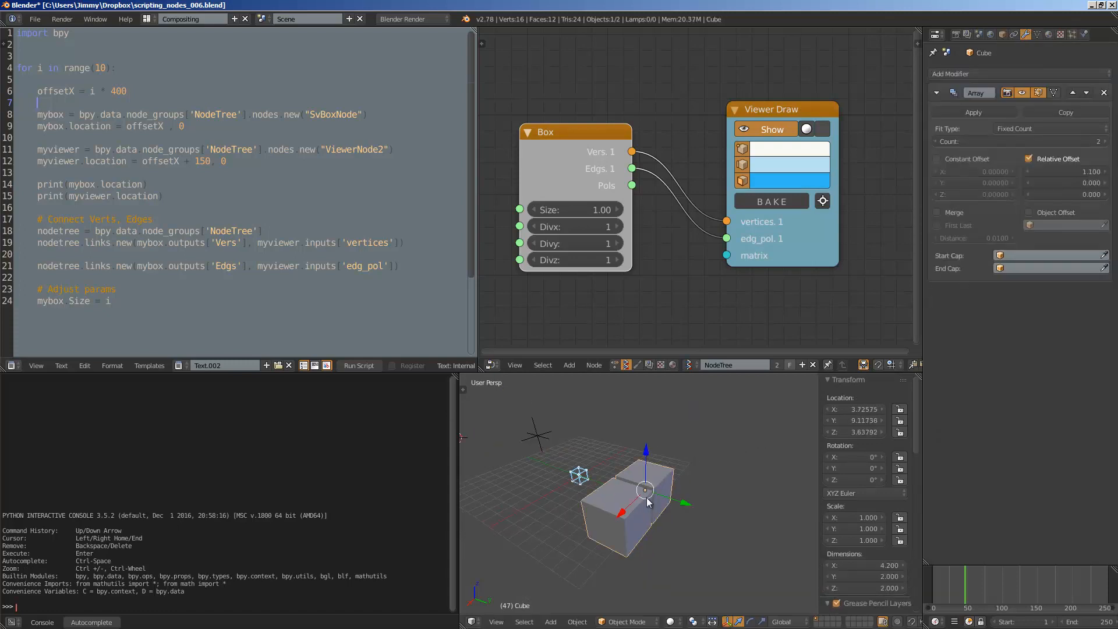
left_click(1028, 158)
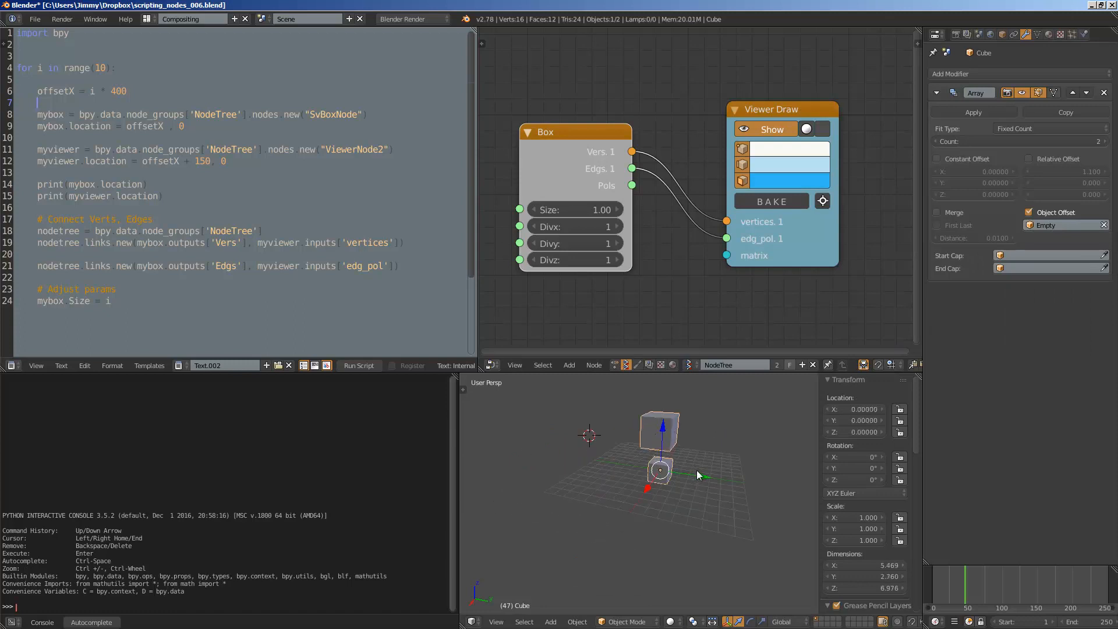
- Raise the Array count to 7 and rotate the Empty so the nested cube copies twist
left_click_drag(641, 464, 655, 456)
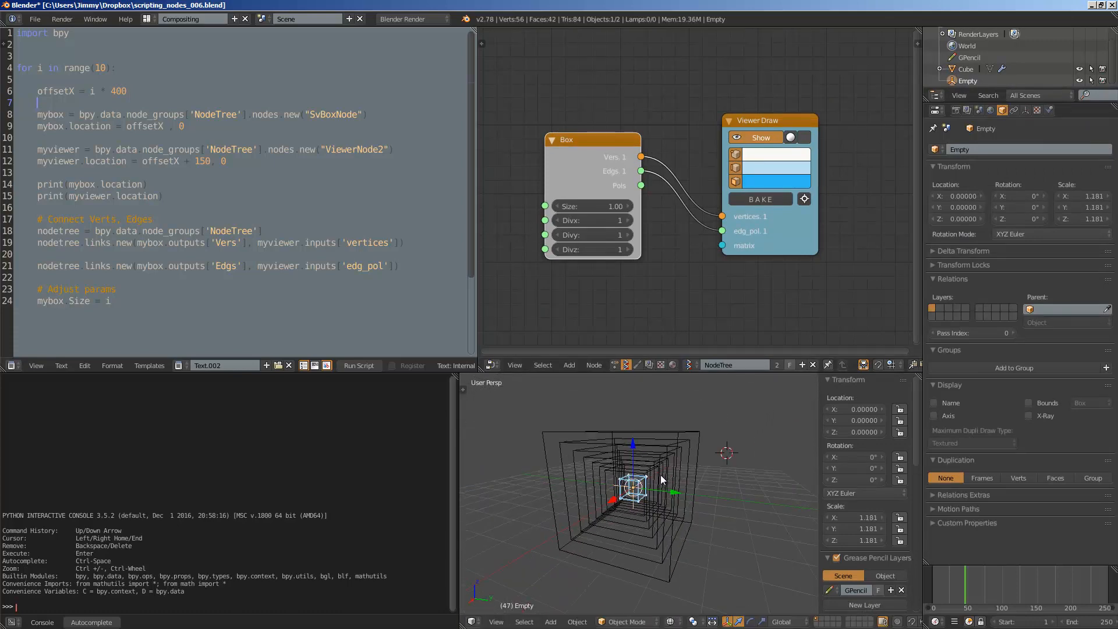
left_click_drag(662, 477, 655, 506)
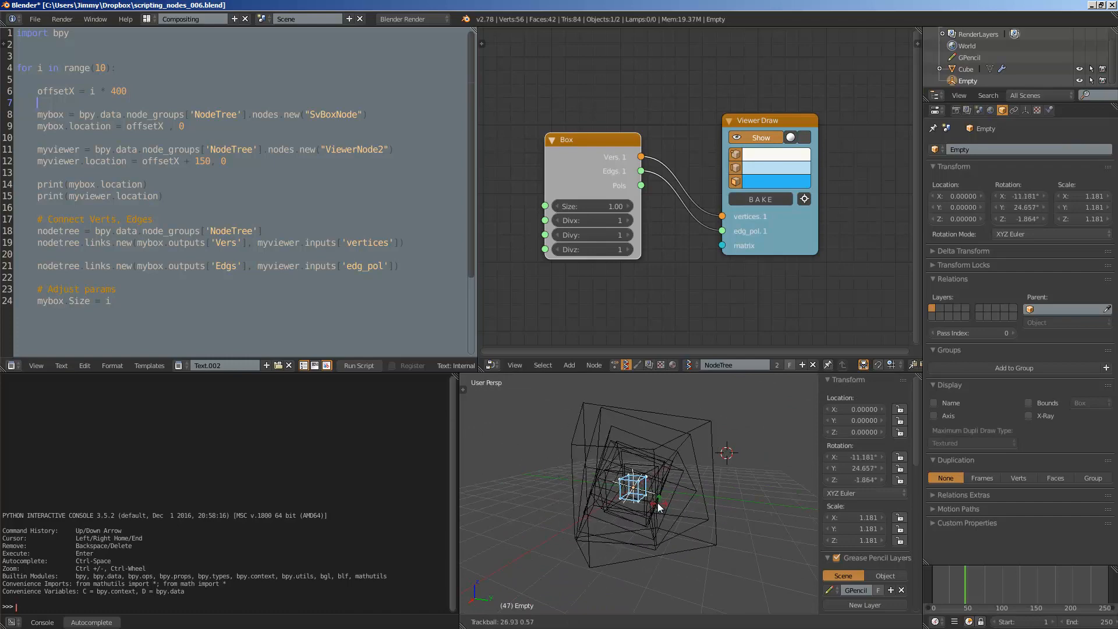
left_click_drag(659, 507, 674, 463)
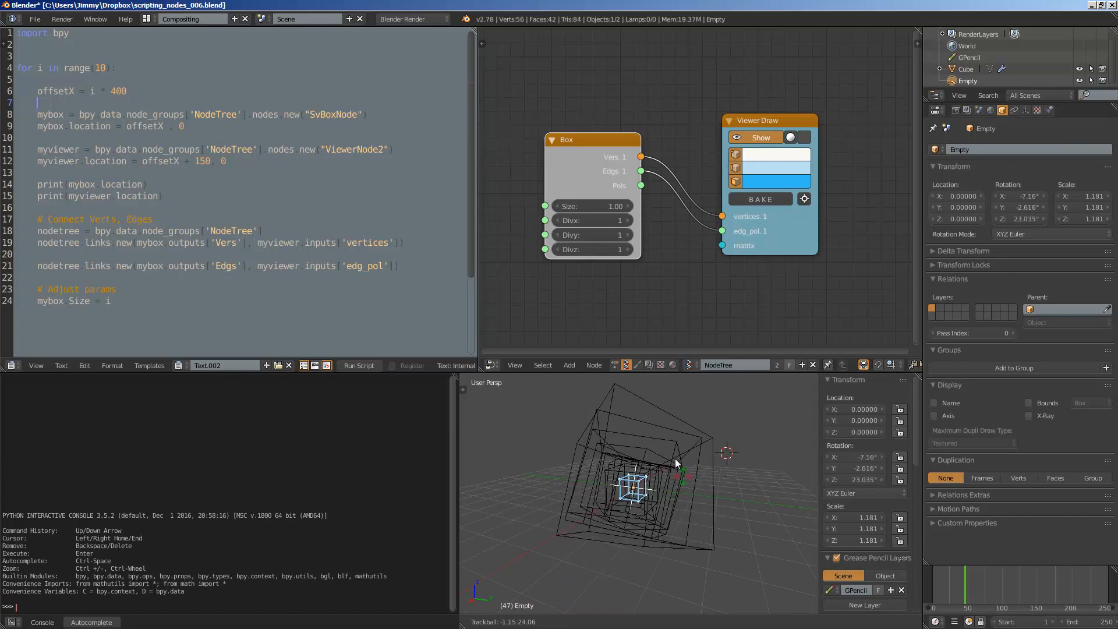
left_click_drag(678, 463, 659, 484)
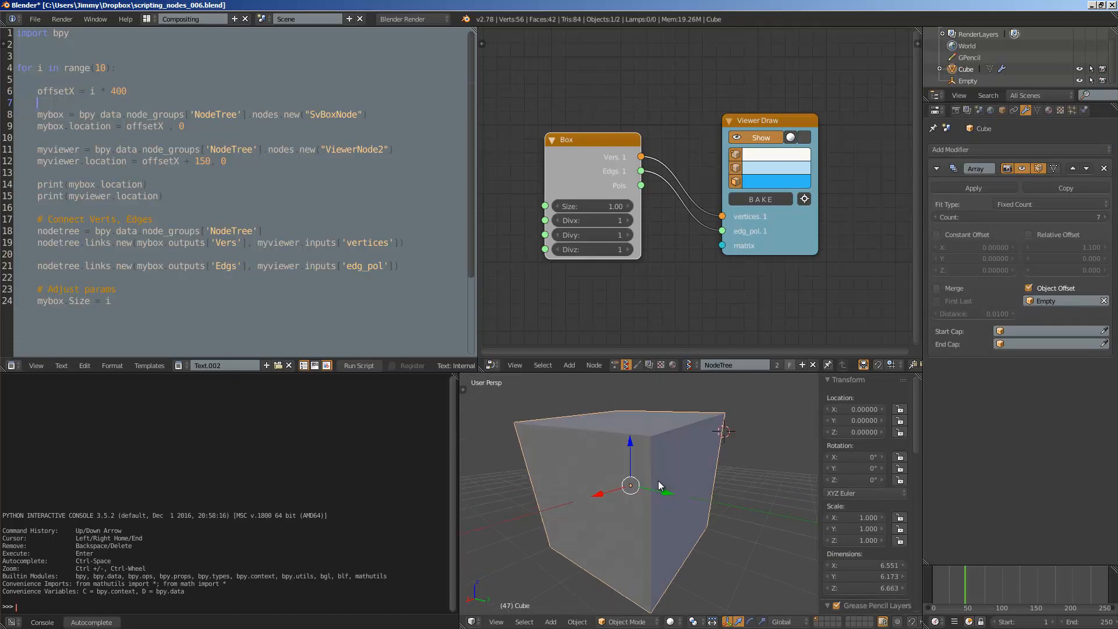
left_click(357, 364)
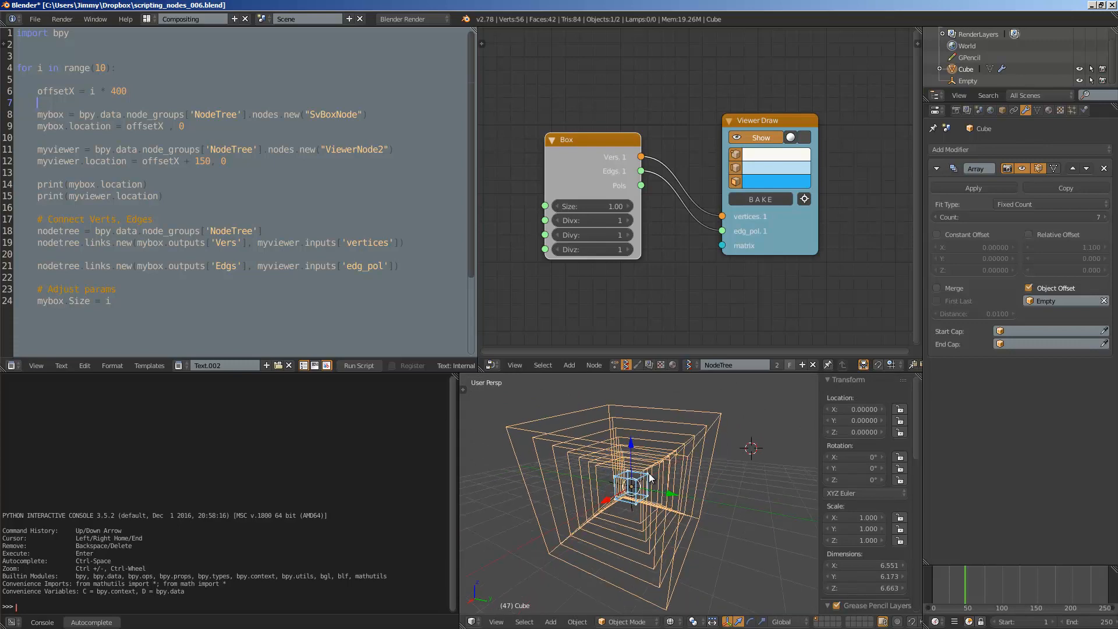
left_click_drag(642, 463, 634, 477)
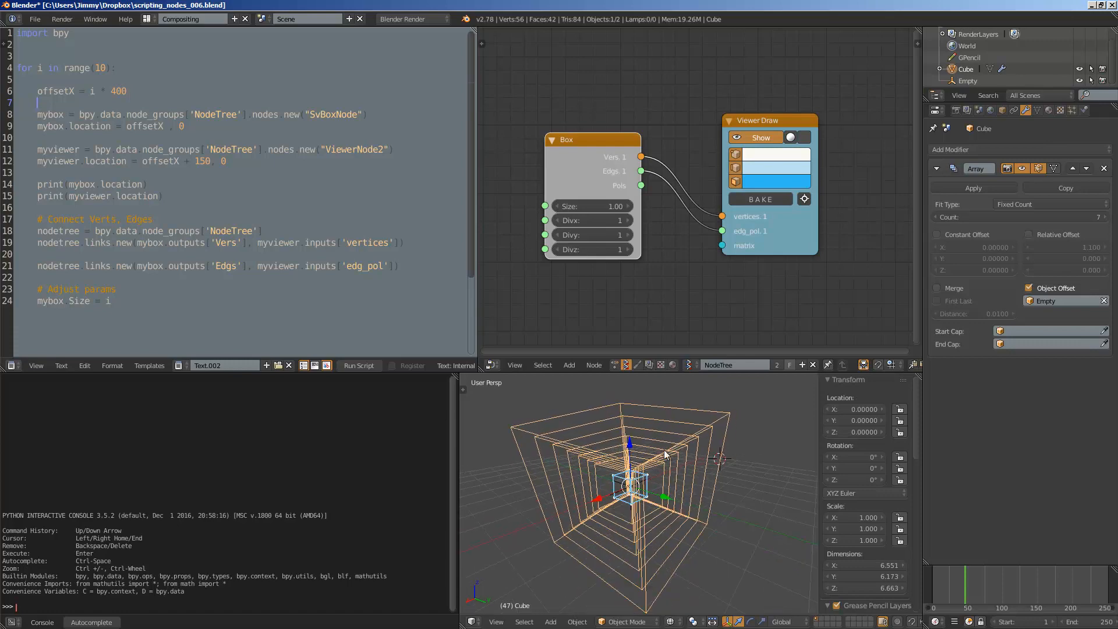
left_click_drag(663, 456, 651, 500)
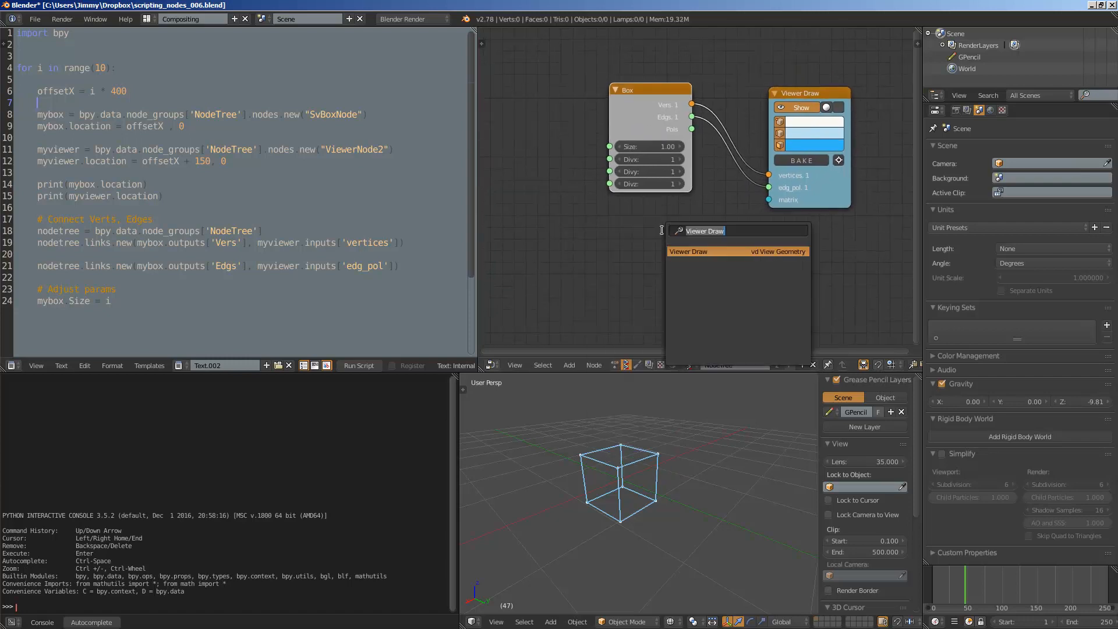
- Add Matrix In, Range Float and a random generator node through node search
type("matri")
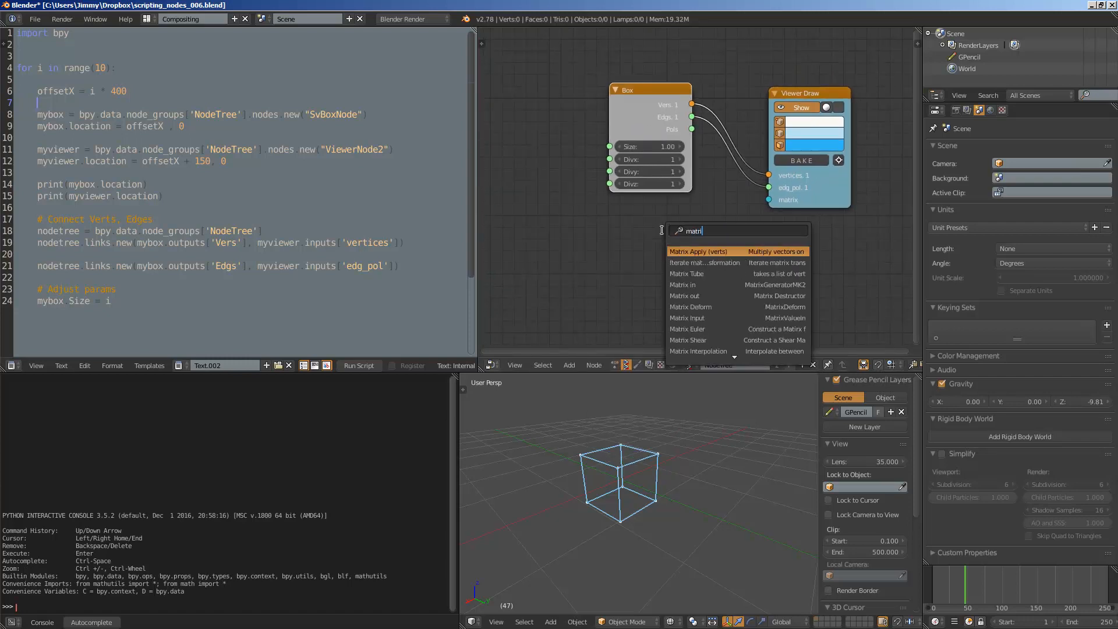
left_click(685, 284)
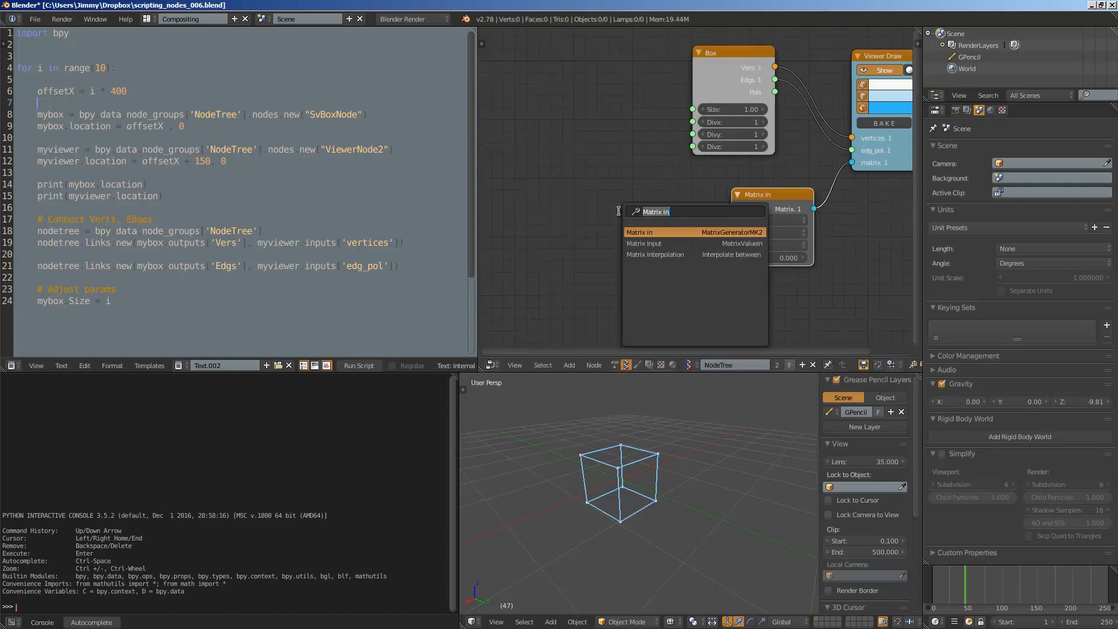
type("range")
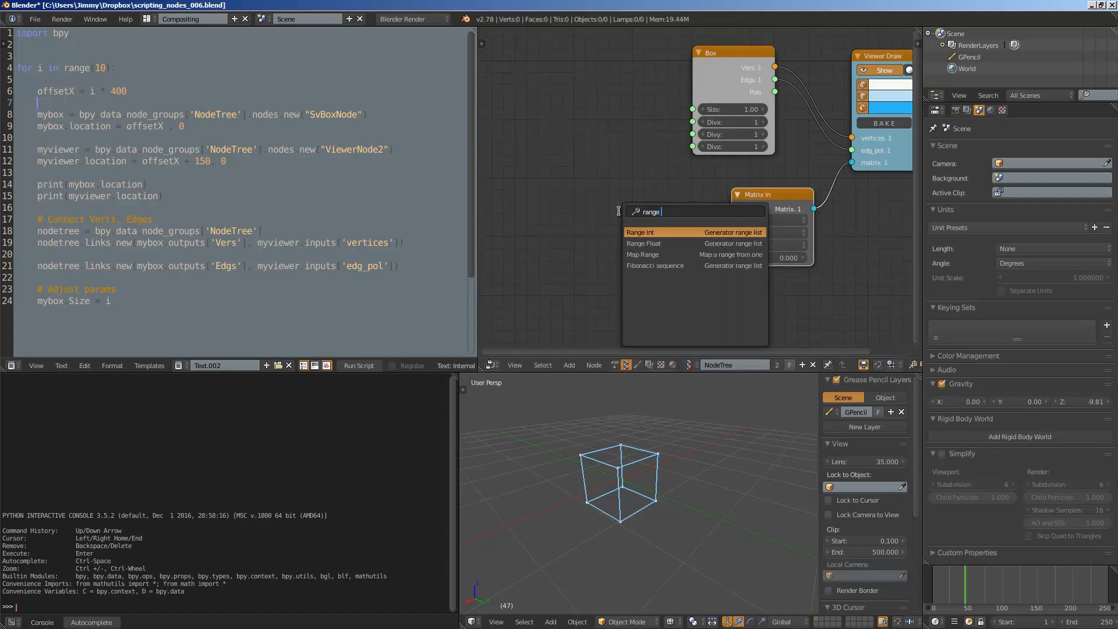
left_click(643, 243)
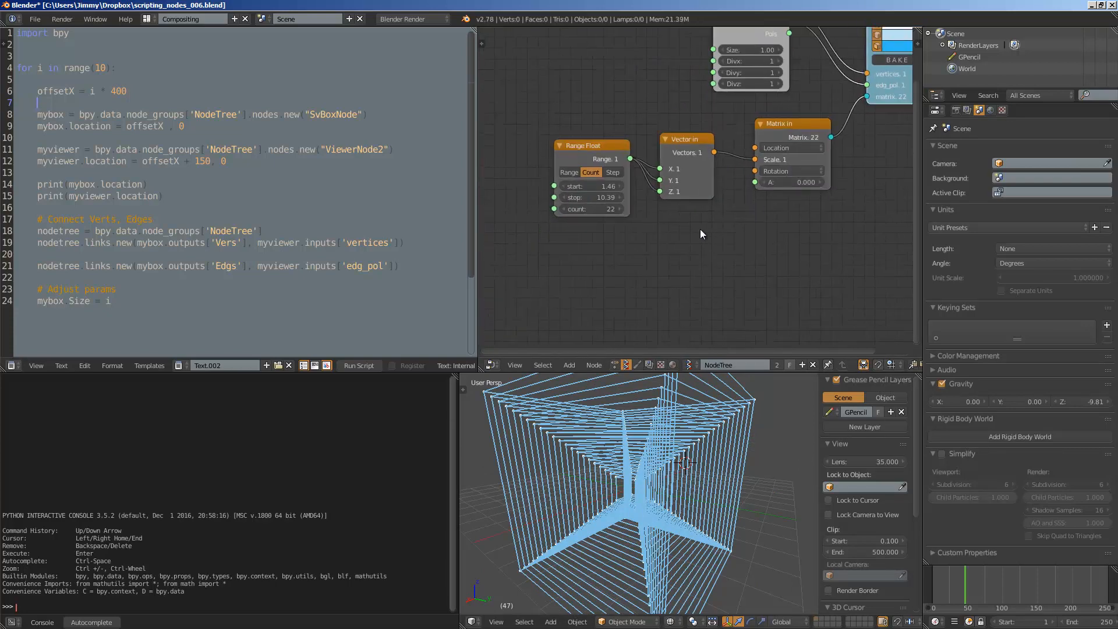
type("rando")
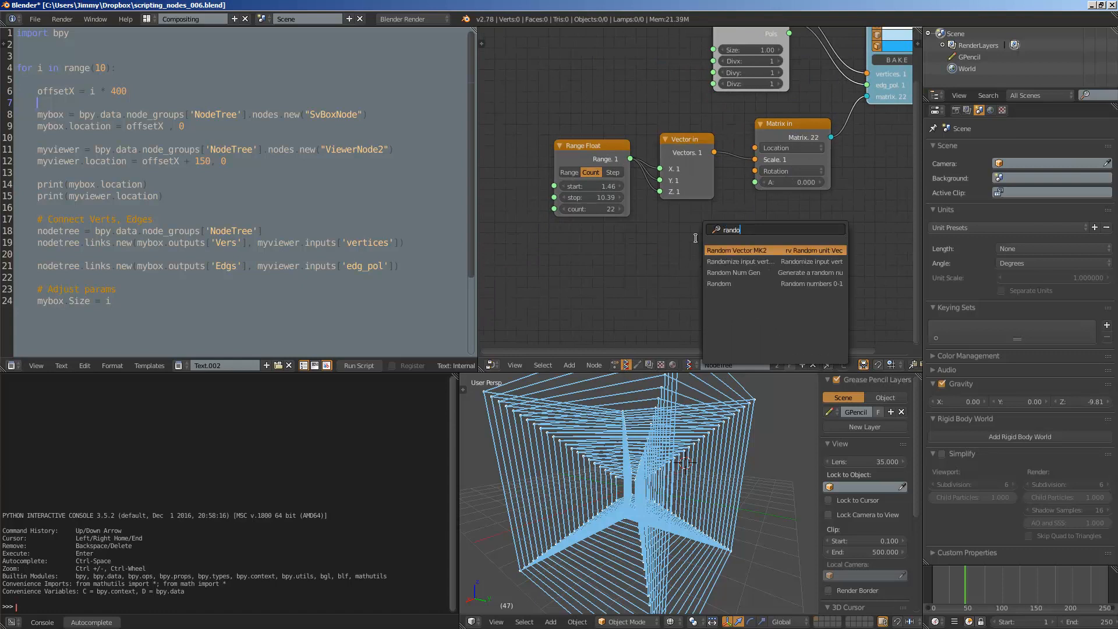
left_click(736, 250)
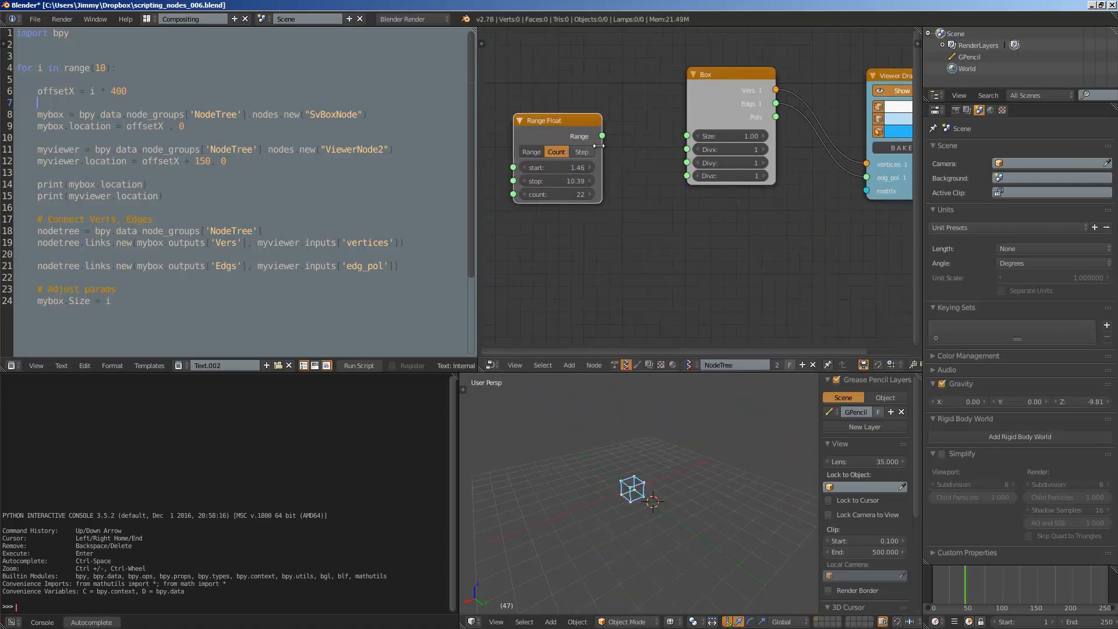
- Wire the Range Float output into the Box Size socket and lower its count to 7
left_click_drag(601, 135, 671, 141)
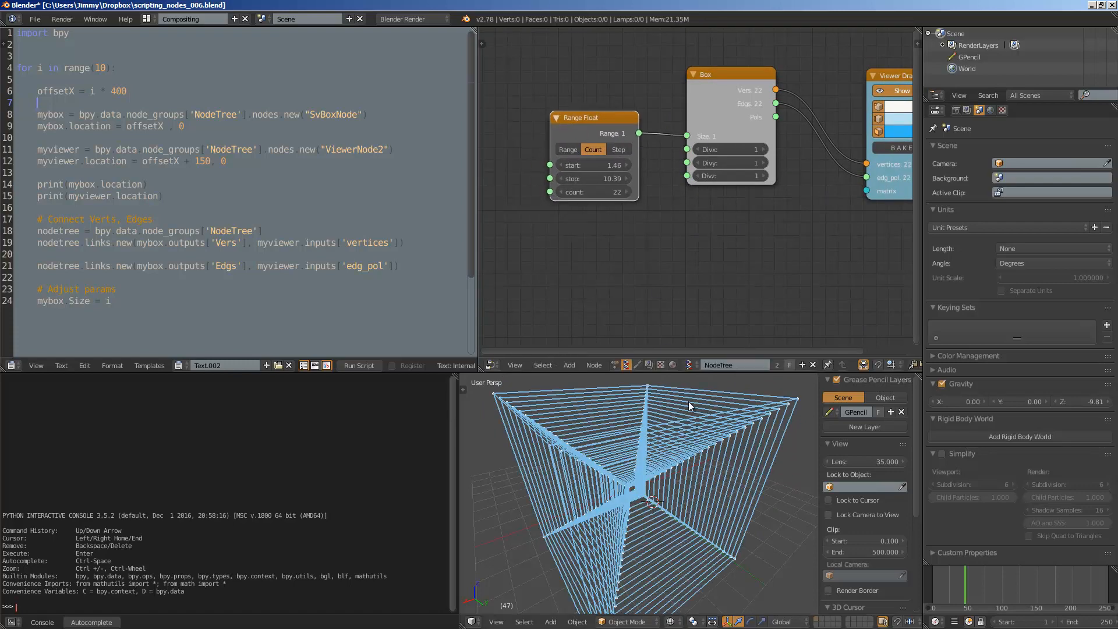
left_click_drag(592, 178, 618, 178)
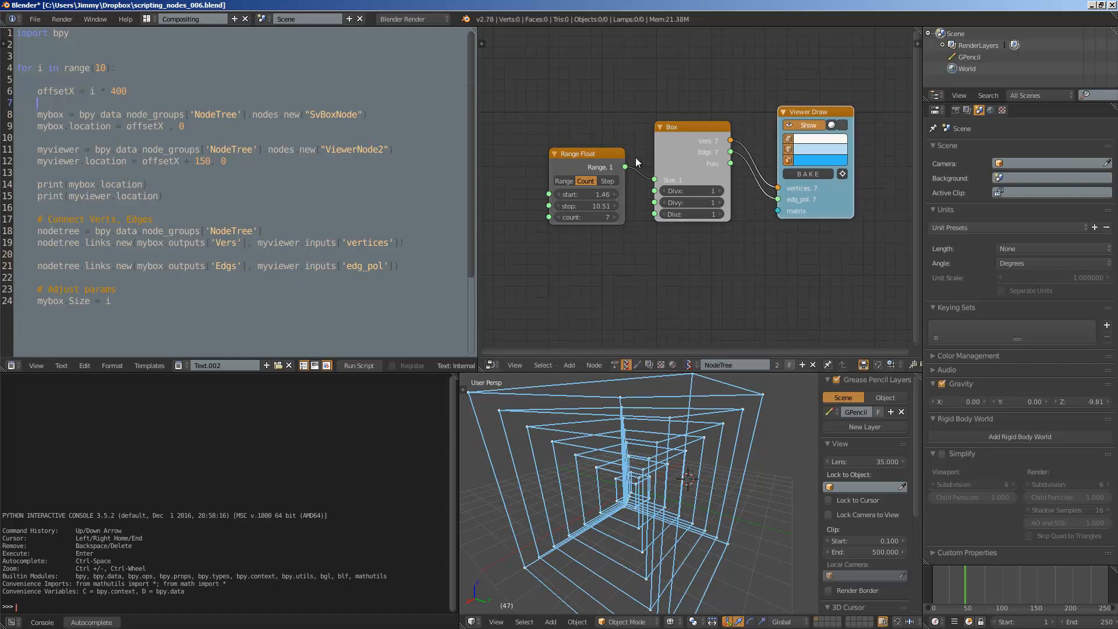
left_click_drag(687, 127, 650, 121)
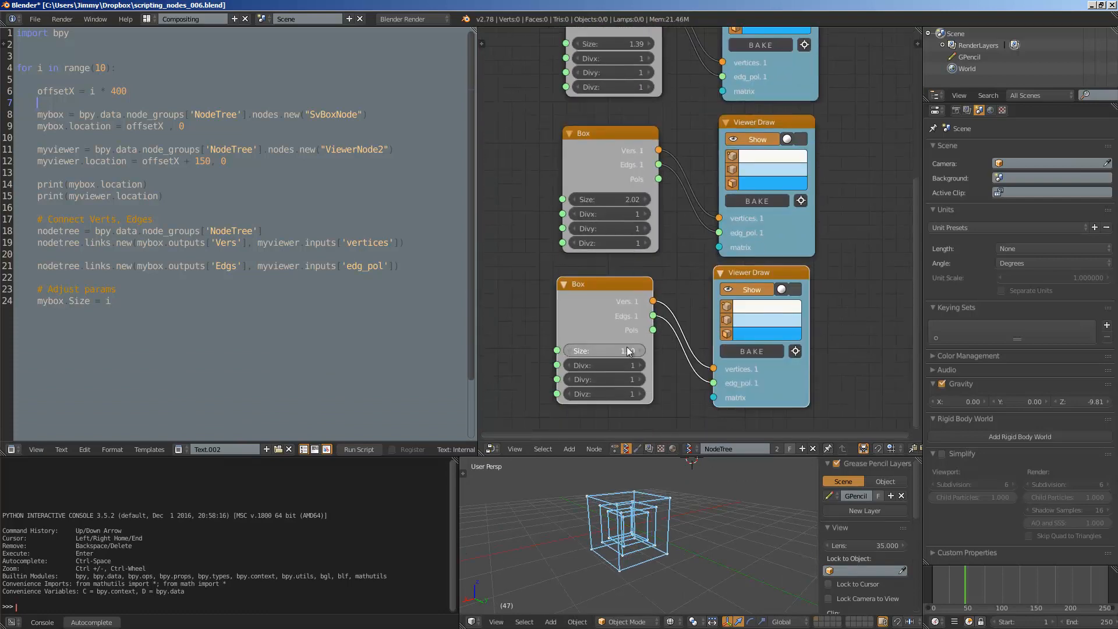
- Change the Size field of the lowest Box node
left_click_drag(603, 350, 642, 350)
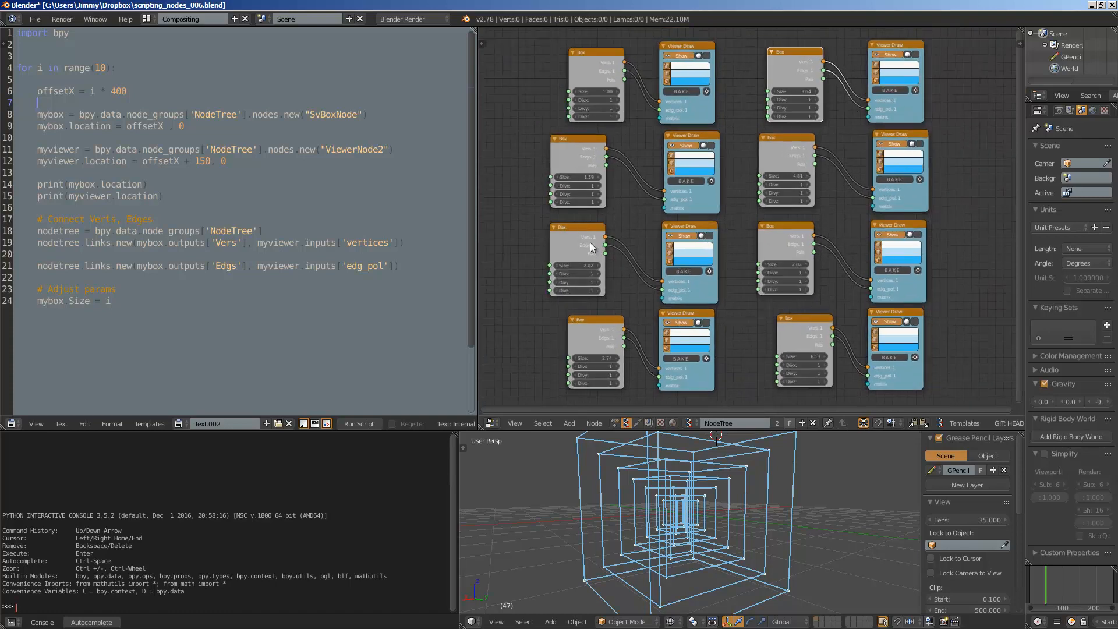
mouse_move(561, 433)
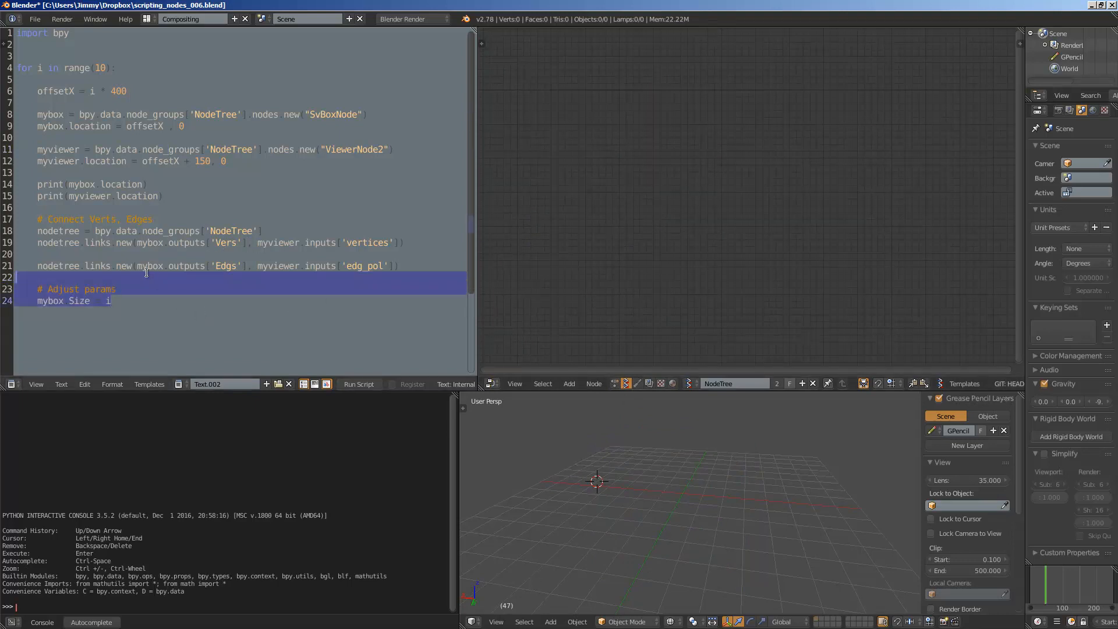
key("Ctrl+A")
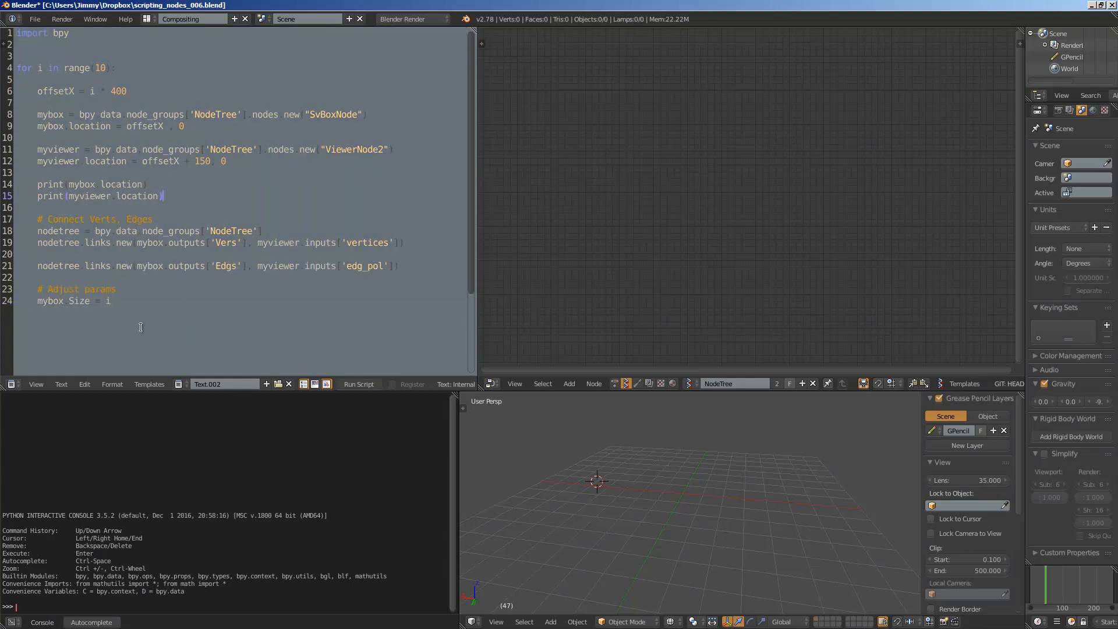
left_click(357, 383)
type("0")
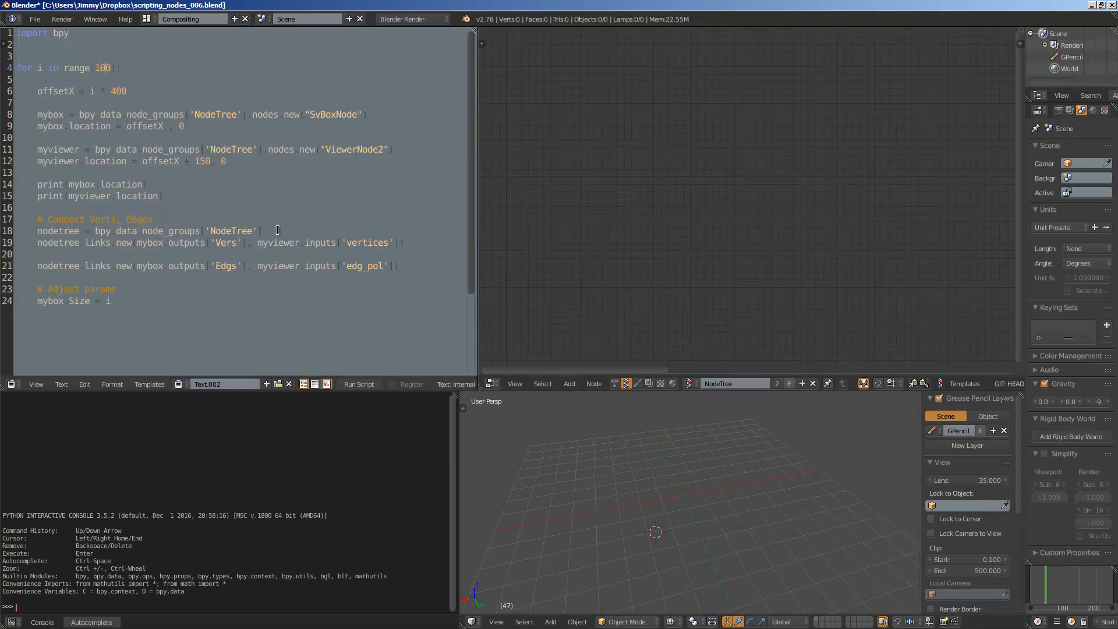
- Run the looping script that generates the Box and Viewer Draw pairs
left_click(358, 383)
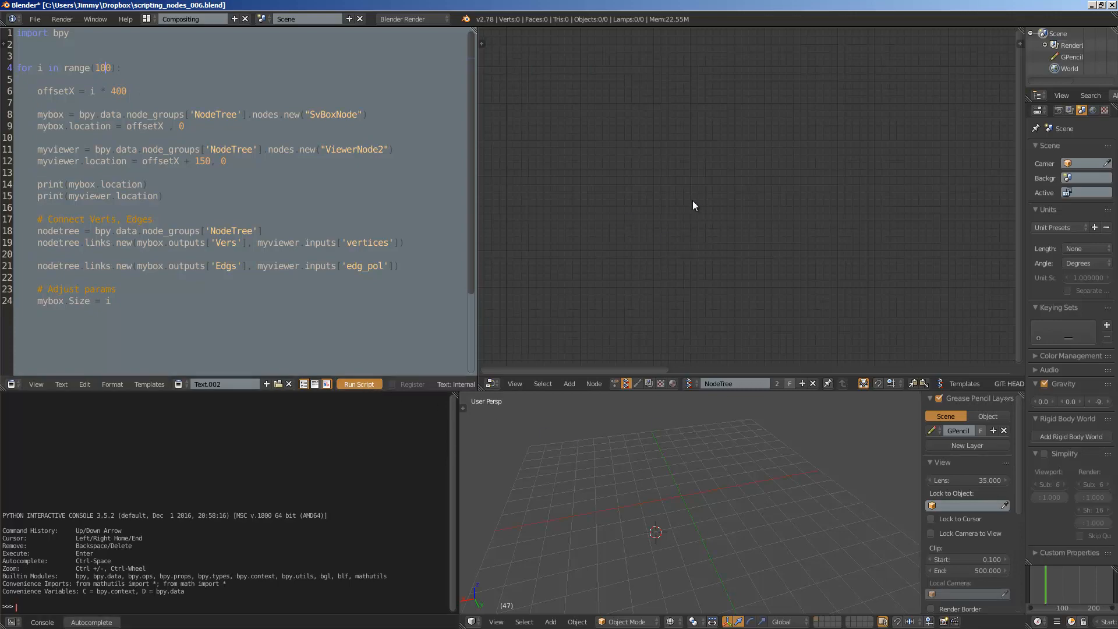
left_click(358, 383)
type("Random Vector MK2")
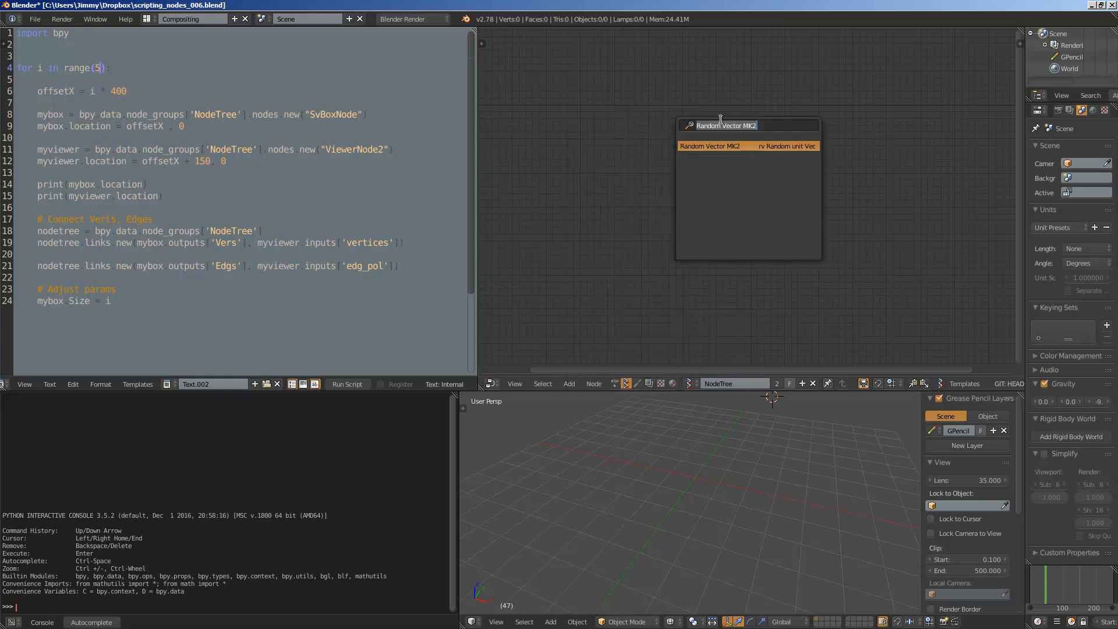
- Add a single Sverchok Box node to the node editor
left_click(709, 147)
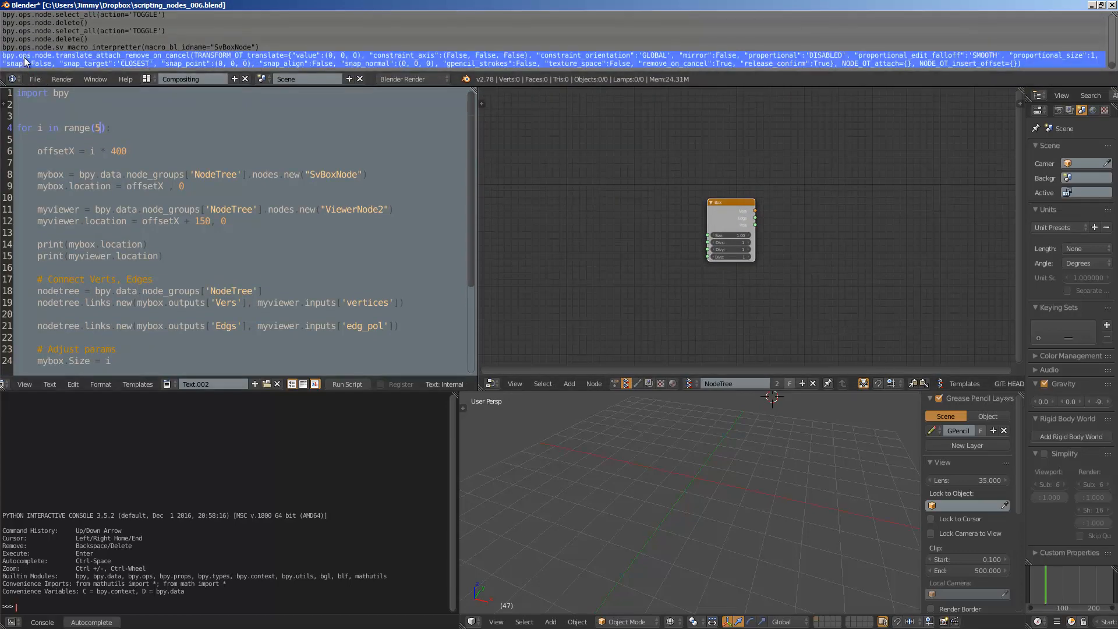
mouse_move(120, 58)
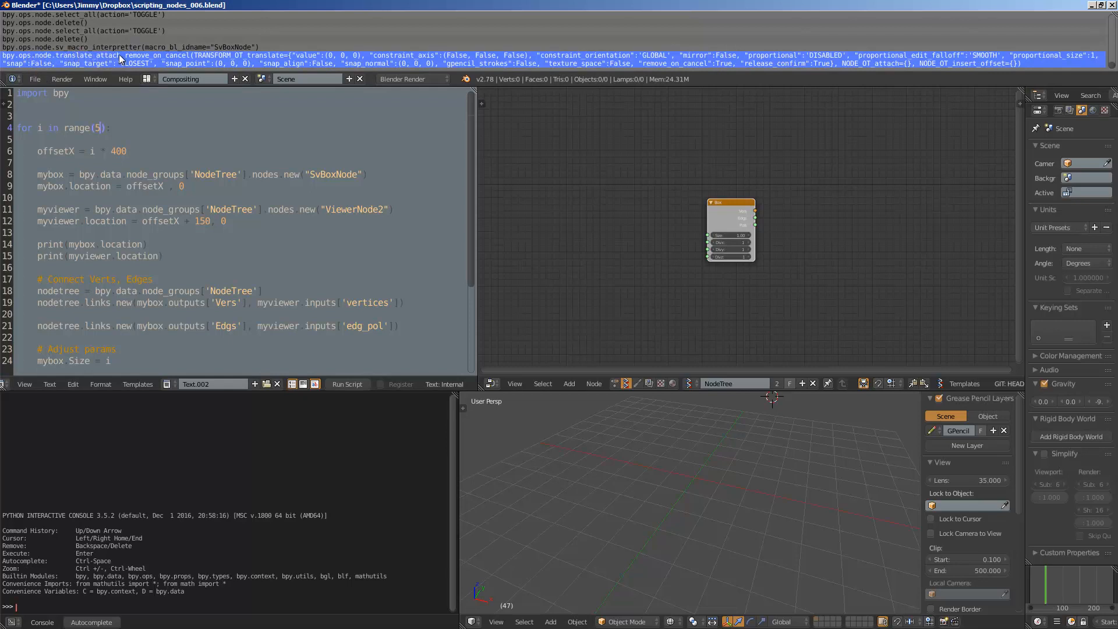
mouse_move(483, 66)
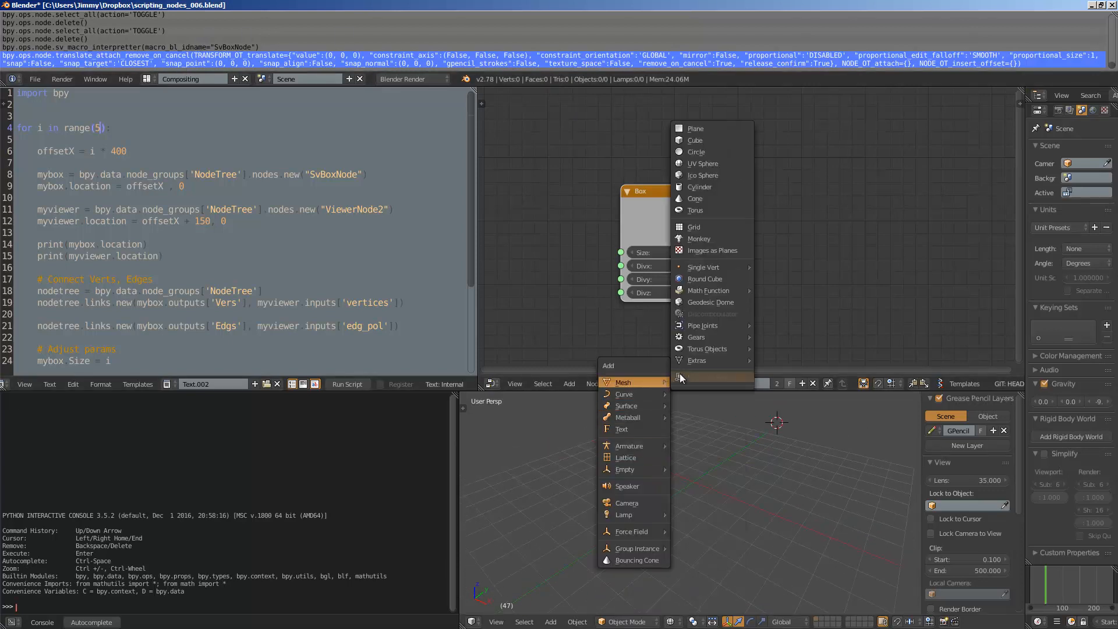
- Add a mesh circle to the 3D scene via Shift+A > Mesh > Circle
left_click(696, 152)
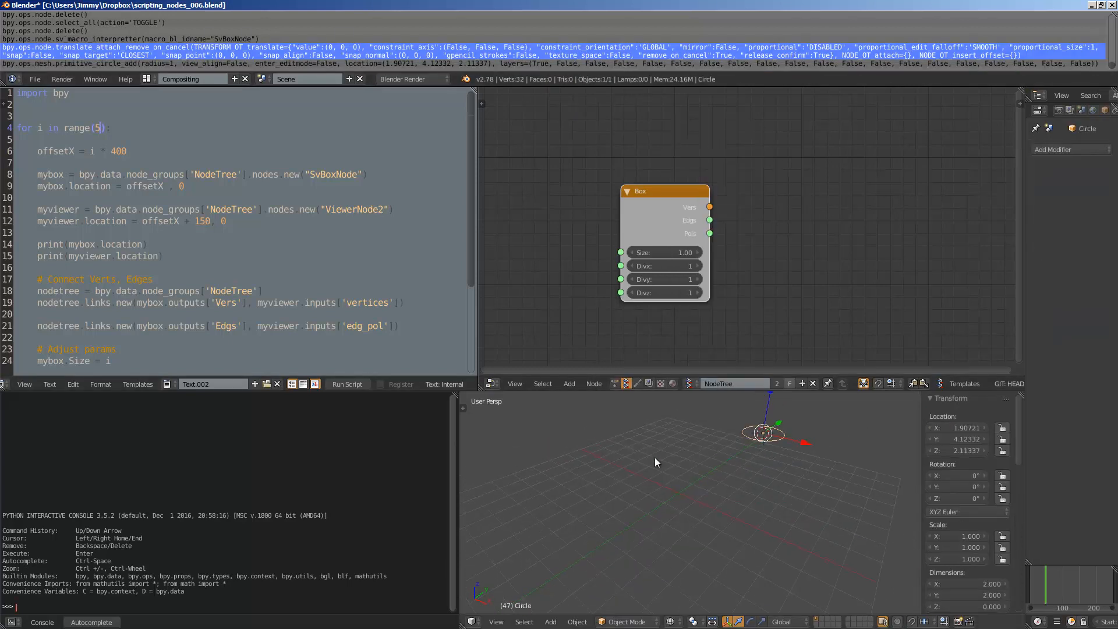
left_click(550, 620)
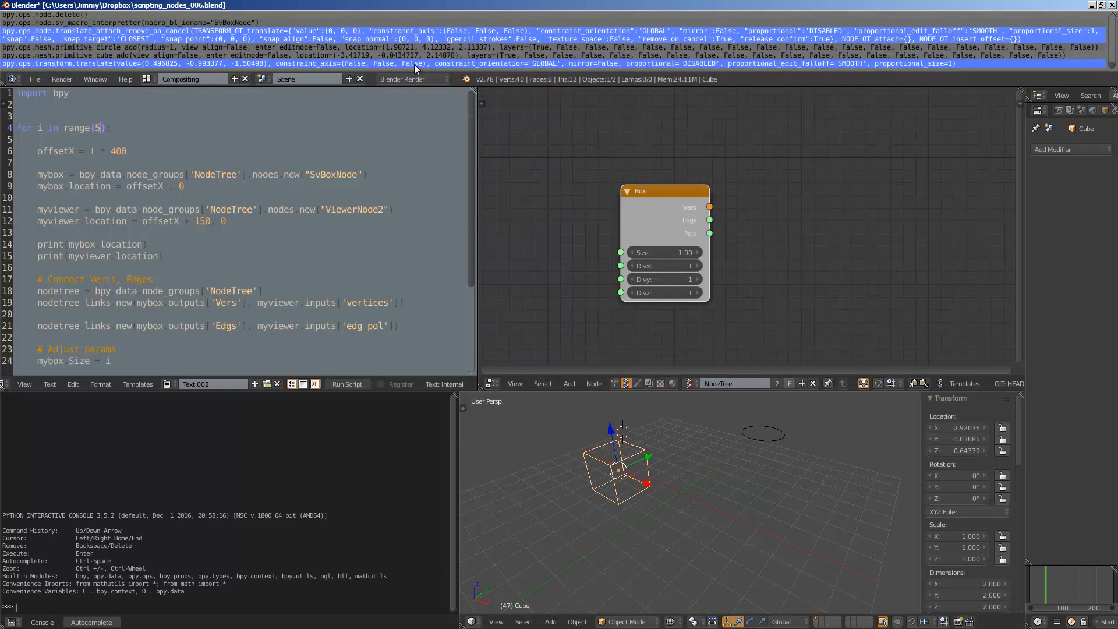
mouse_move(551, 66)
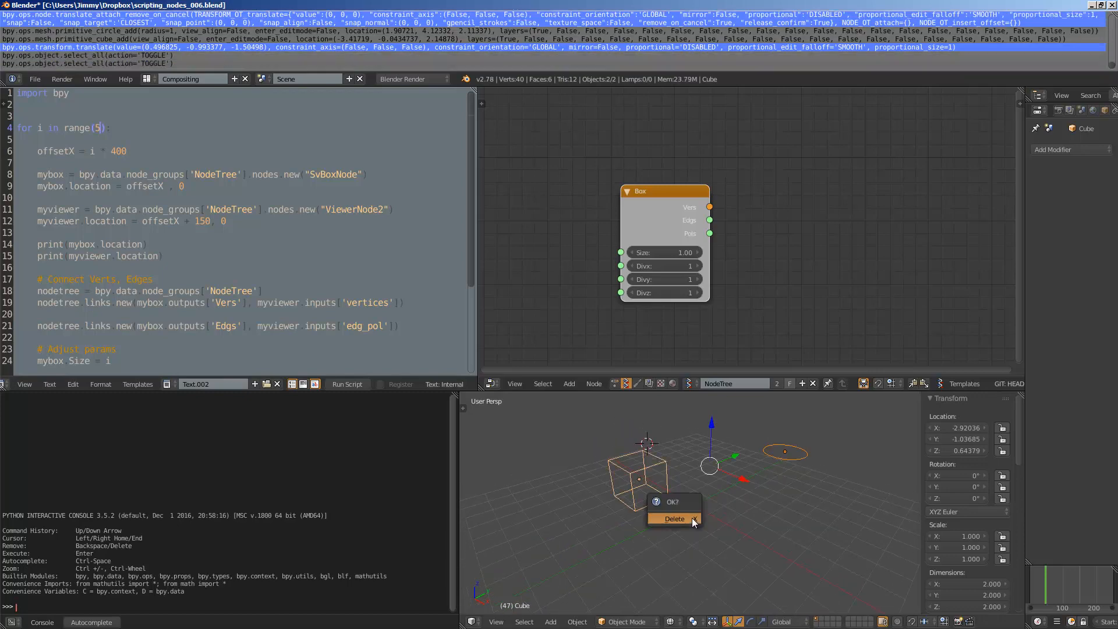
- Confirm deleting the circle and cube from the scene
left_click(673, 518)
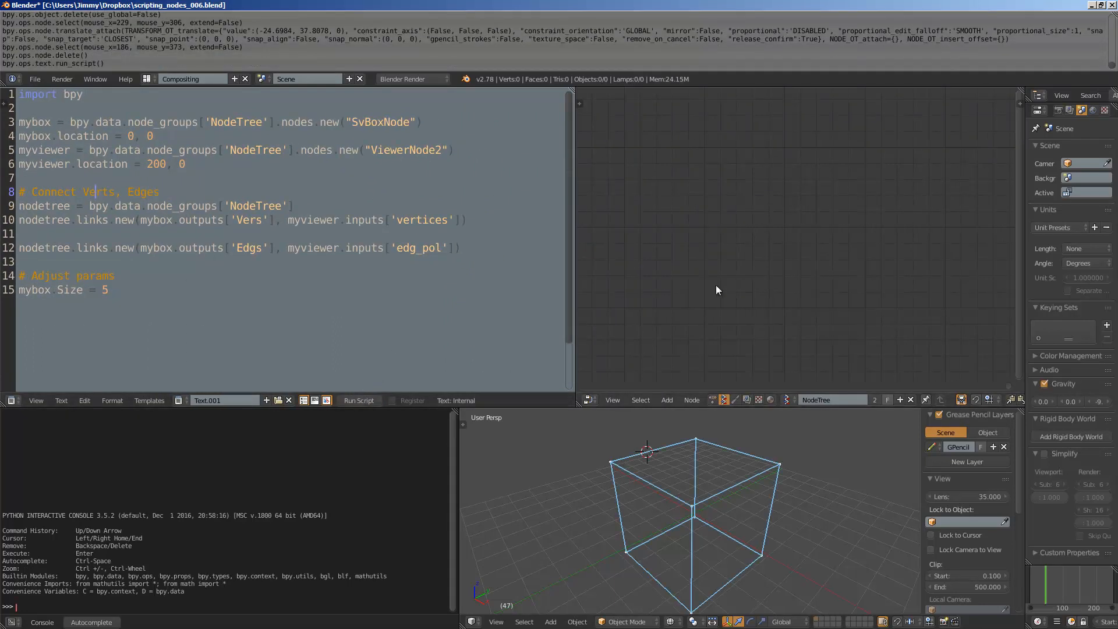
- Frame the script-made Box and Viewer Draw nodes, then select the word 'nodes' on line 3
left_click(357, 399)
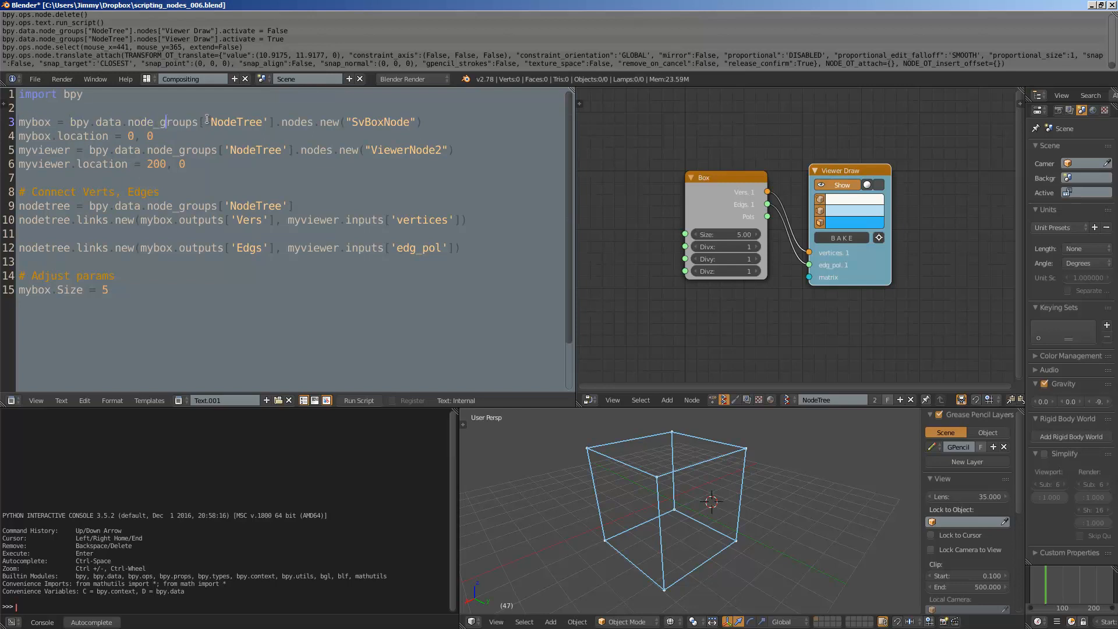
double_click(237, 122)
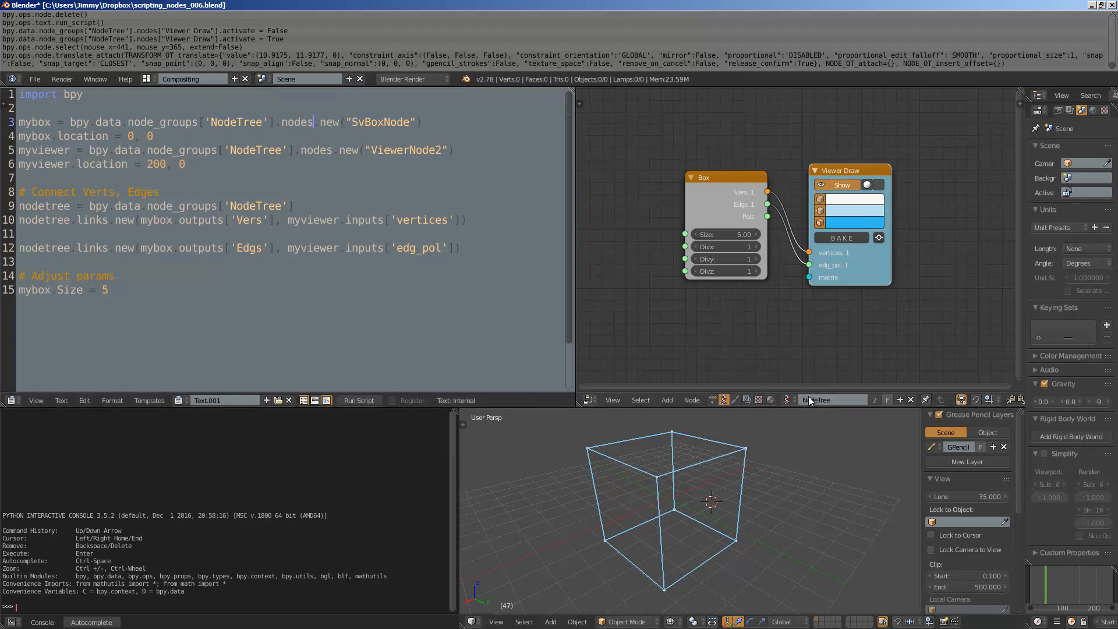
mouse_move(779, 391)
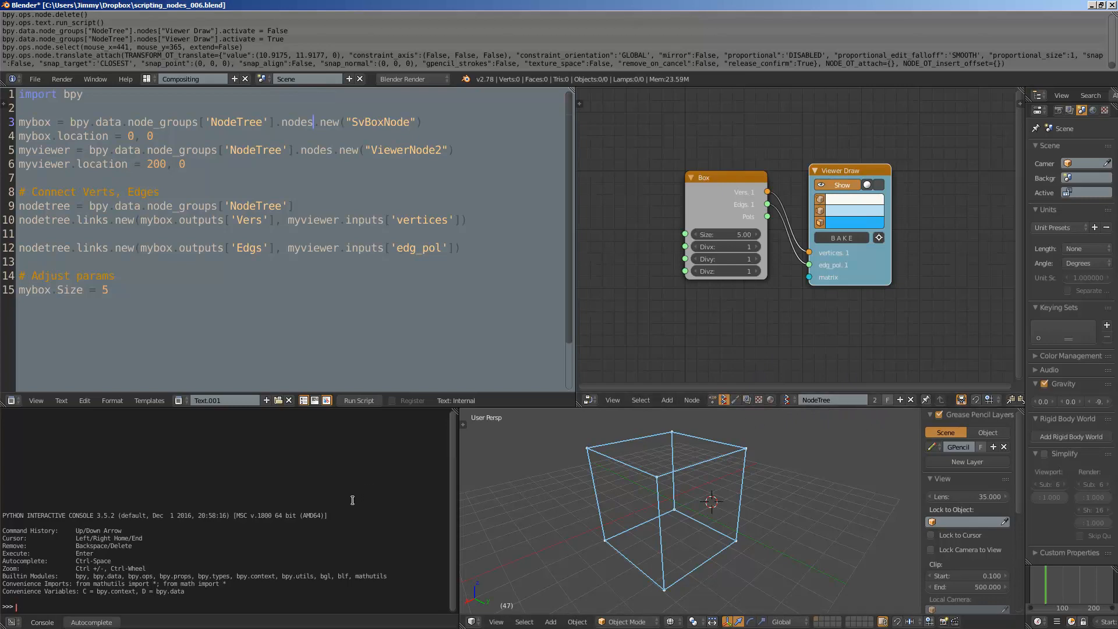
- Enter bpy.data.node_groups['NodeTree'].nodes.new["SvBoxNode"] in the console, which raises a not-subscriptable TypeError
type("bpy.")
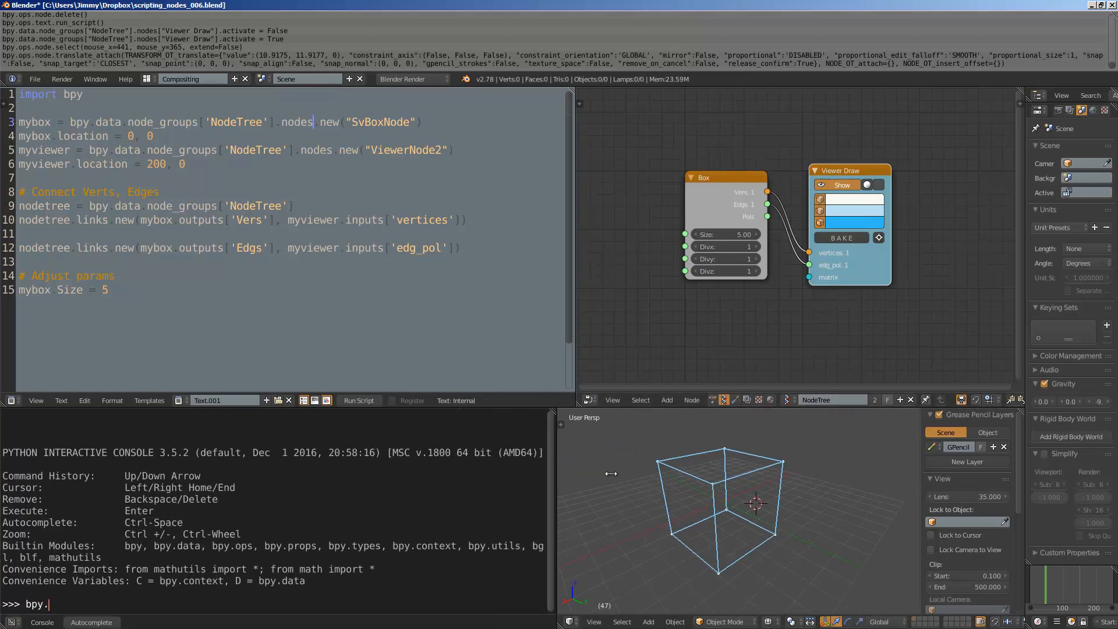
type("data.")
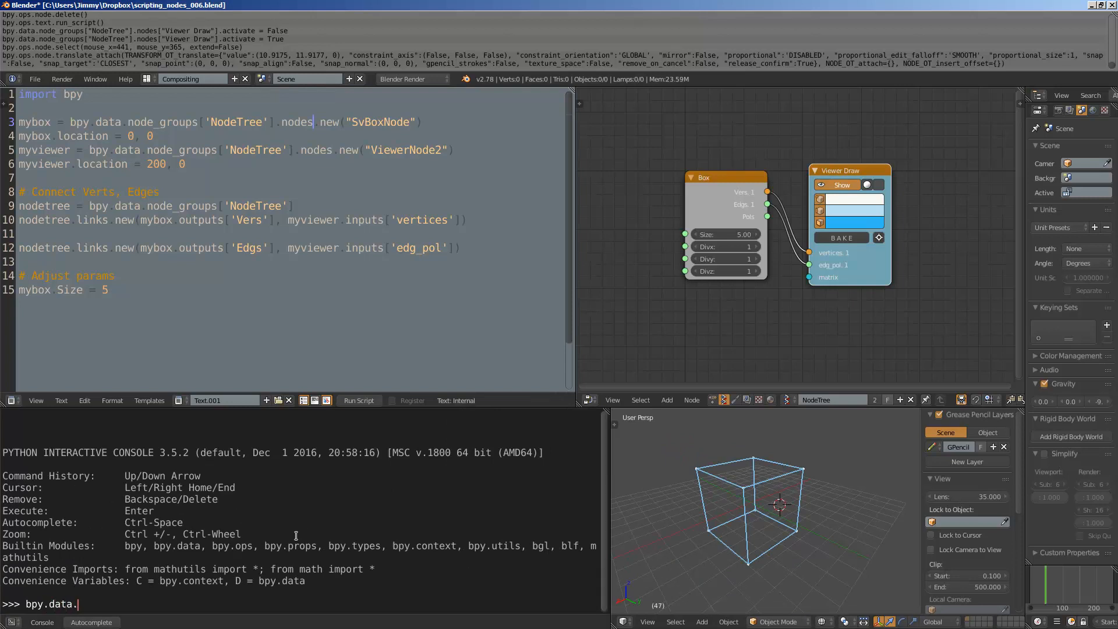
type("node_groups['NodeTree'].")
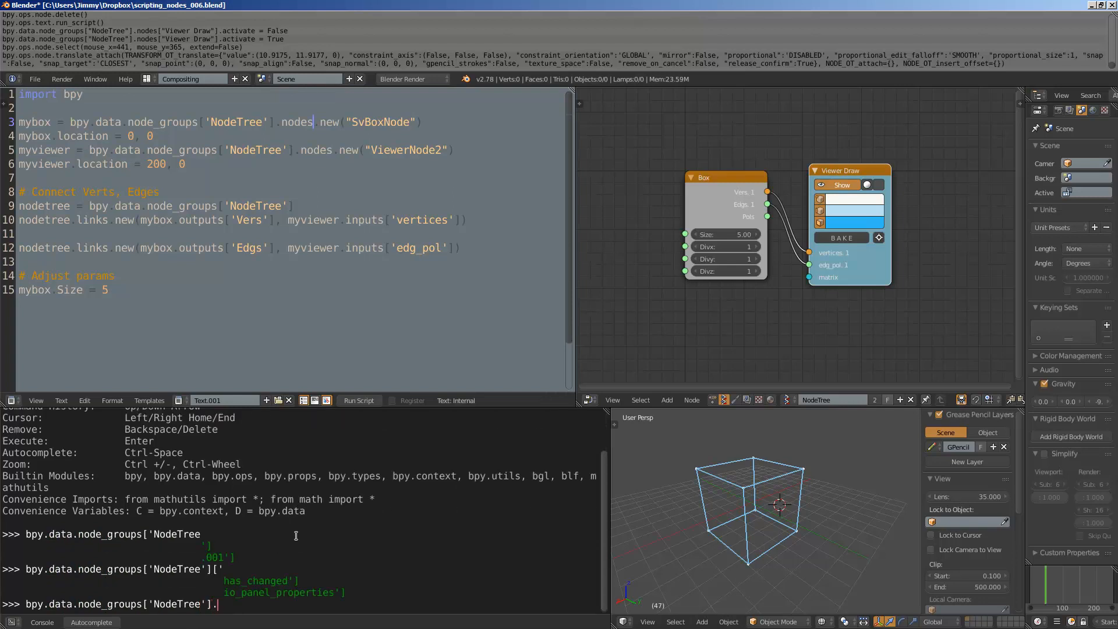
type("nodes.new")
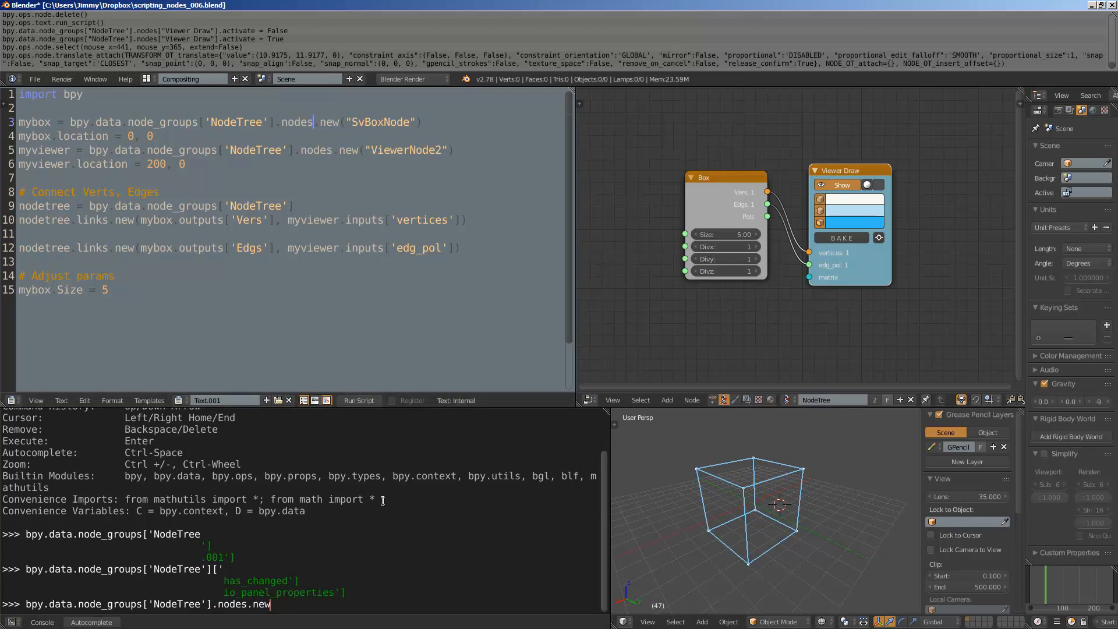
type("[")
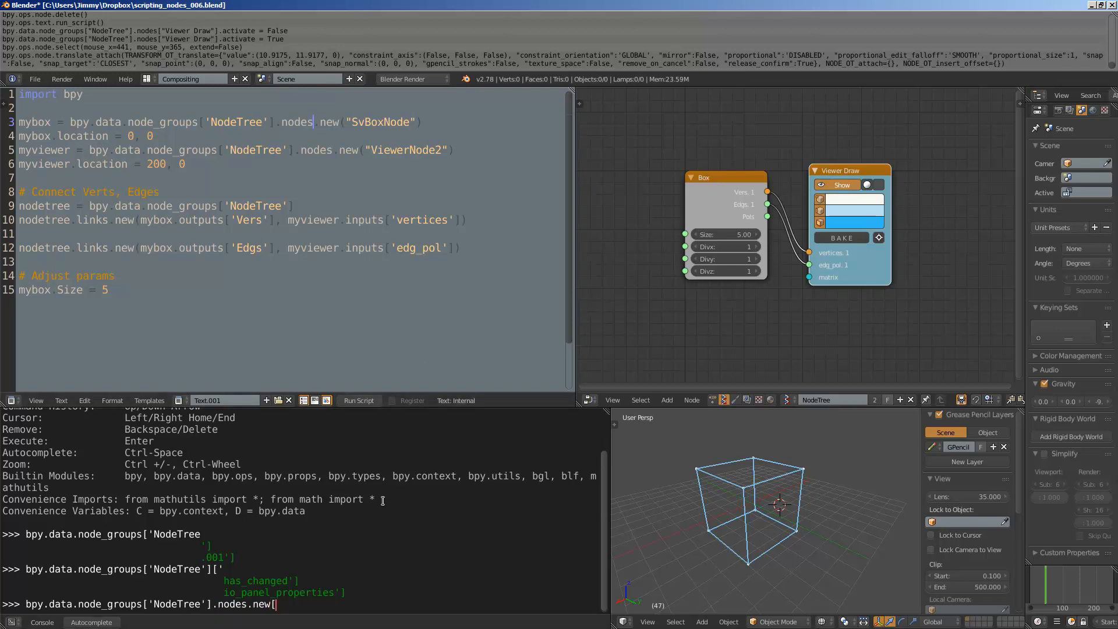
type("\"")
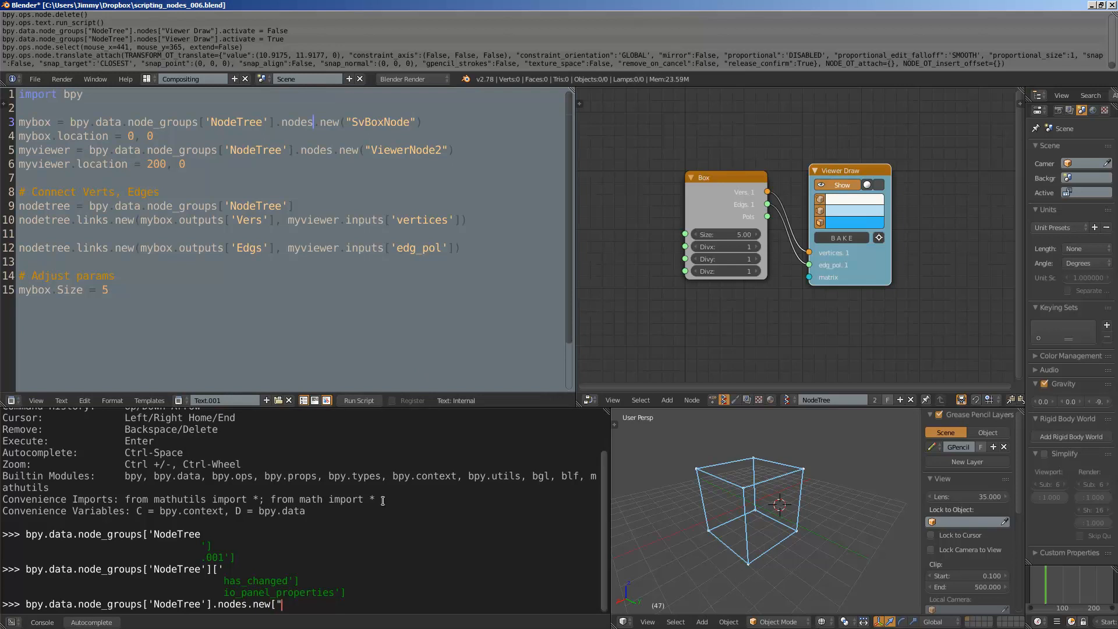
type("SvBox")
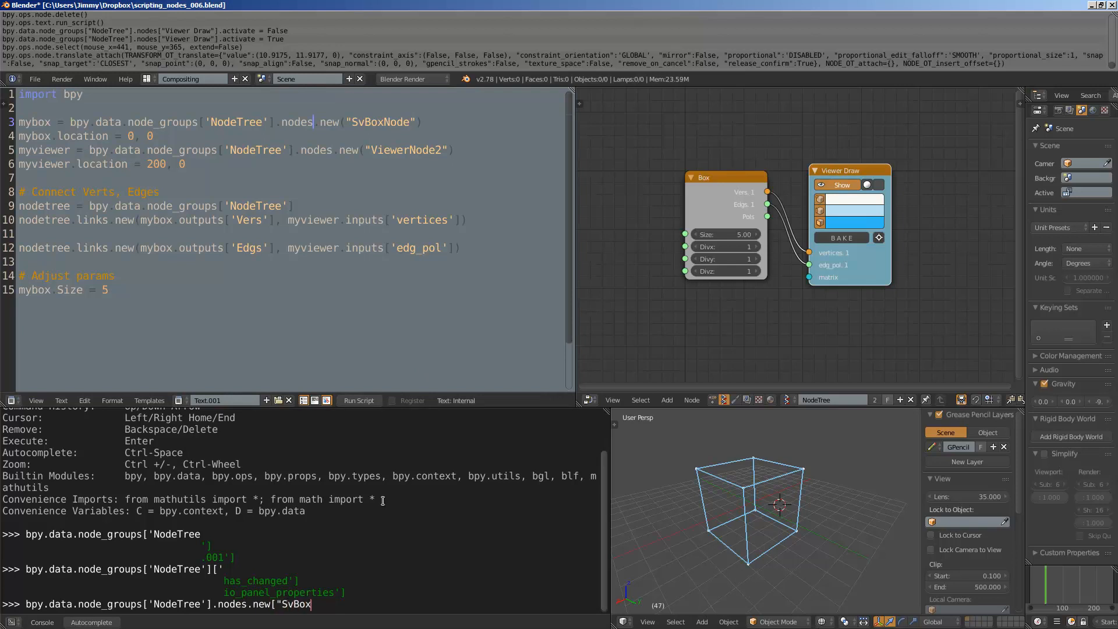
type("Node\"]")
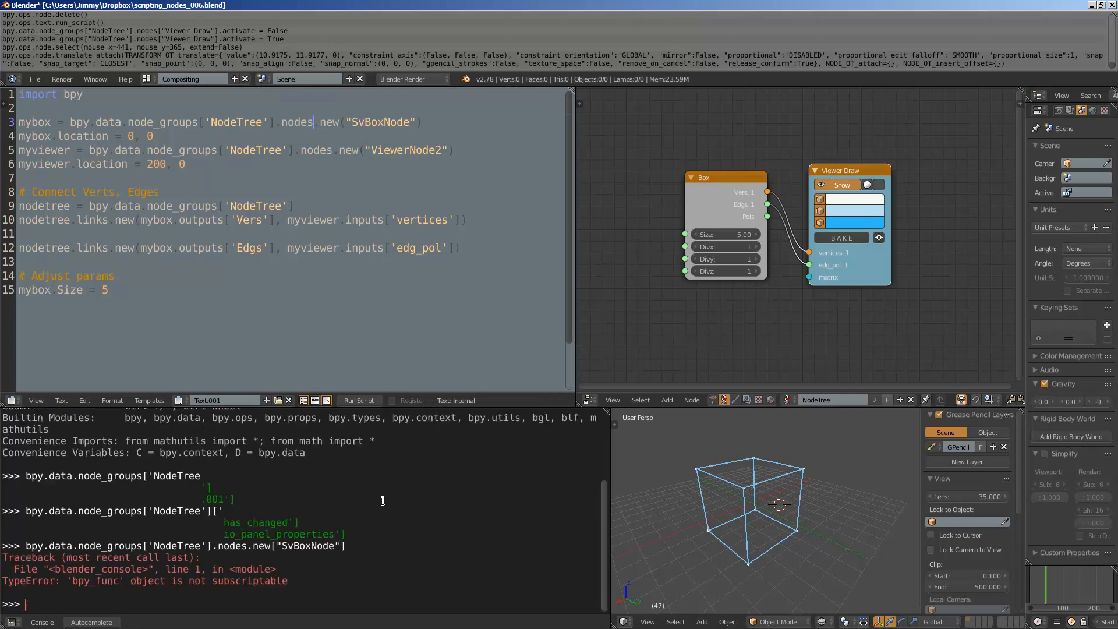
- Recall the nodes.new command and select the SvBoxNode name to correct the call to parentheses
type("bpy.data.node_groups['NodeTree'].nodes.new[\"SvBoxNode\"]")
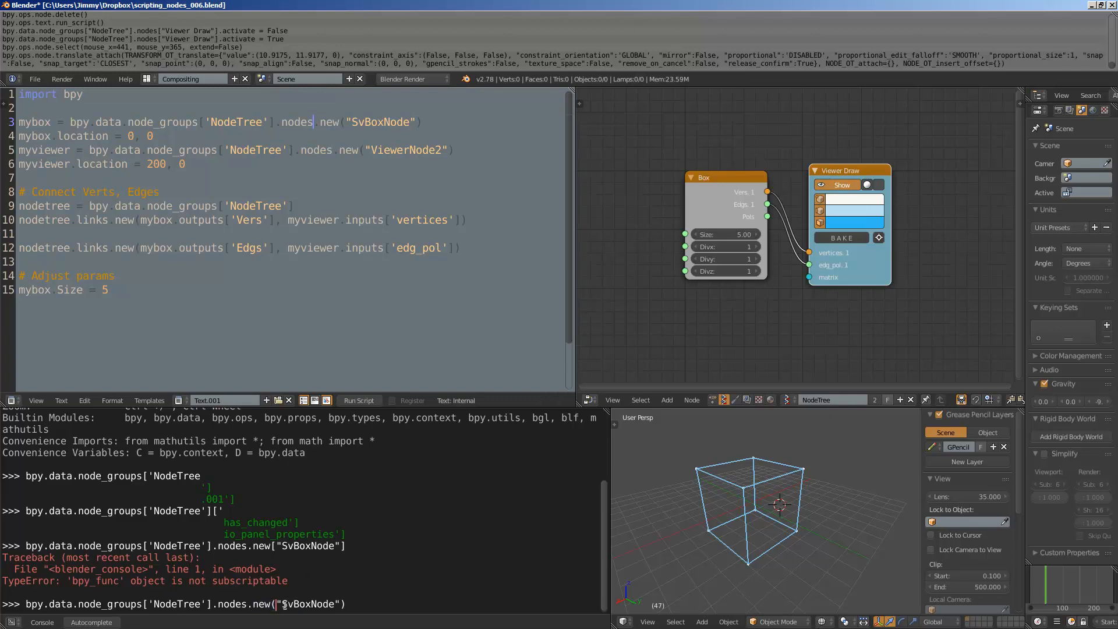
double_click(306, 604)
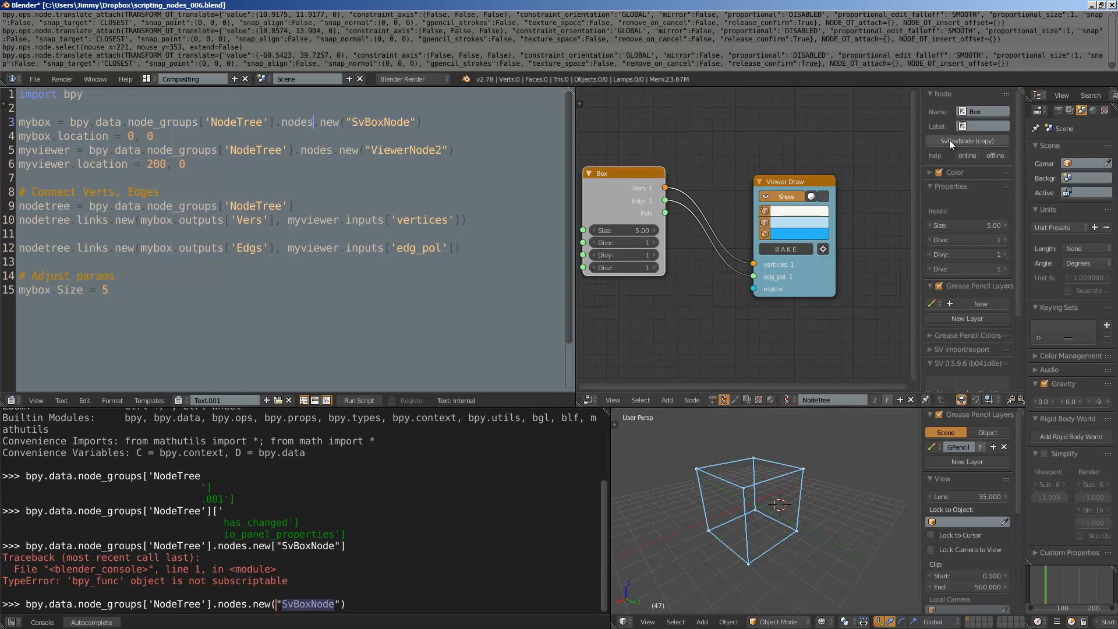
- Copy the Box node's idname and run nodes.new("SvBoxNode"), adding Box.001 to the tree
left_click(796, 160)
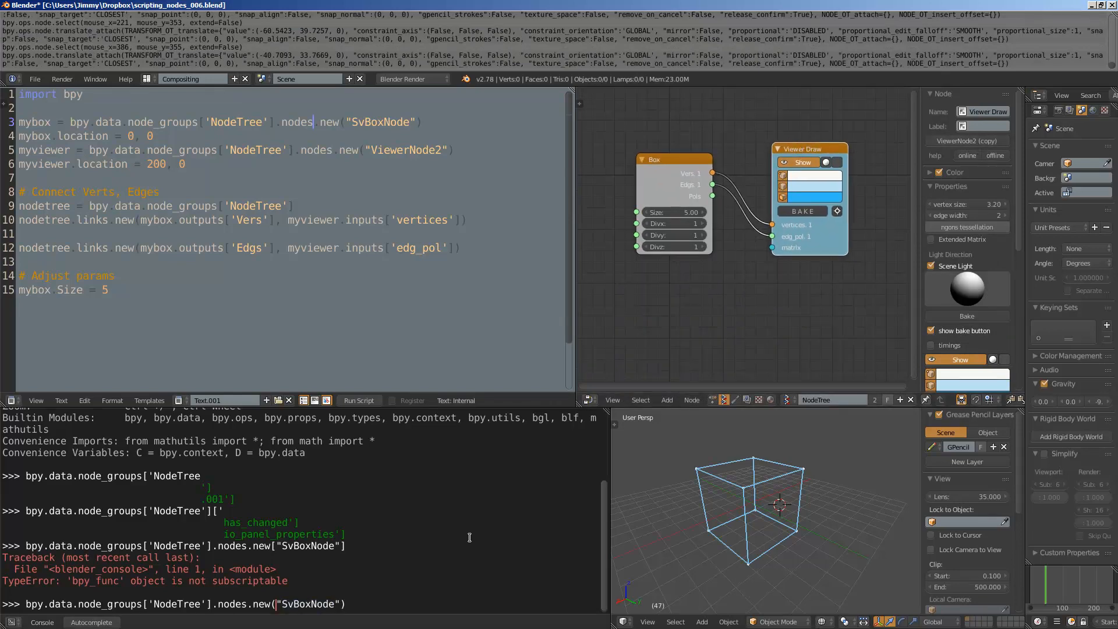
key("Return")
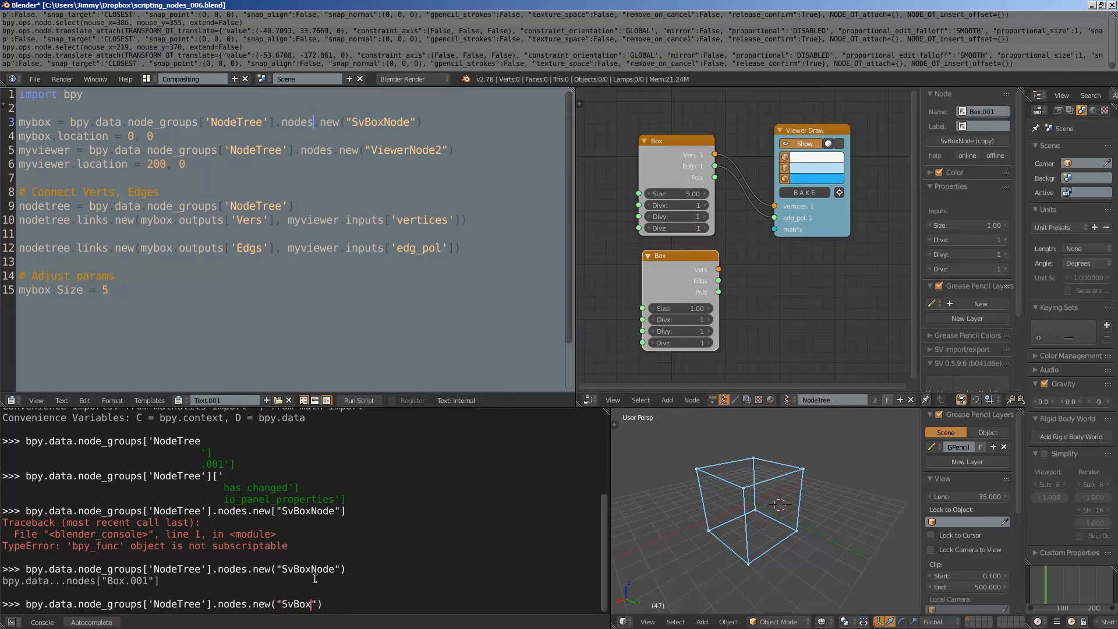
- Add a second Viewer Draw node, Viewer Draw.001, from the console and wire it to Box.001
type("ViewerNode2")
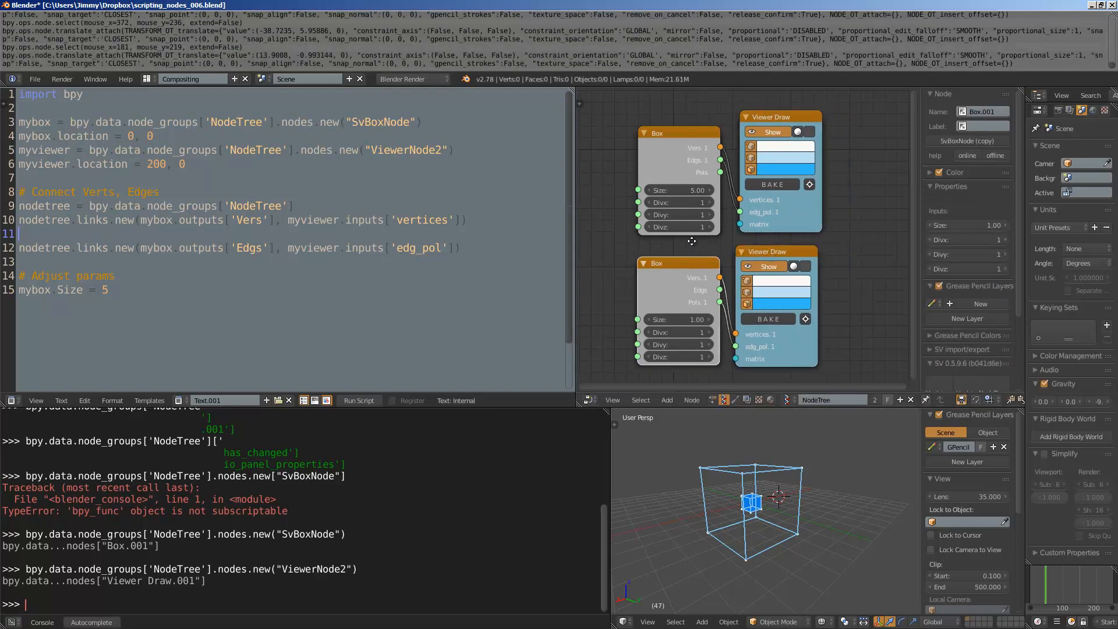
mouse_move(918, 217)
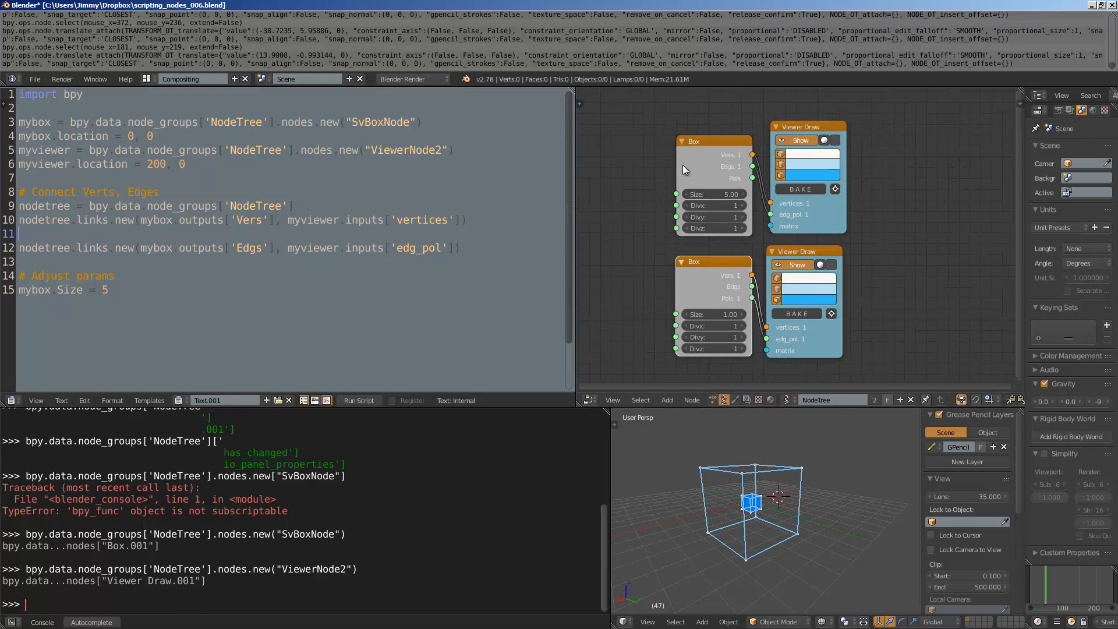
mouse_move(713, 278)
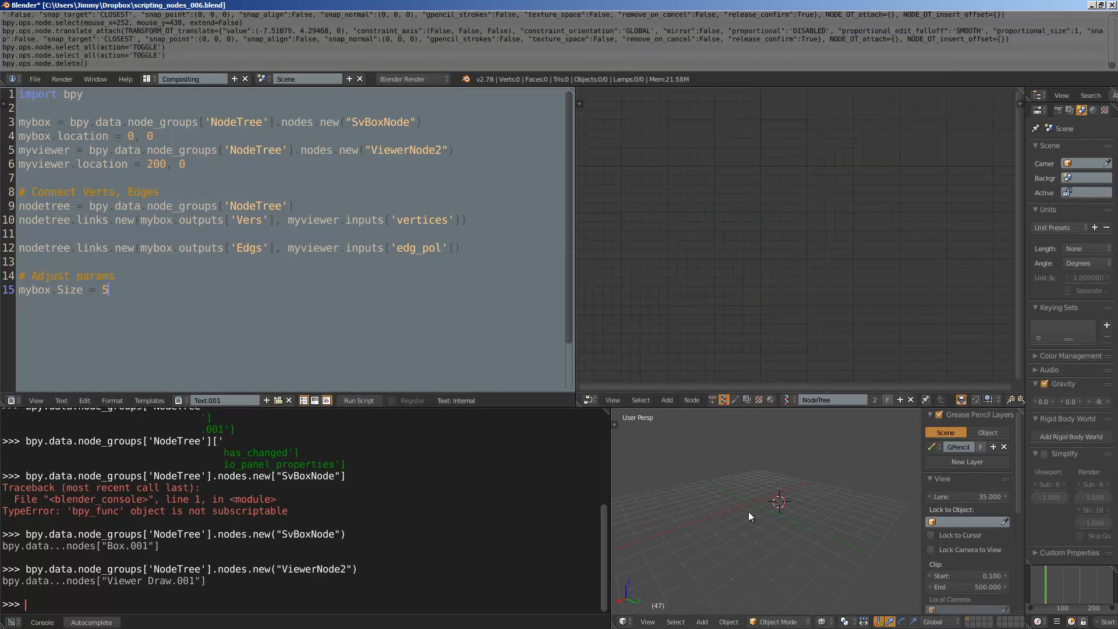
- Rerun the single-pair script with mybox.Size set to 20, drawing a larger cube
left_click(358, 400)
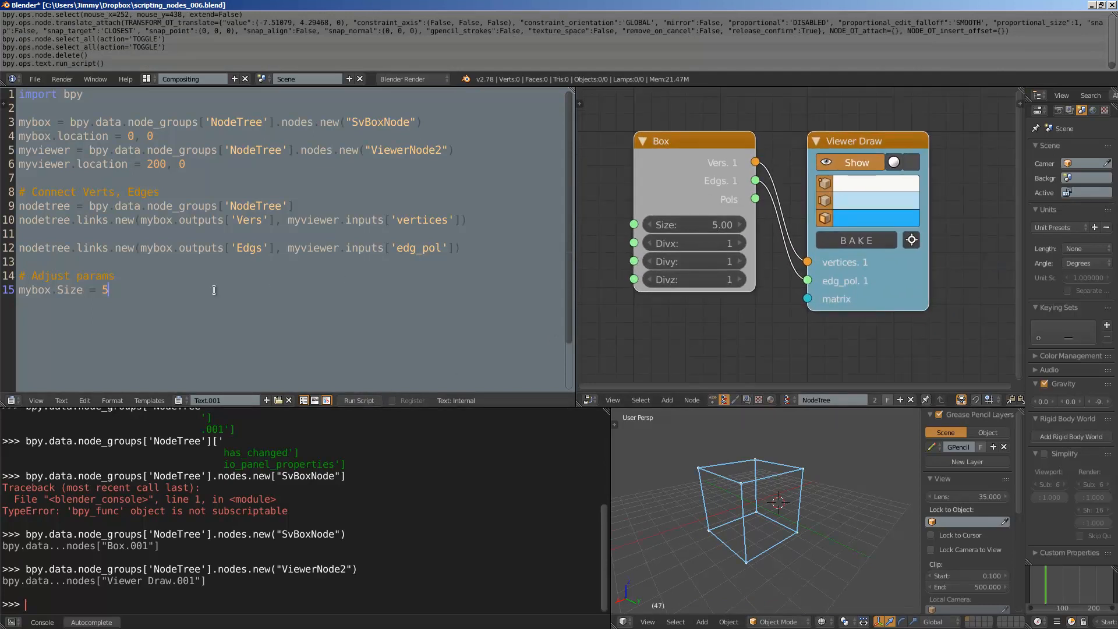
type("0")
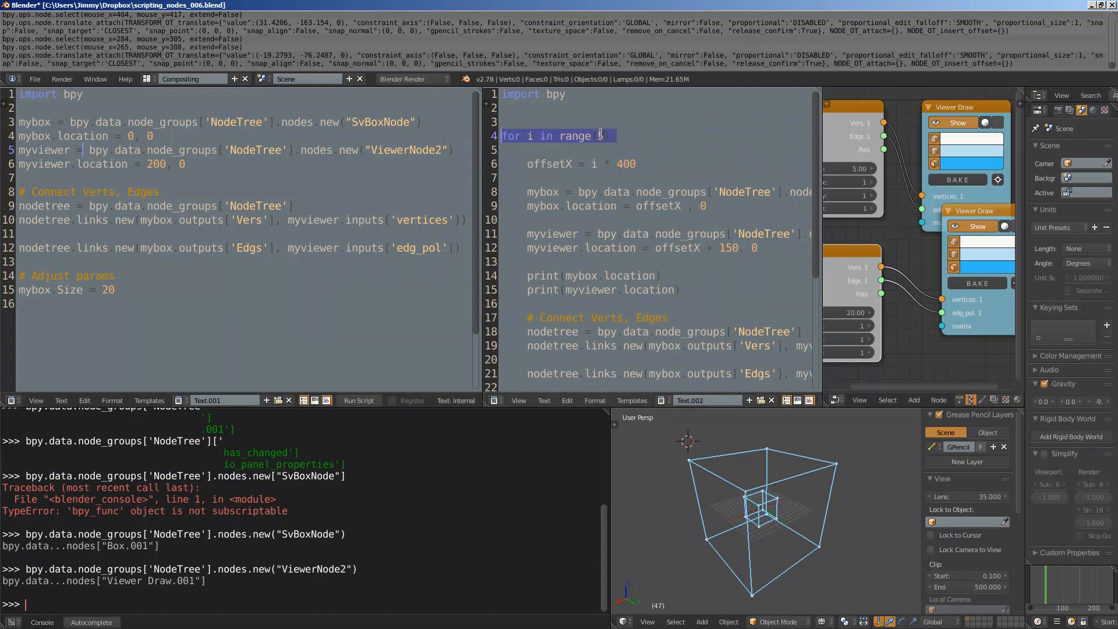
- Edit the looping script's value to 5 and scroll through it as it fills the editor
type("5")
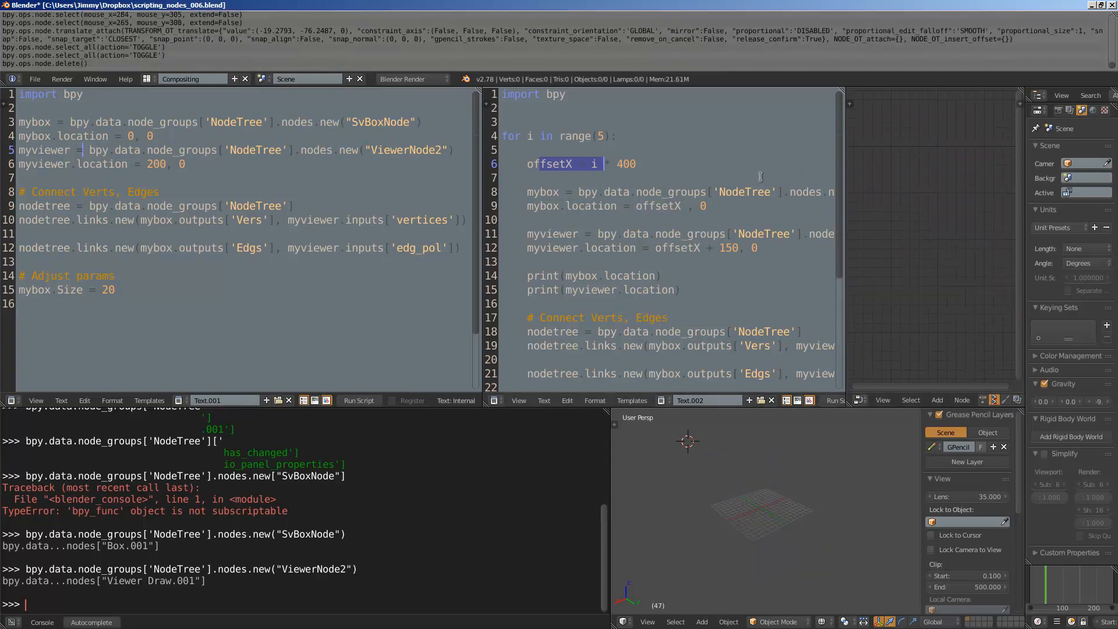
scroll("down", 3)
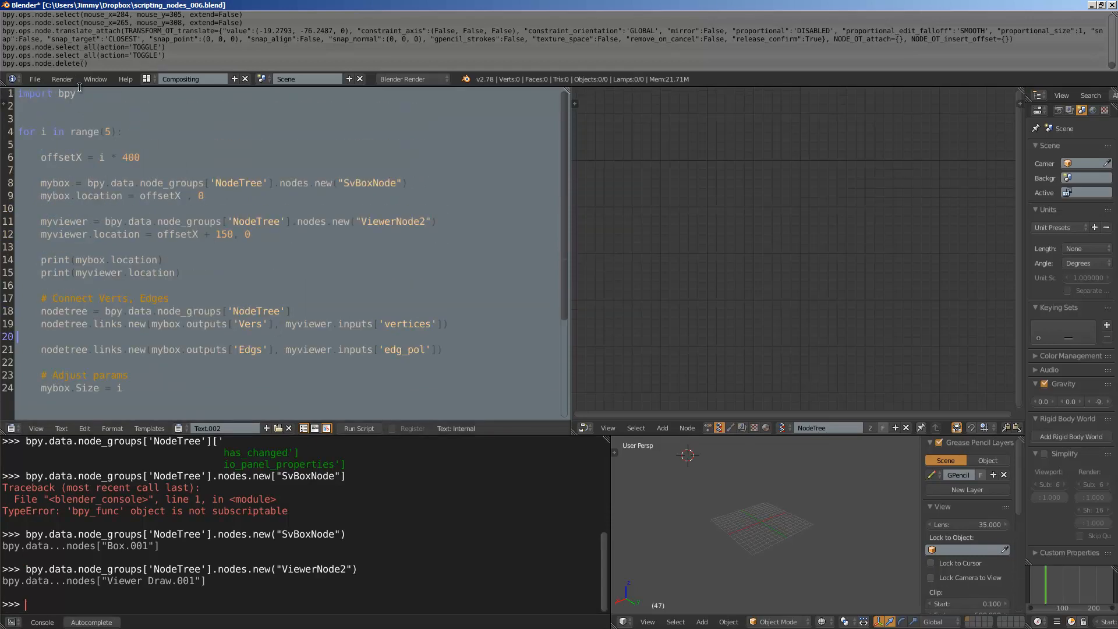
- Save the project as the new version scripting_nodes_007.blend
left_click(33, 19)
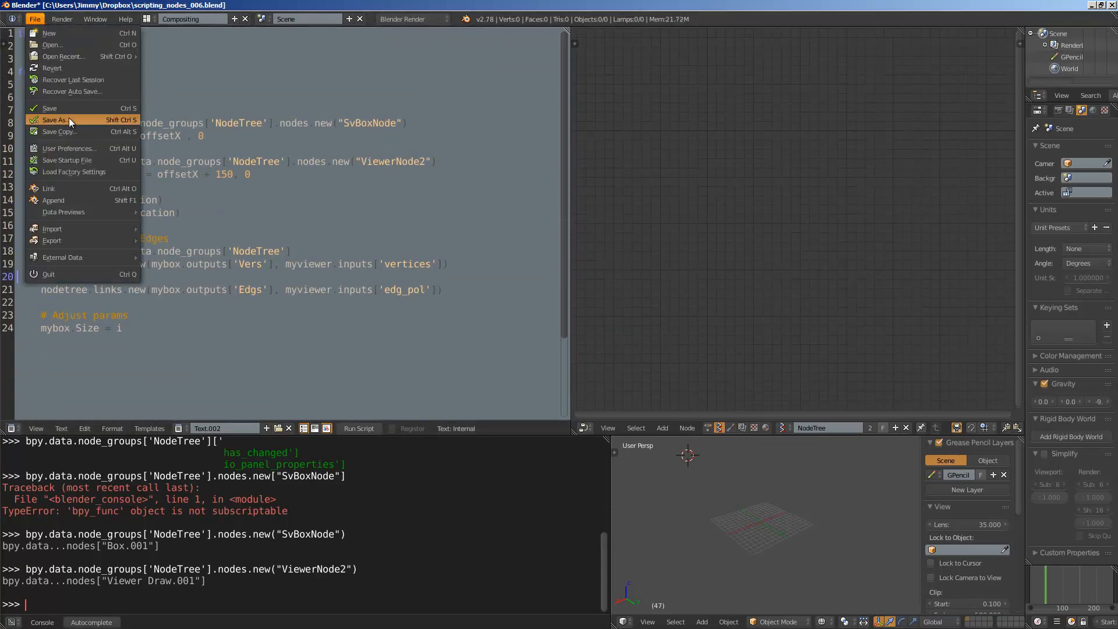
left_click(55, 119)
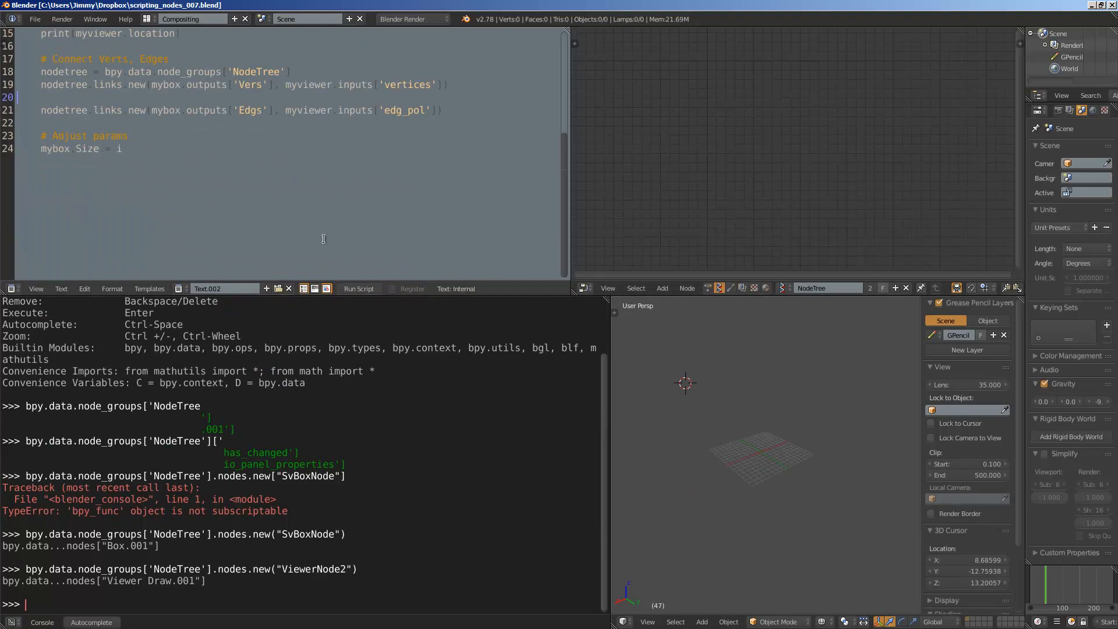
left_click(359, 287)
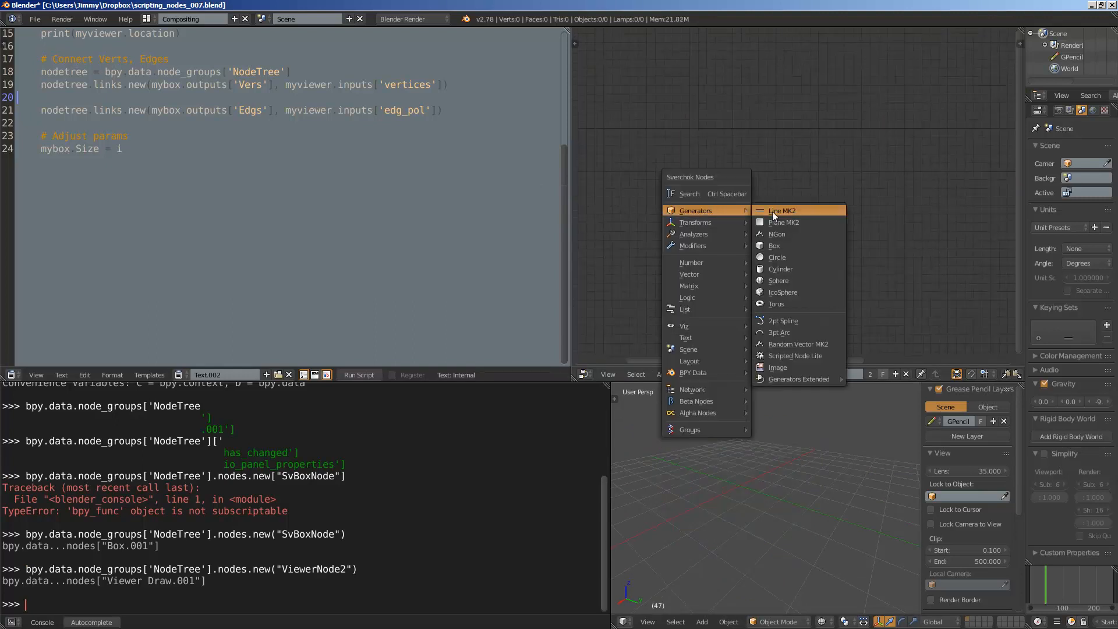
- Add IcoSphere and Sphere generator nodes and drag the Sphere radius to 0.94 with U and V at 24
left_click(783, 291)
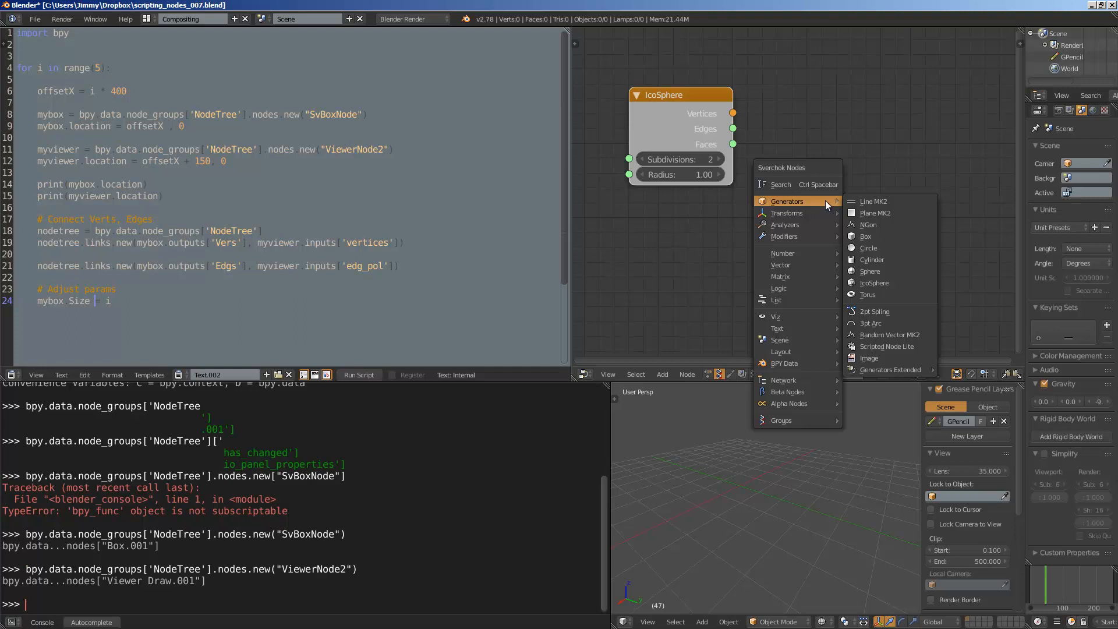
mouse_move(869, 271)
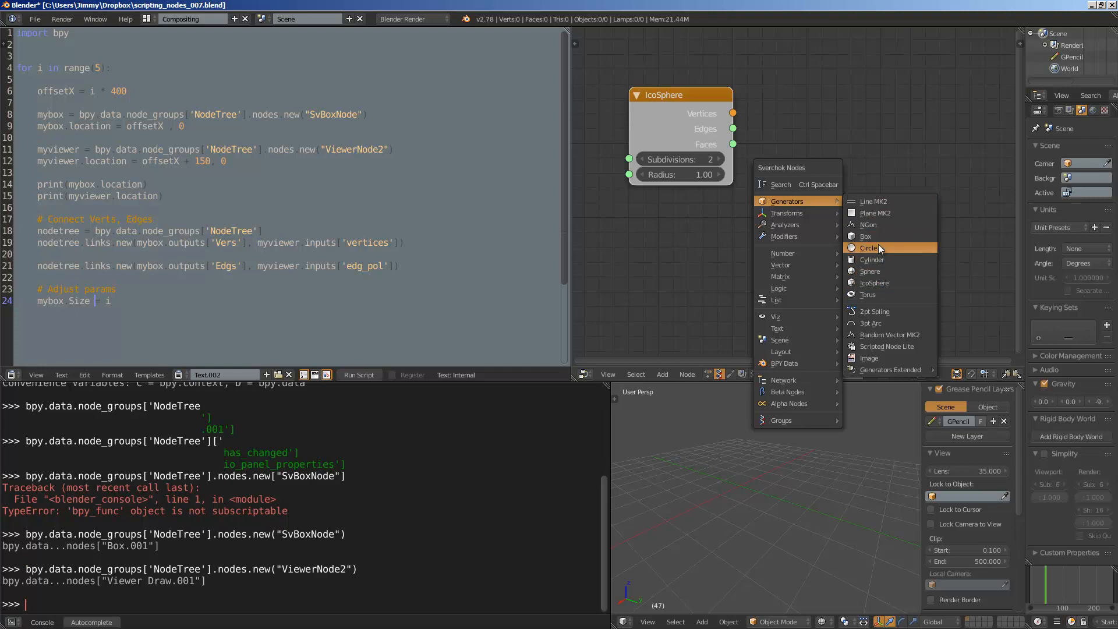
mouse_move(871, 259)
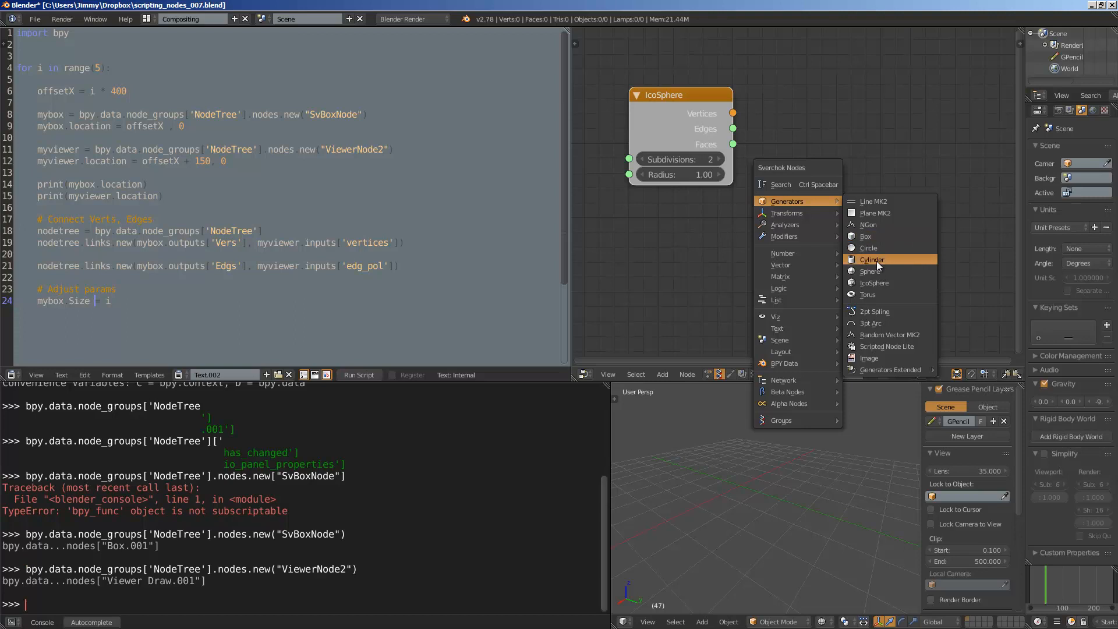
left_click(868, 271)
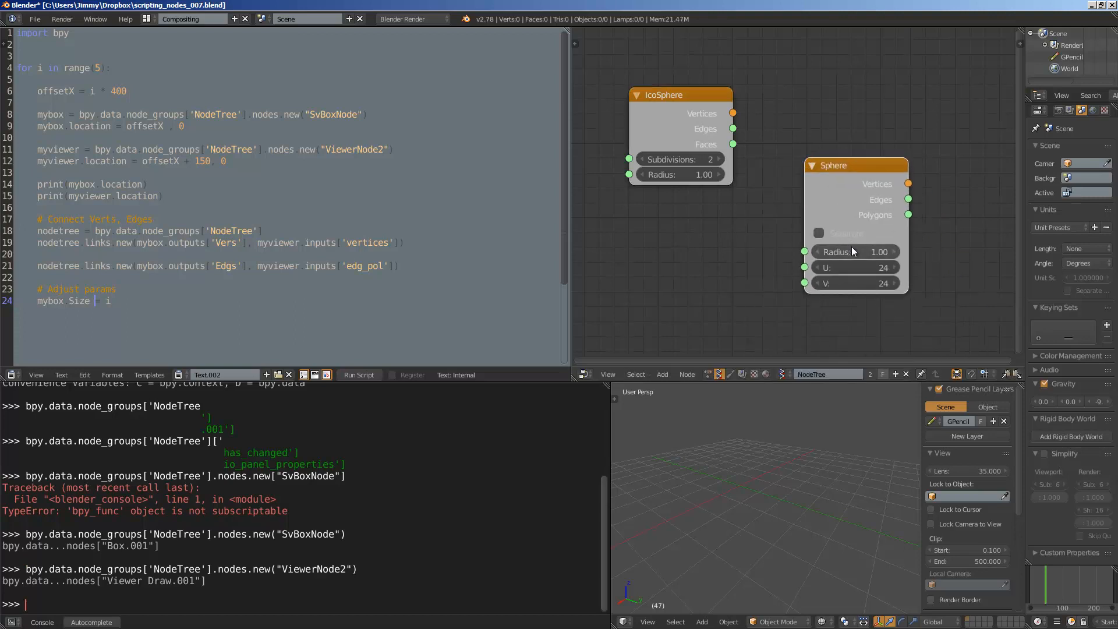
left_click_drag(855, 251, 851, 252)
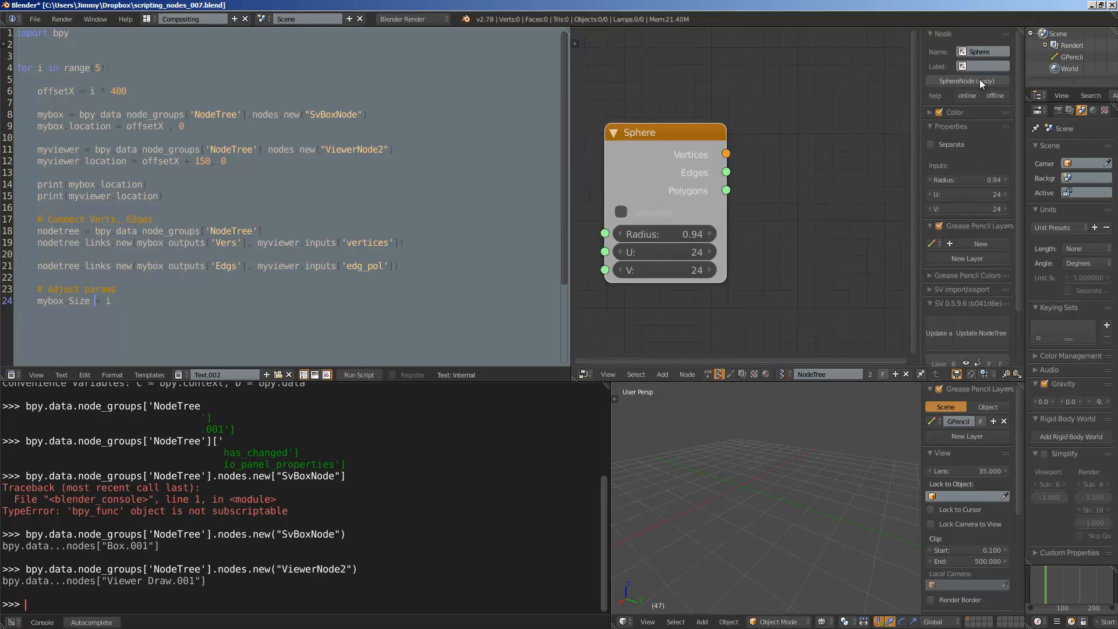
mouse_move(967, 81)
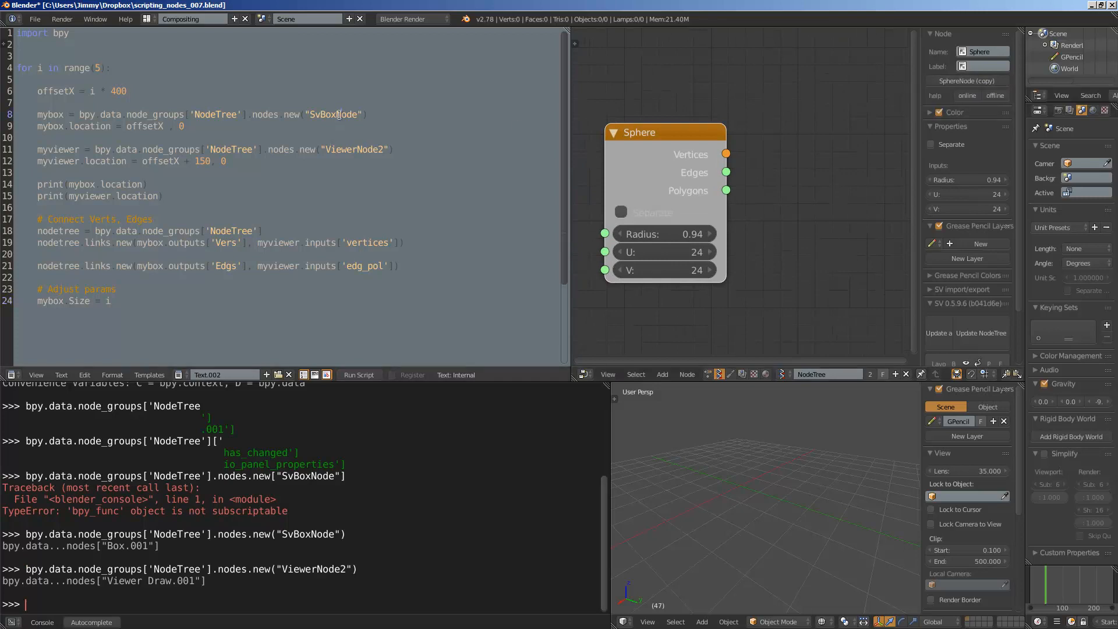
- Change the script to create SphereNode nodes with Radius set from i and test-run it, which fails
type("Sphere")
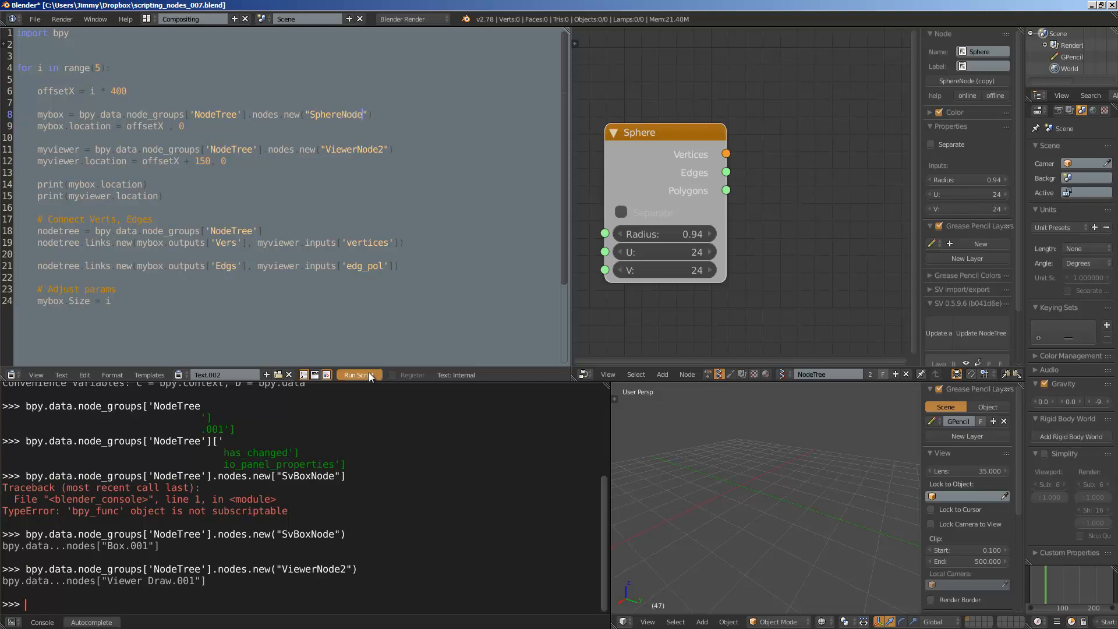
left_click(356, 374)
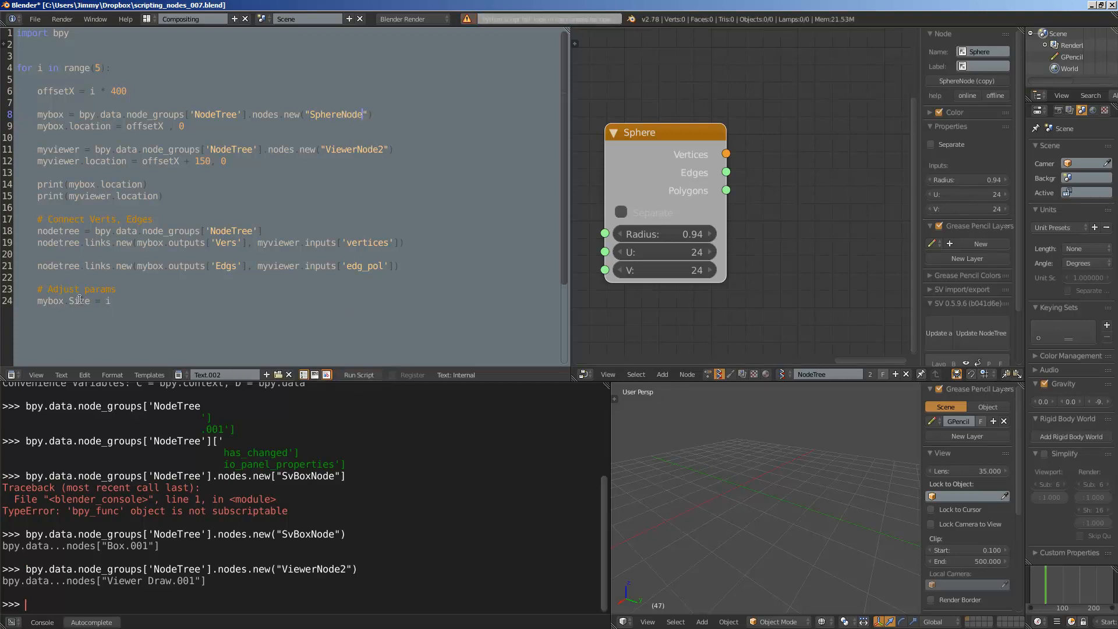
type("Rad")
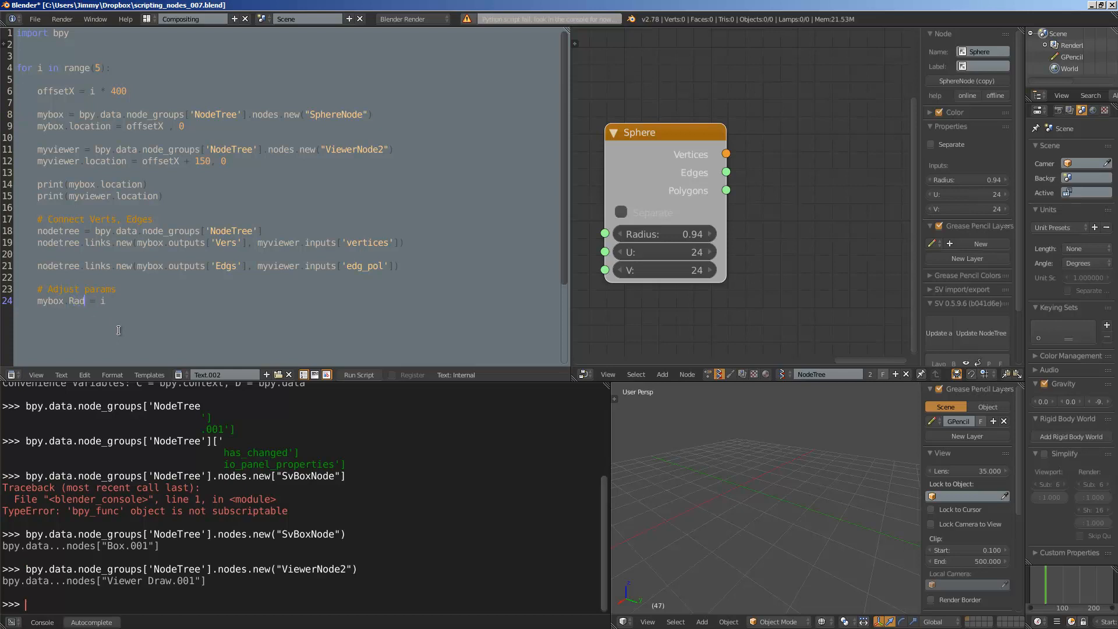
left_click(357, 373)
type("ius")
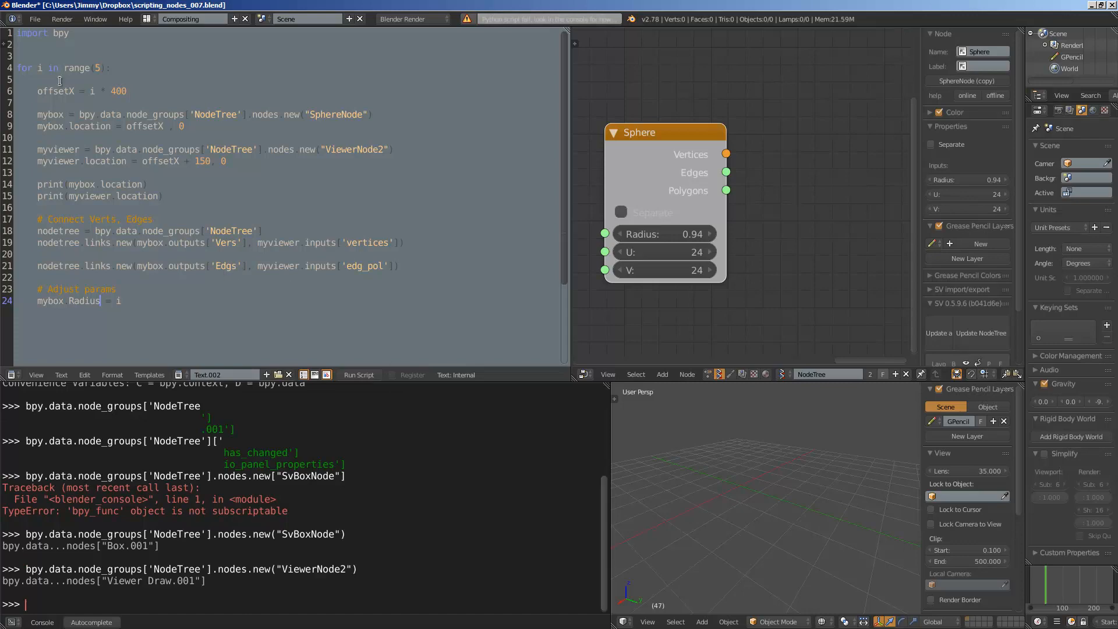
left_click(95, 19)
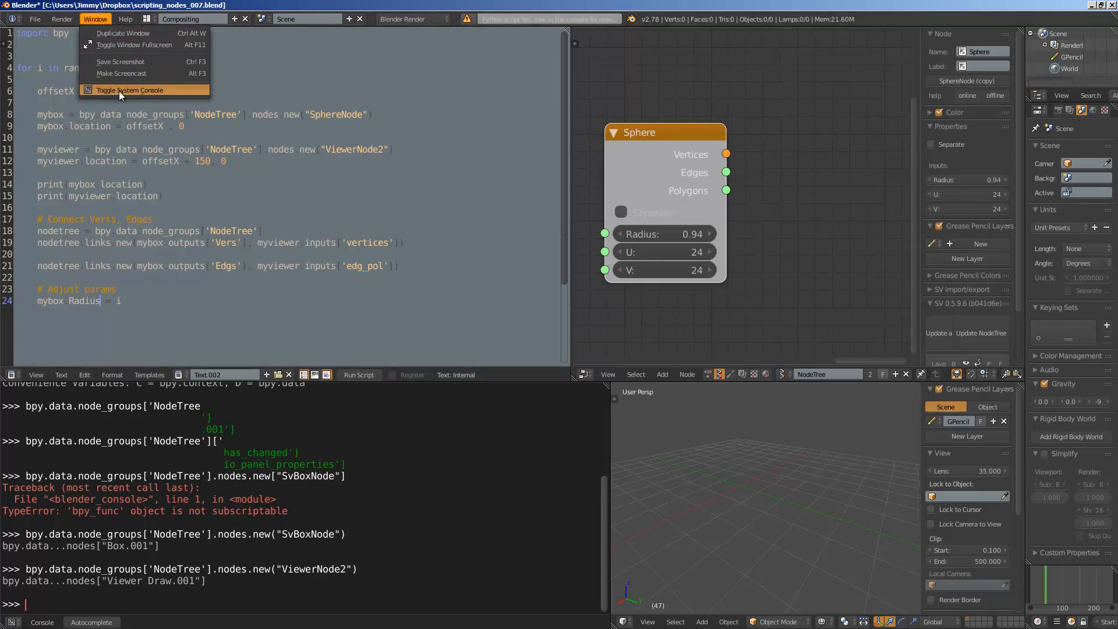
- Read the error in the system console, then bring up the Sverchok add-node list
left_click(128, 90)
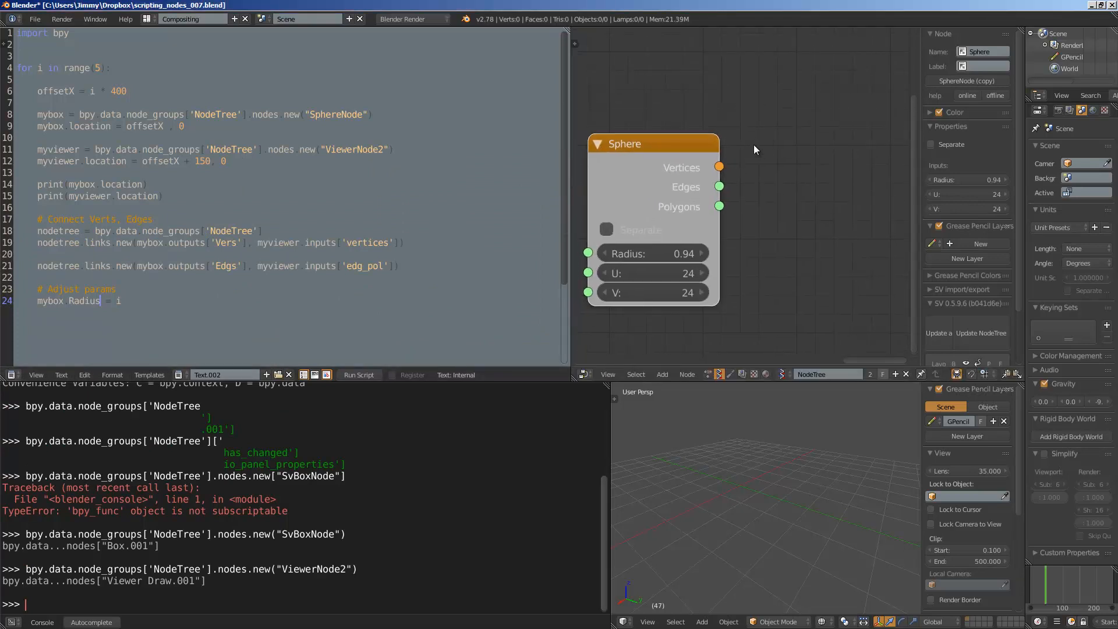
left_click(662, 374)
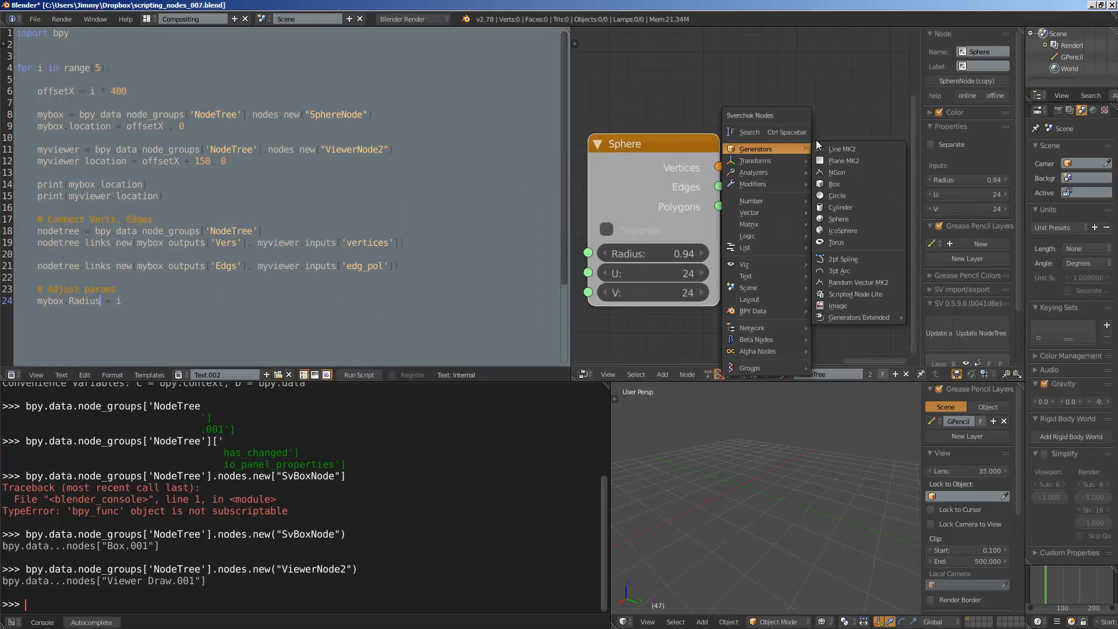
- Add a Viewer Draw node, cut its link to Sphere, and rerun the script
type("viewer")
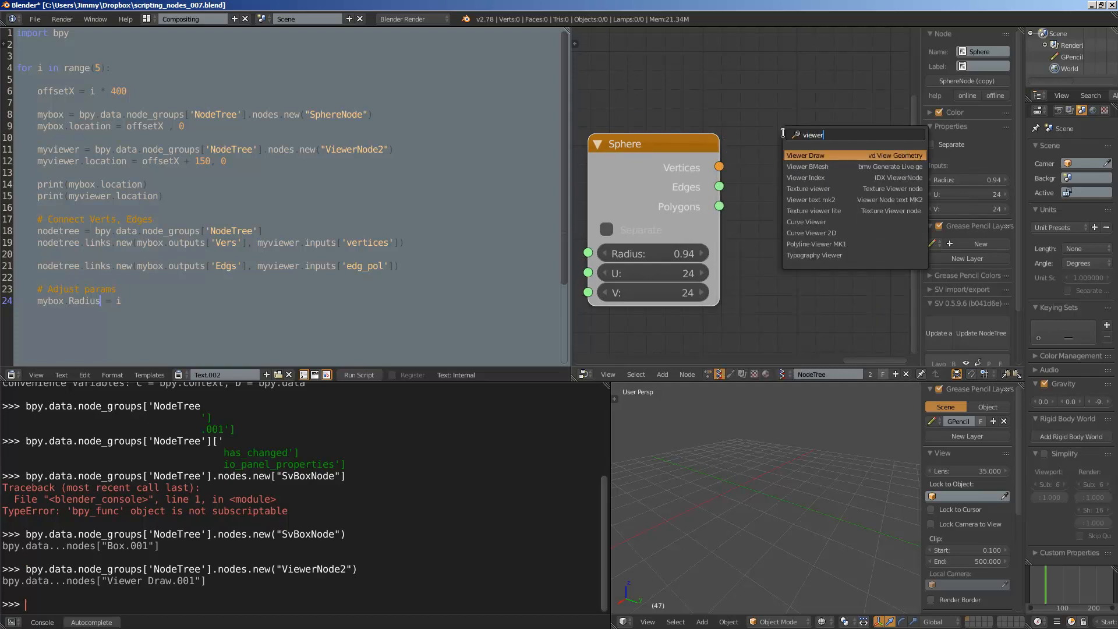
left_click(806, 155)
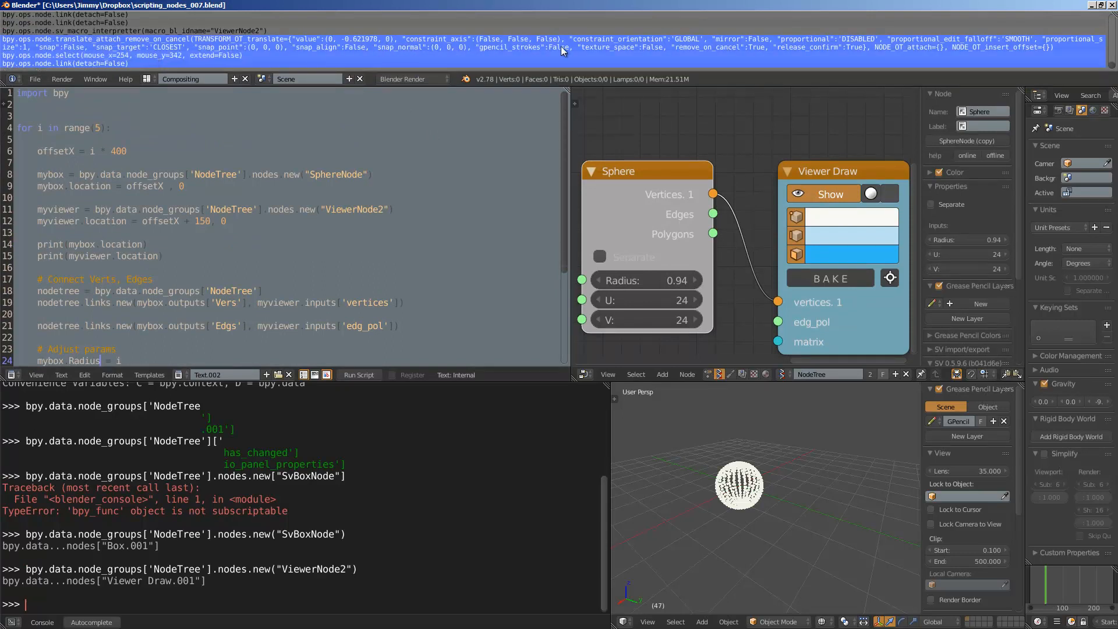
mouse_move(758, 252)
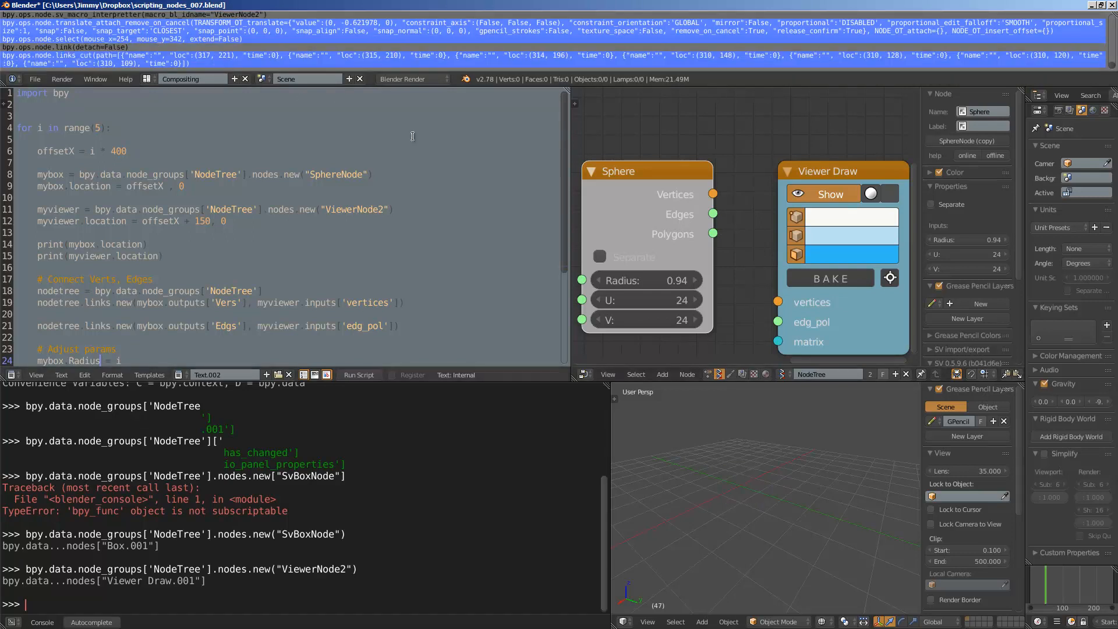
mouse_move(692, 212)
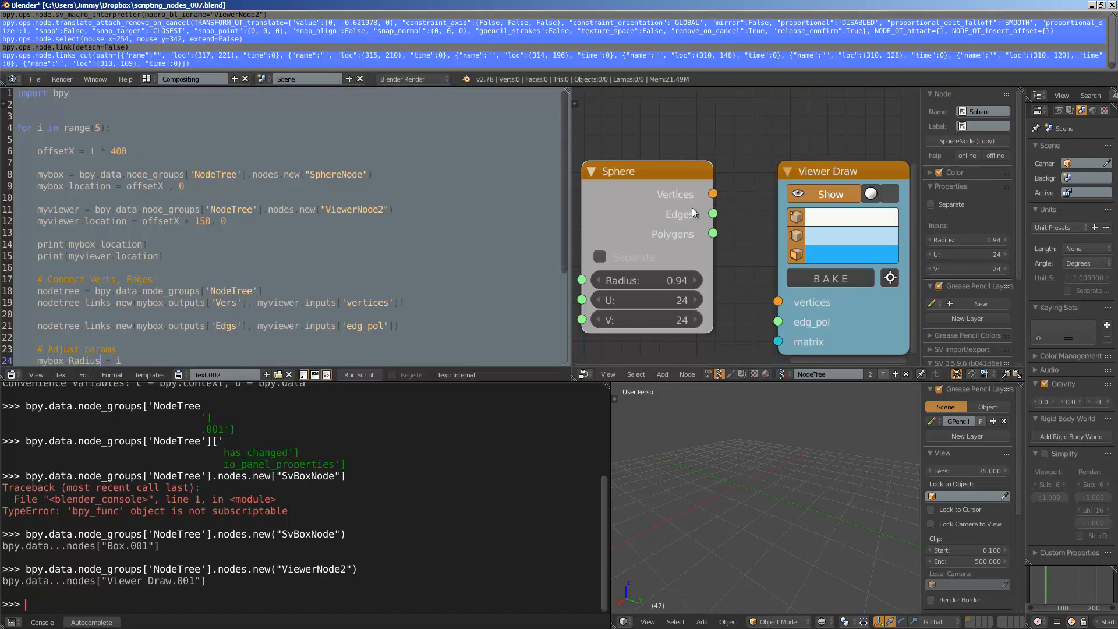
left_click_drag(711, 193, 777, 302)
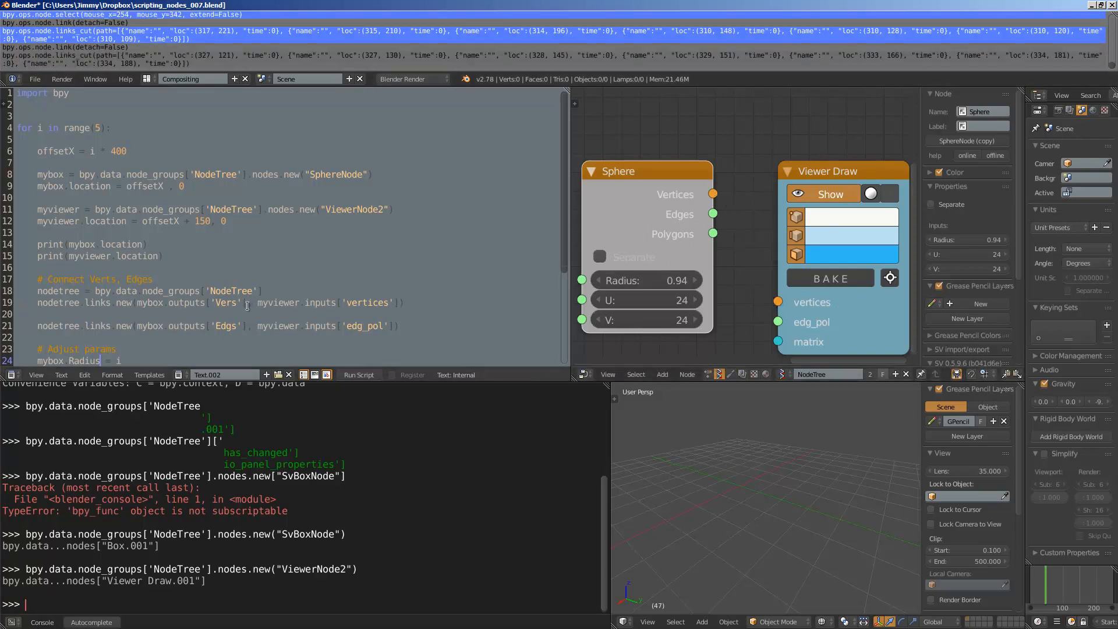
left_click(282, 315)
type("t")
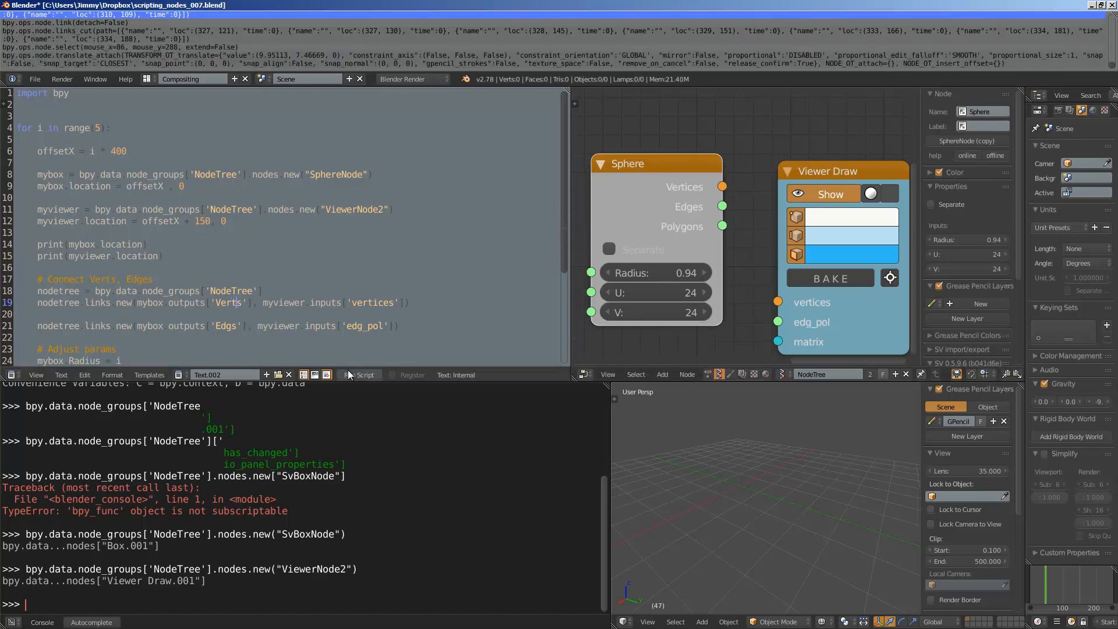
left_click(358, 374)
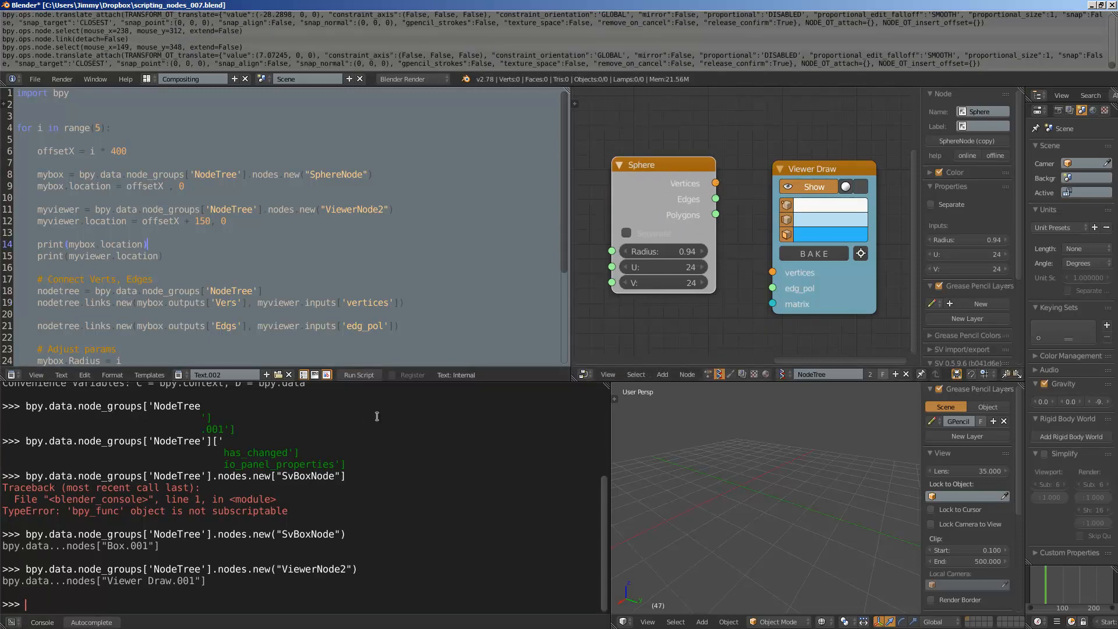
- Assign sphere = bpy.data.node_groups['NodeTree'].nodes['Sphere'] and autocomplete its attributes
type("bpy.")
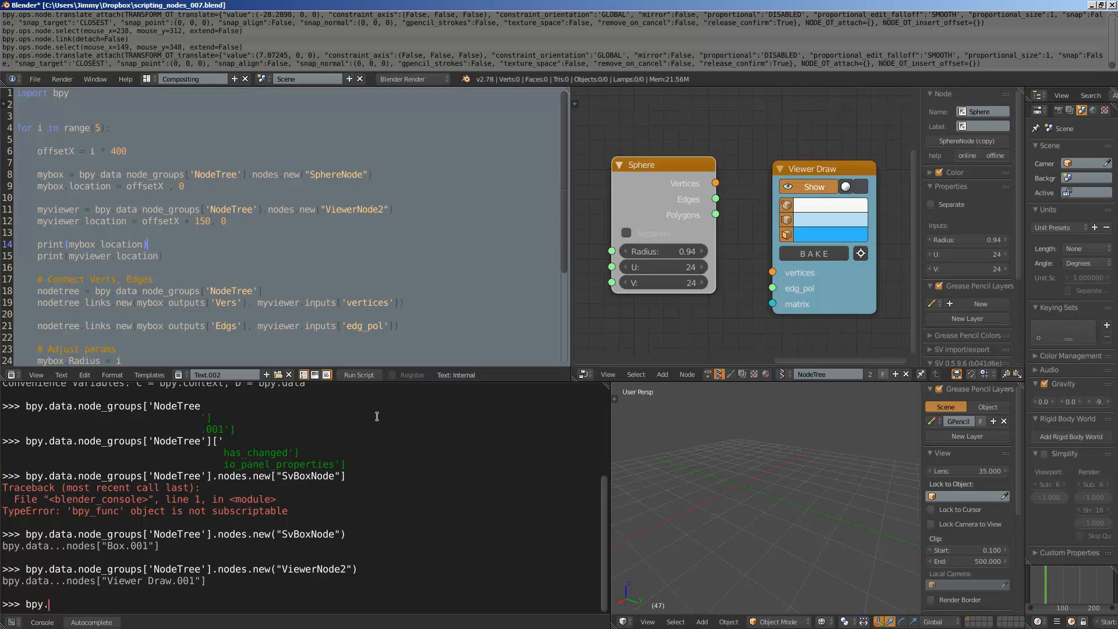
type("data.node_groups[")
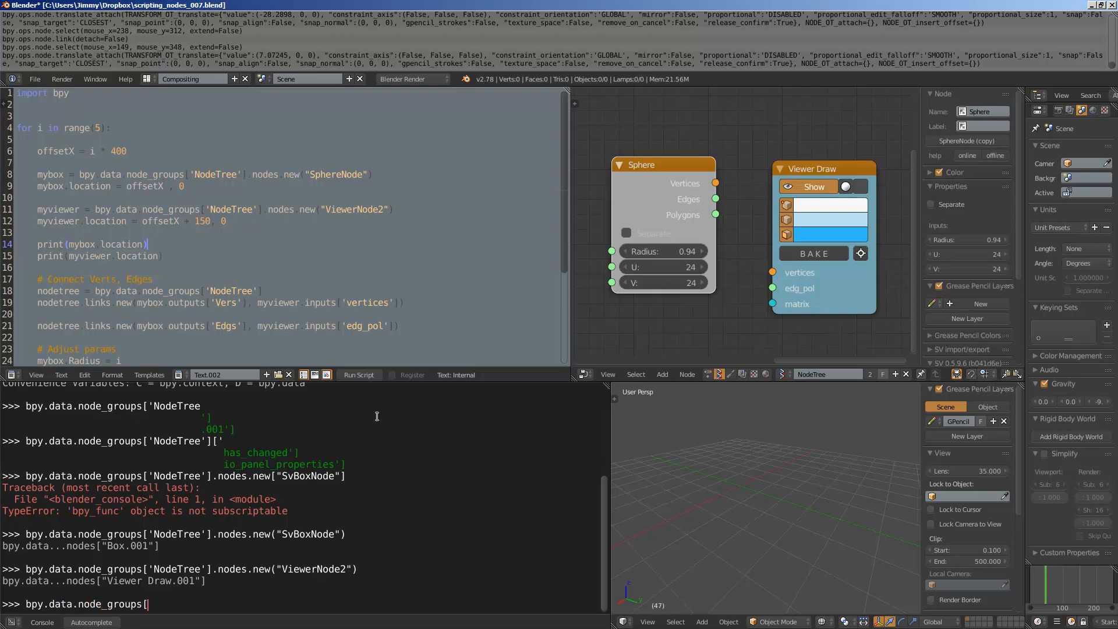
type("NodeTree")
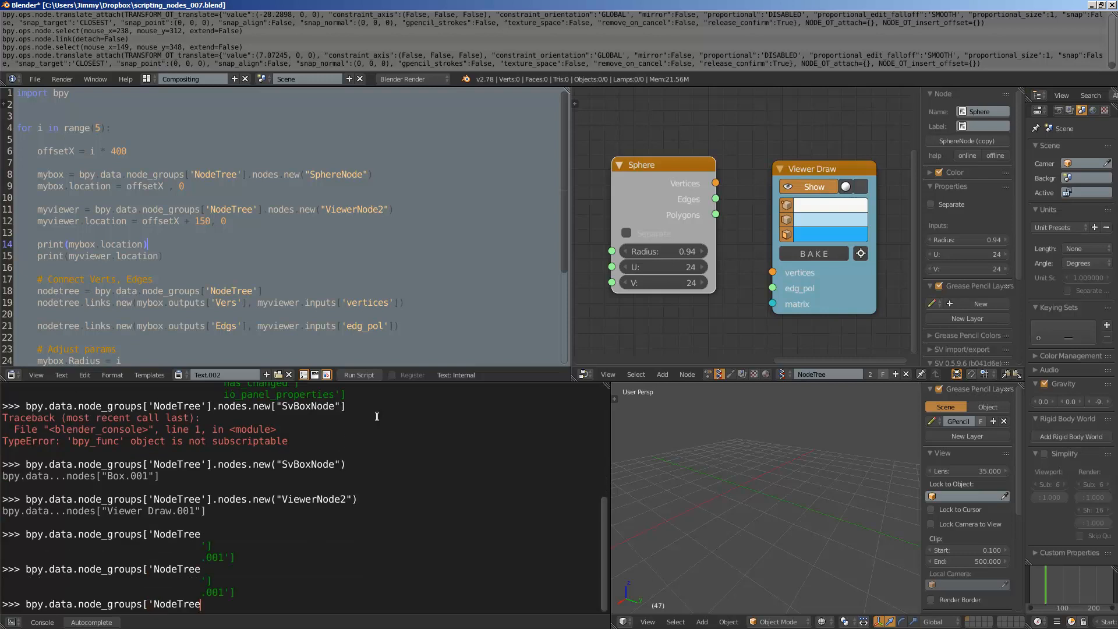
type(".nodes.")
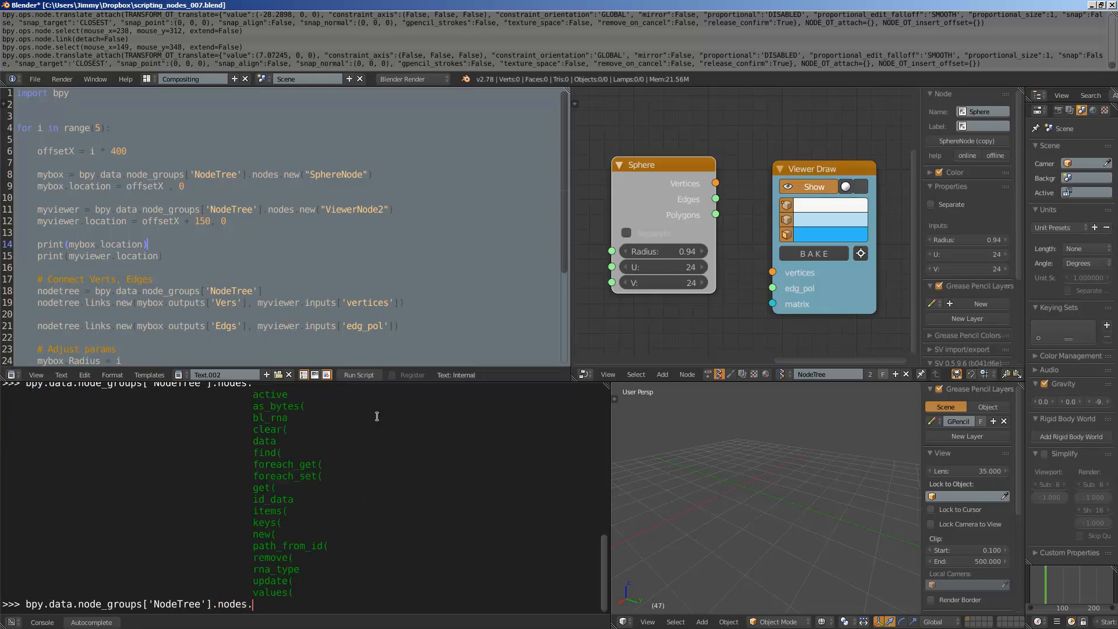
type("['")
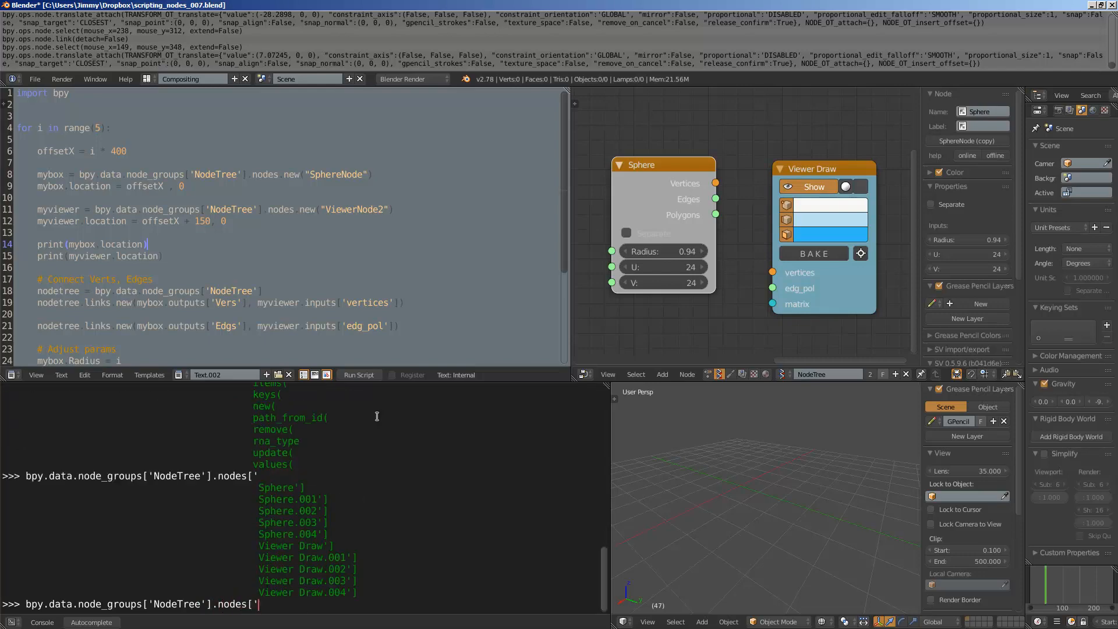
type("Sphere")
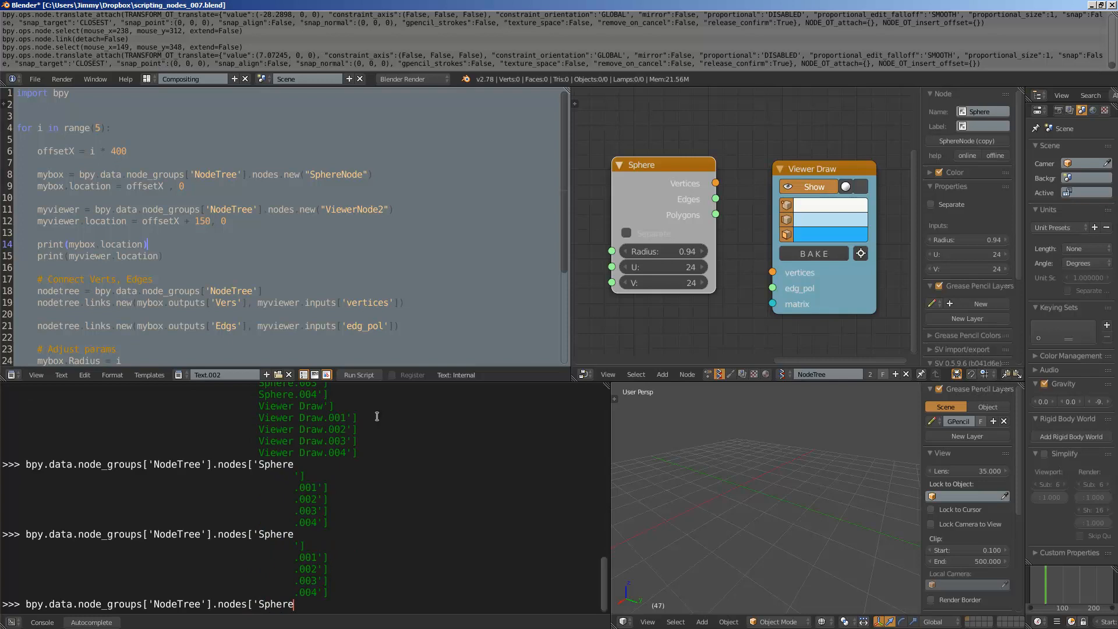
mouse_move(520, 314)
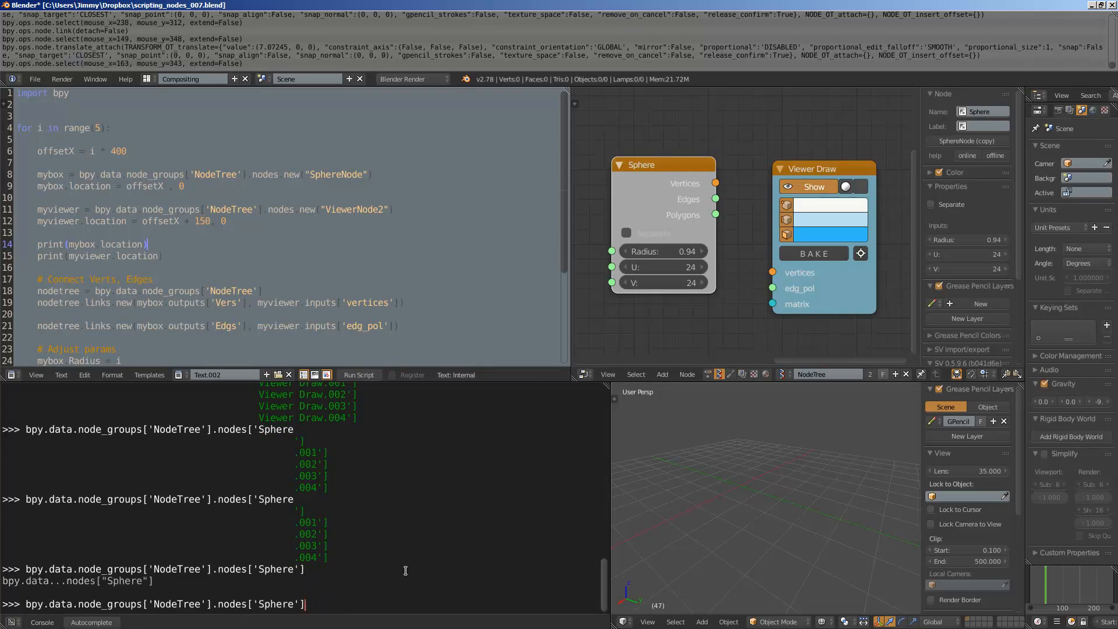
type("sphere.")
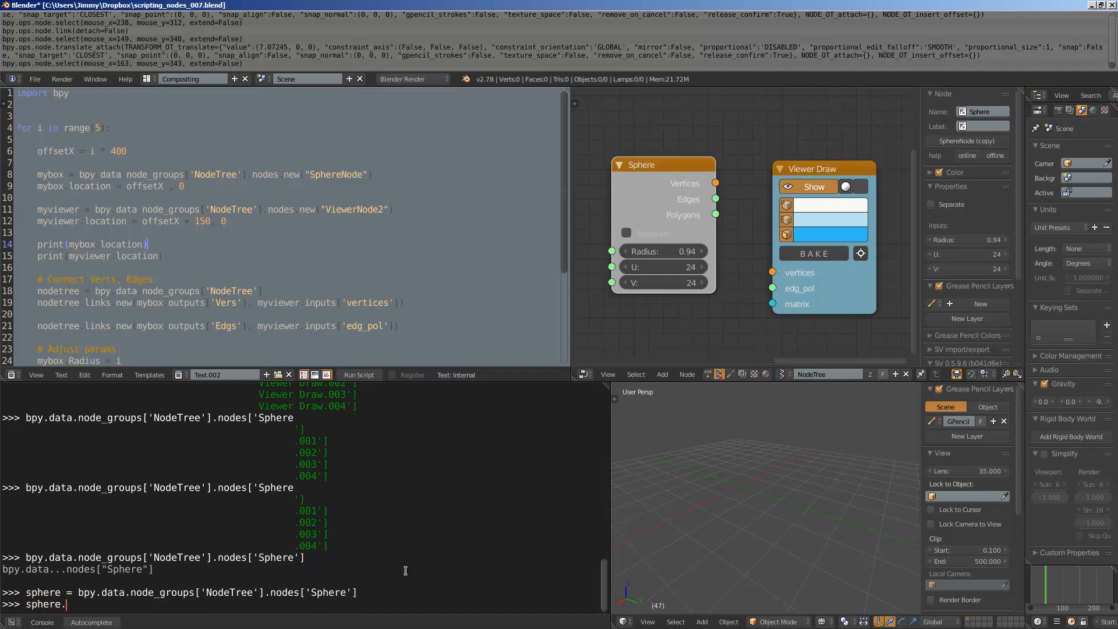
type("v")
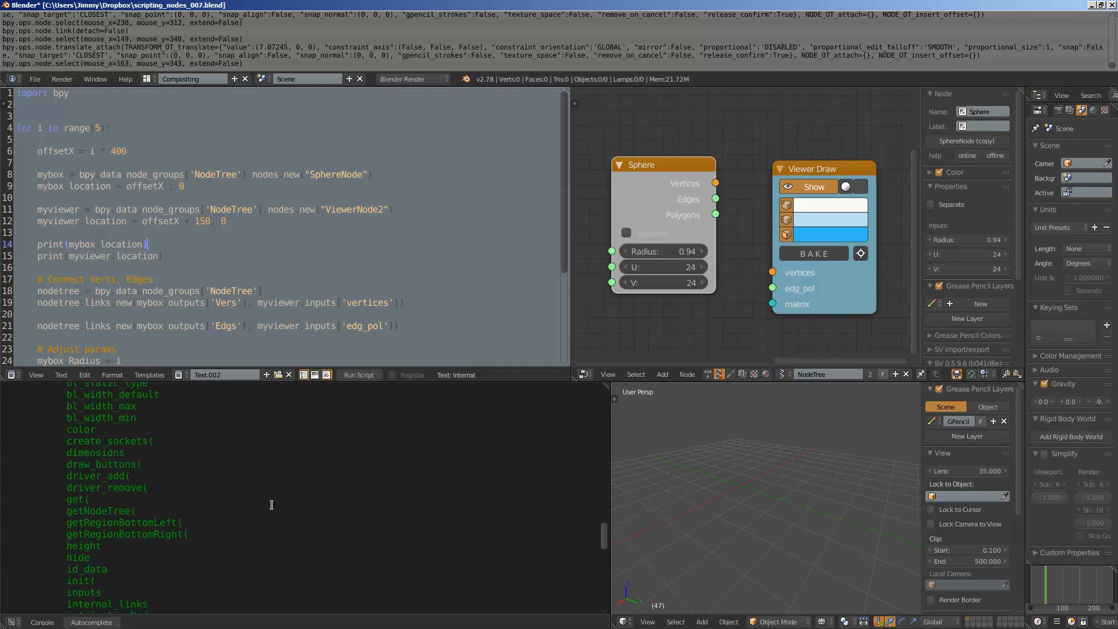
- Rename the script's output names 'Vers' and 'Edgs' to 'Vertices' and 'Edges', then rerun it
type("sphere.outputs['")
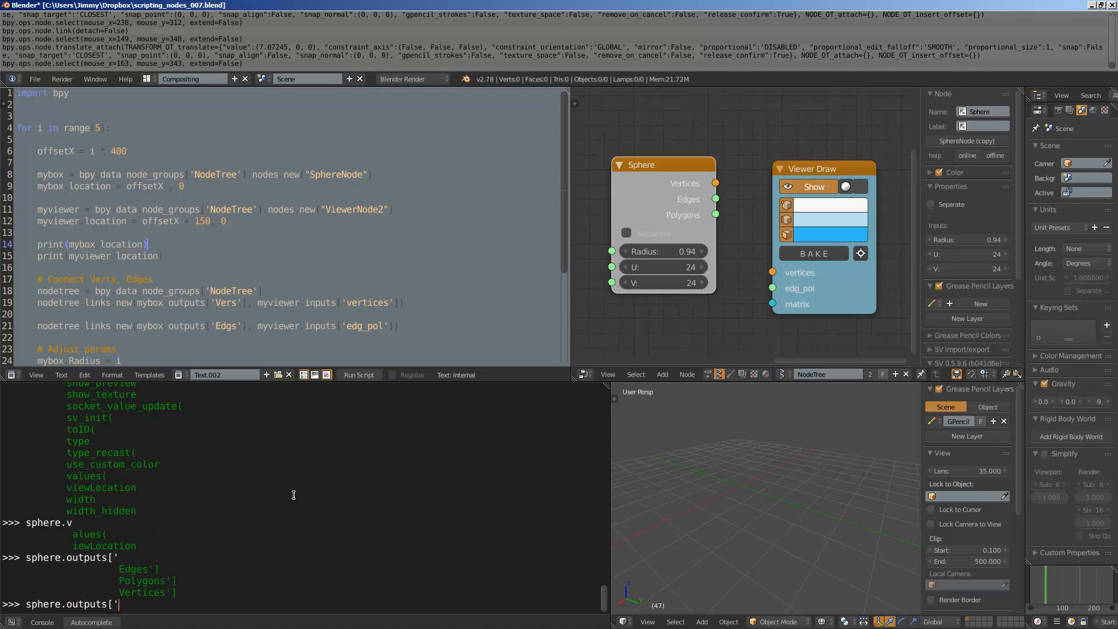
mouse_move(264, 478)
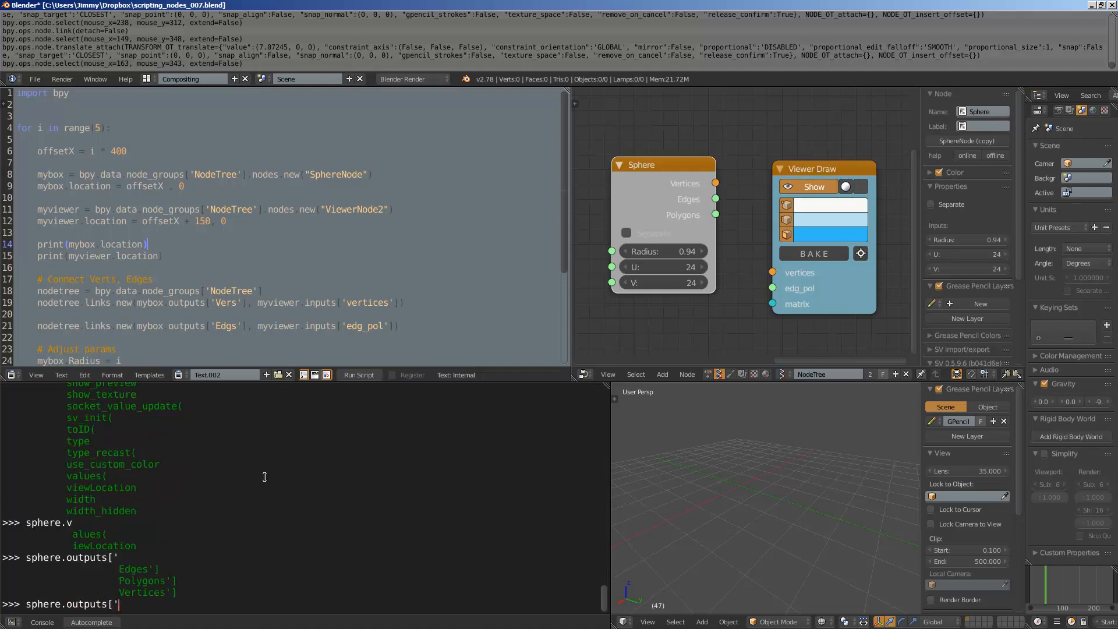
double_click(225, 303)
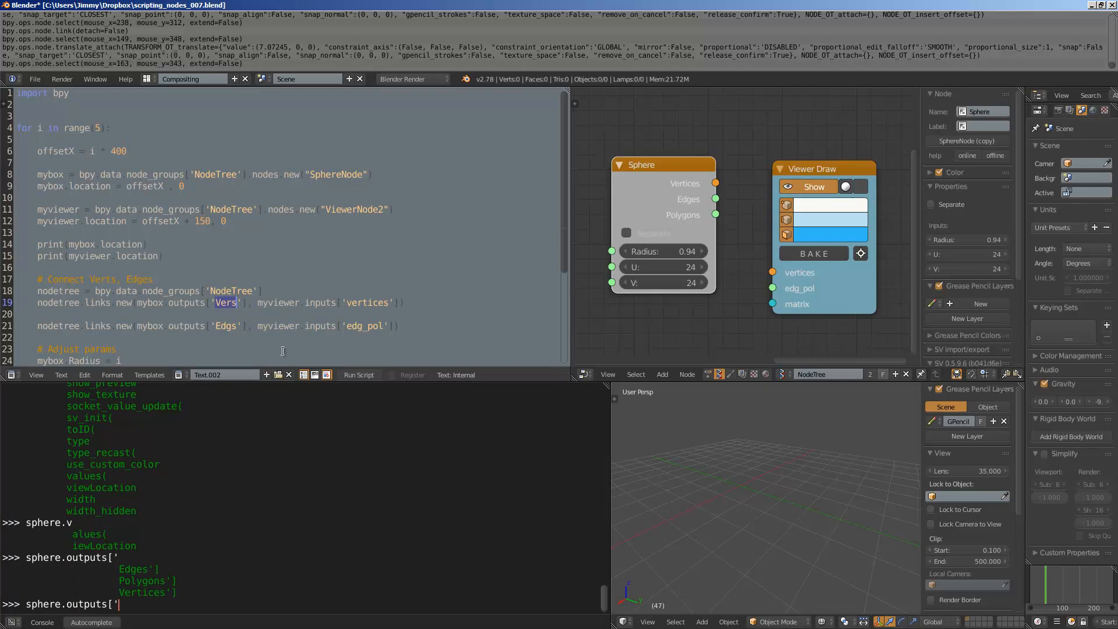
type("Vertices")
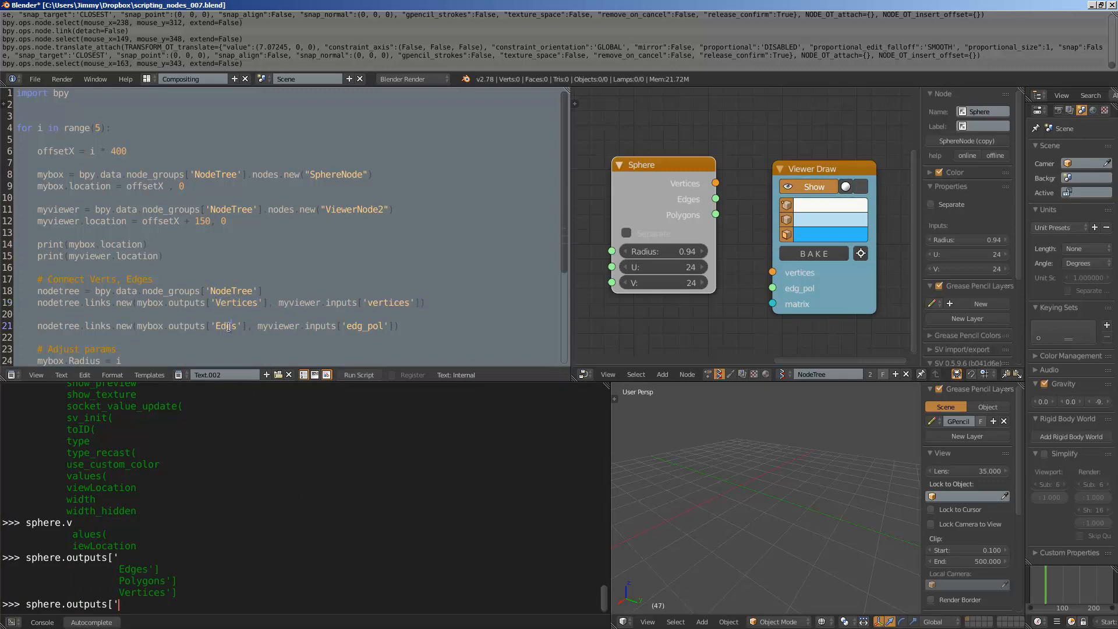
double_click(226, 326)
type("e")
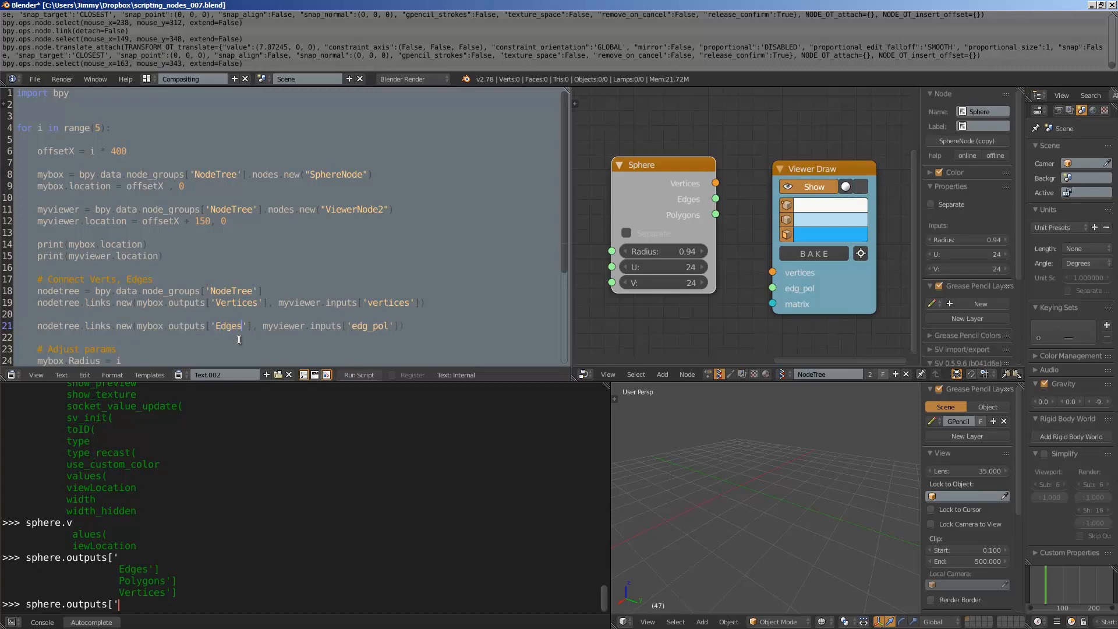
left_click(357, 373)
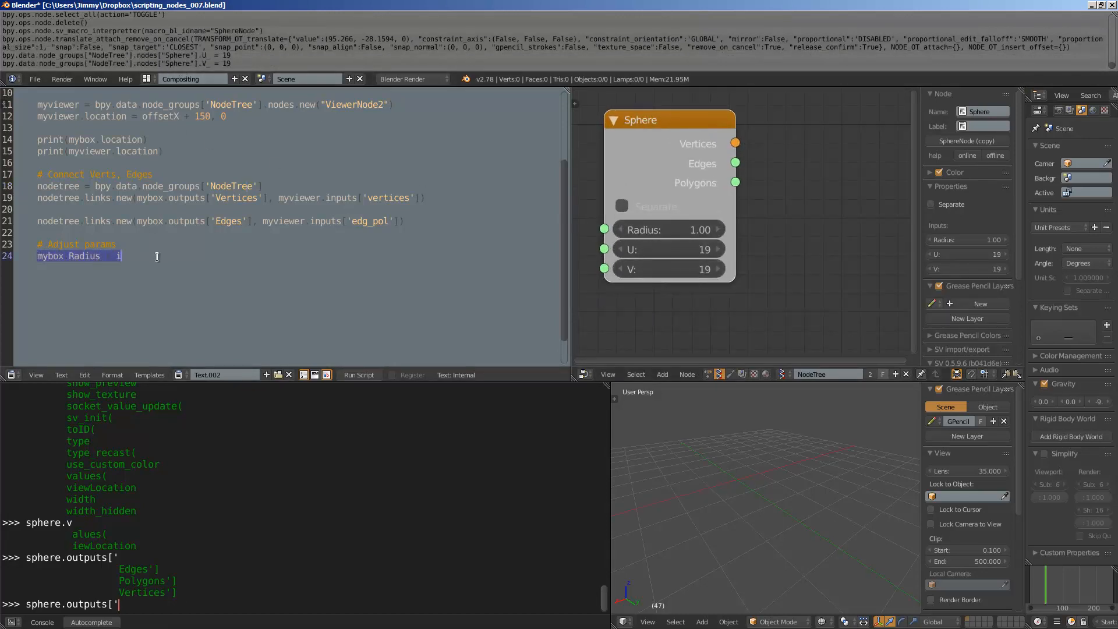
- Add mybox.U_ = 8 and mybox.V_ = 8 lines after the radius line
key("Enter")
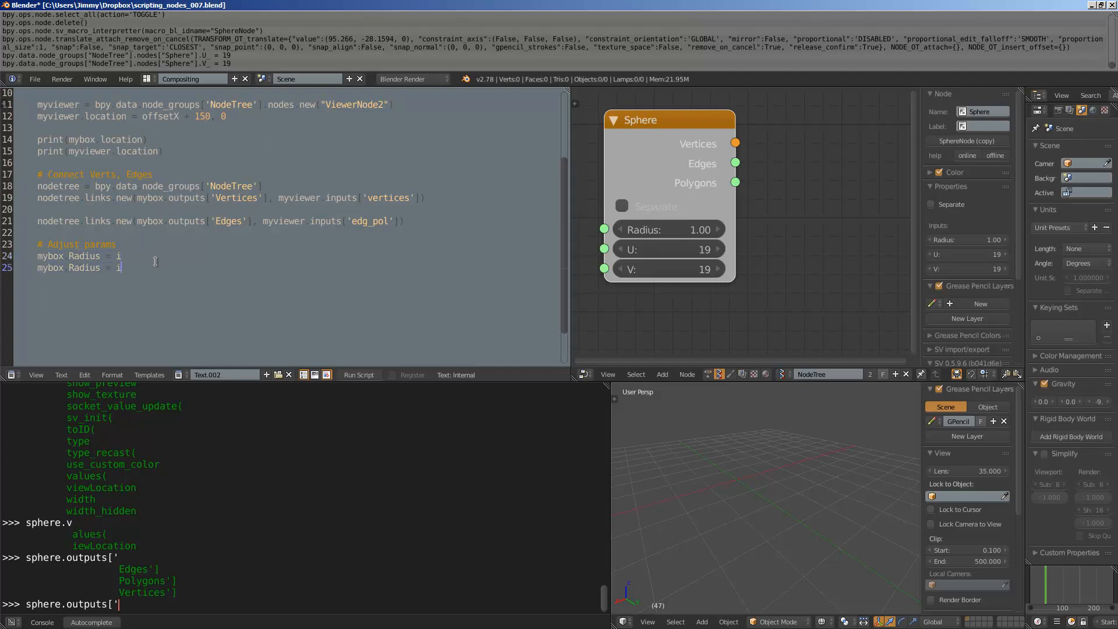
type("2")
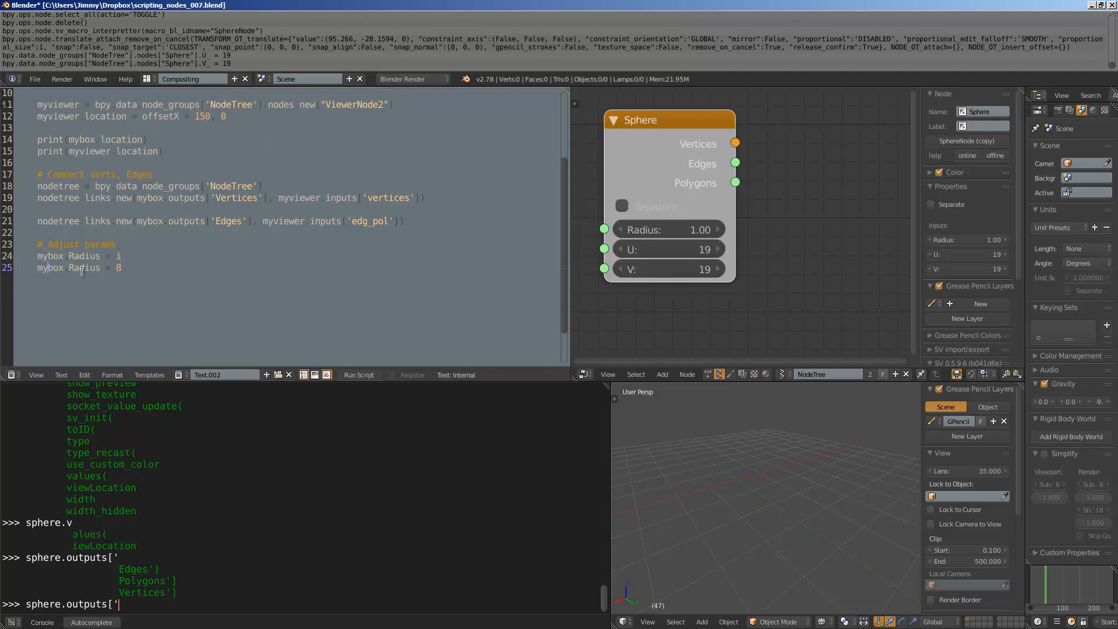
double_click(83, 267)
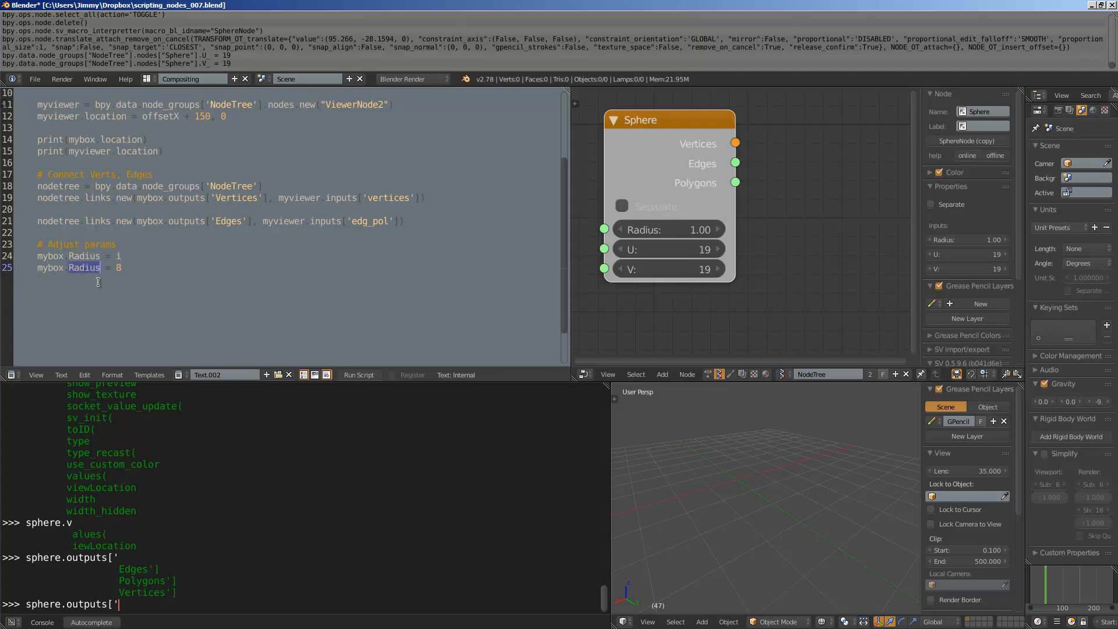
type("U_")
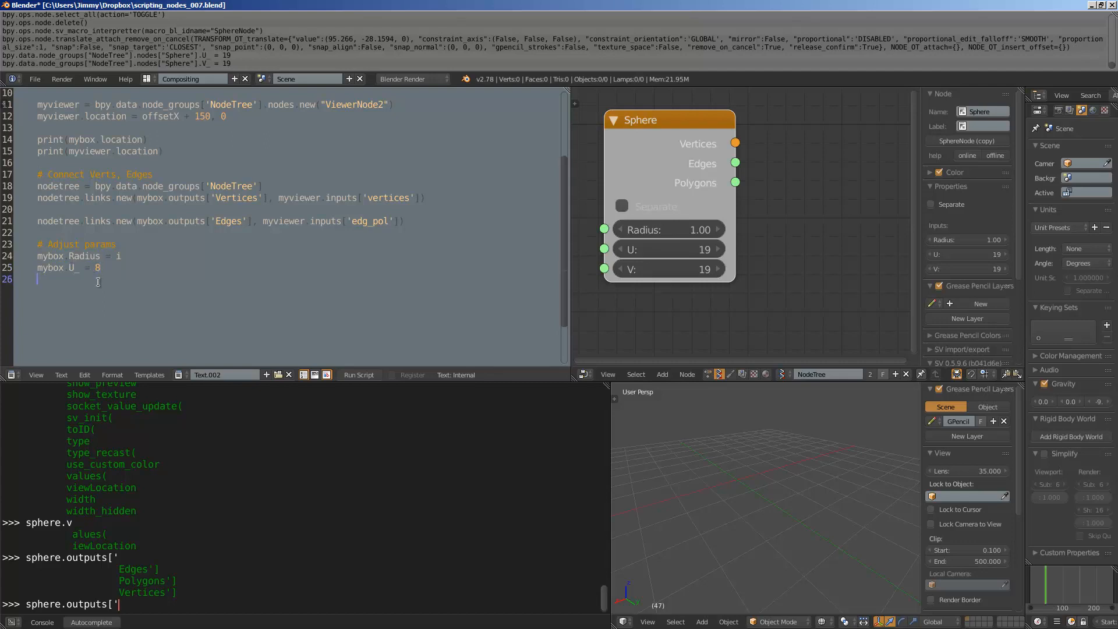
type("mybox V_ =")
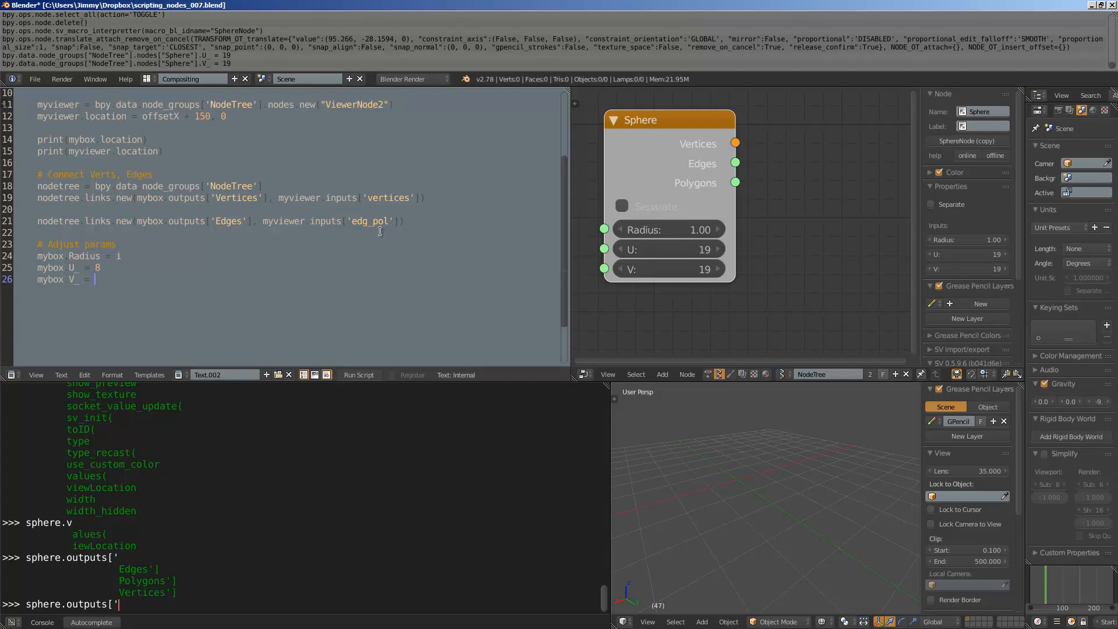
type("8")
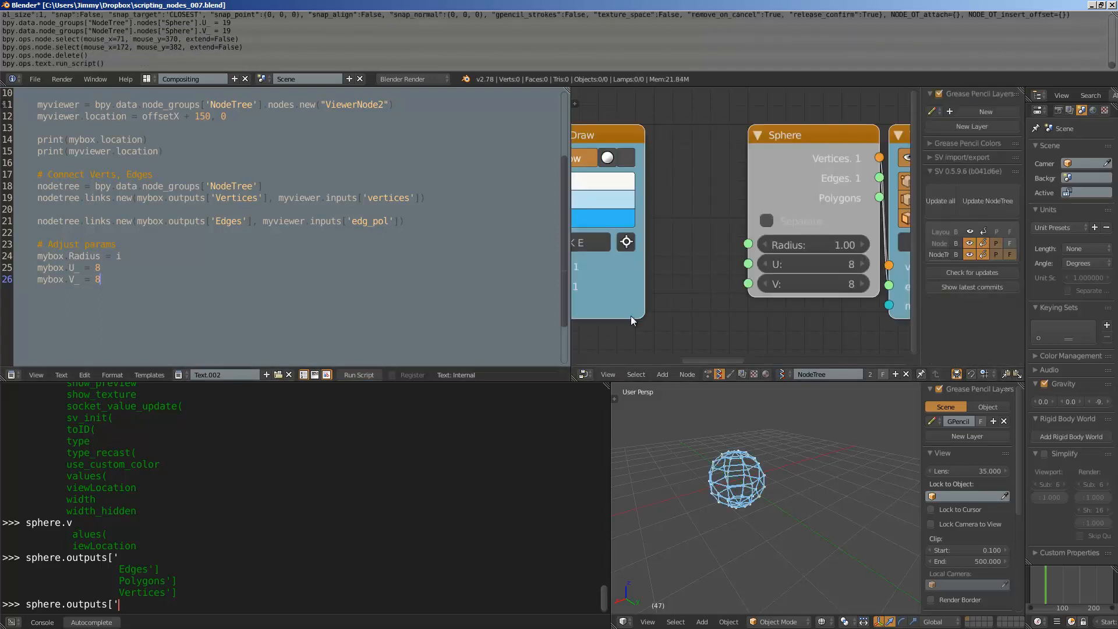
- Rerun the script to build four Sphere and Viewer Draw node pairs
scroll("down", 3)
type("_")
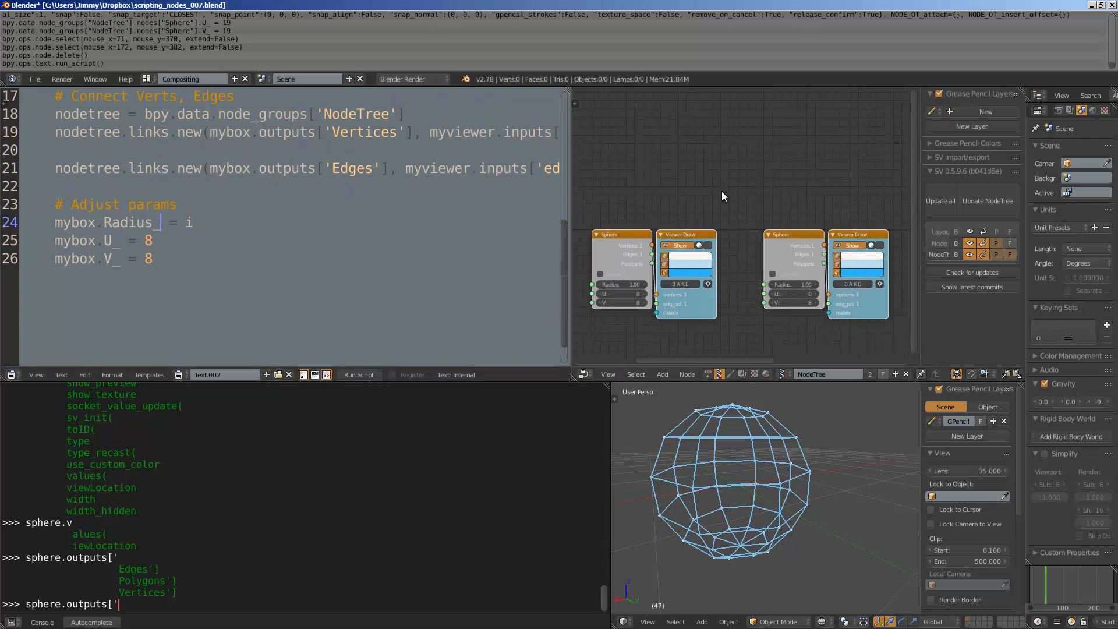
left_click(358, 374)
type("n")
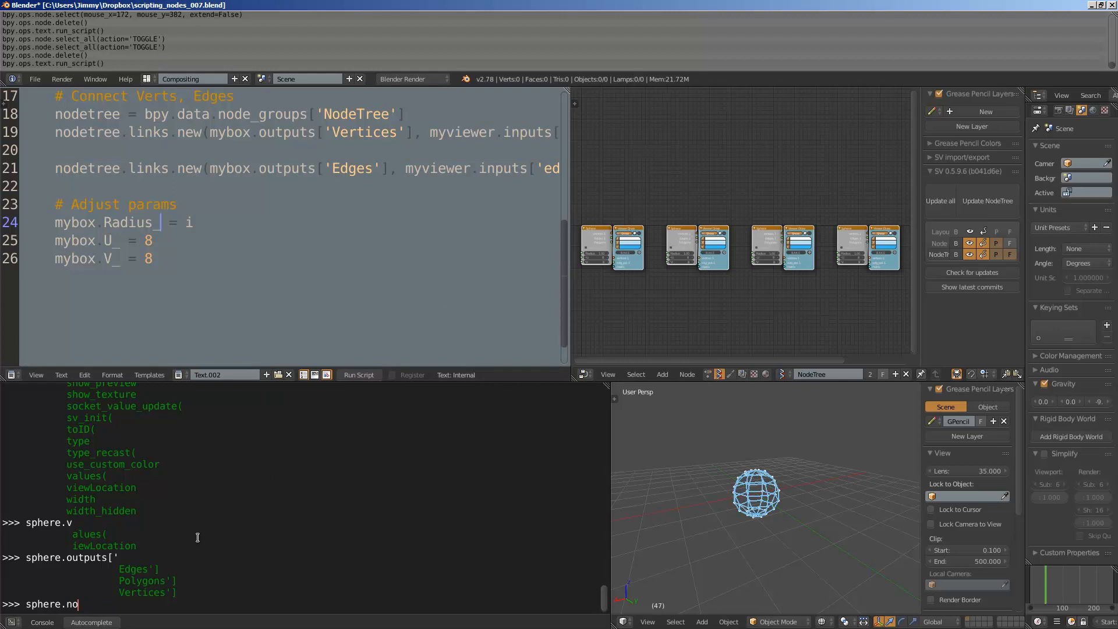
- Autocomplete sphere.r in the console to find the rad_ property
type("R")
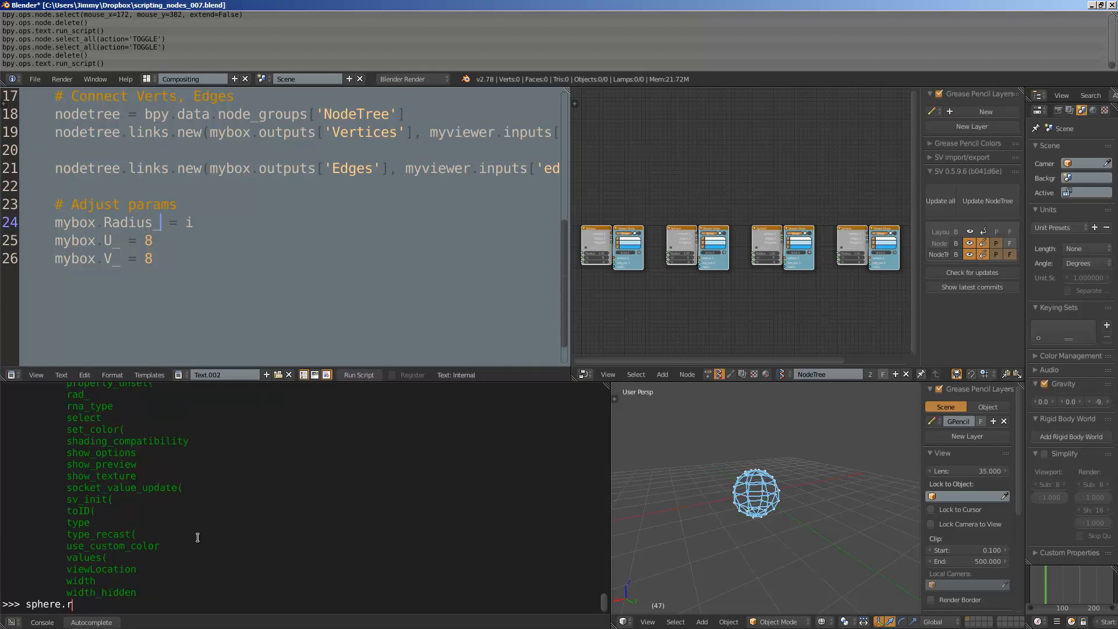
type("ad")
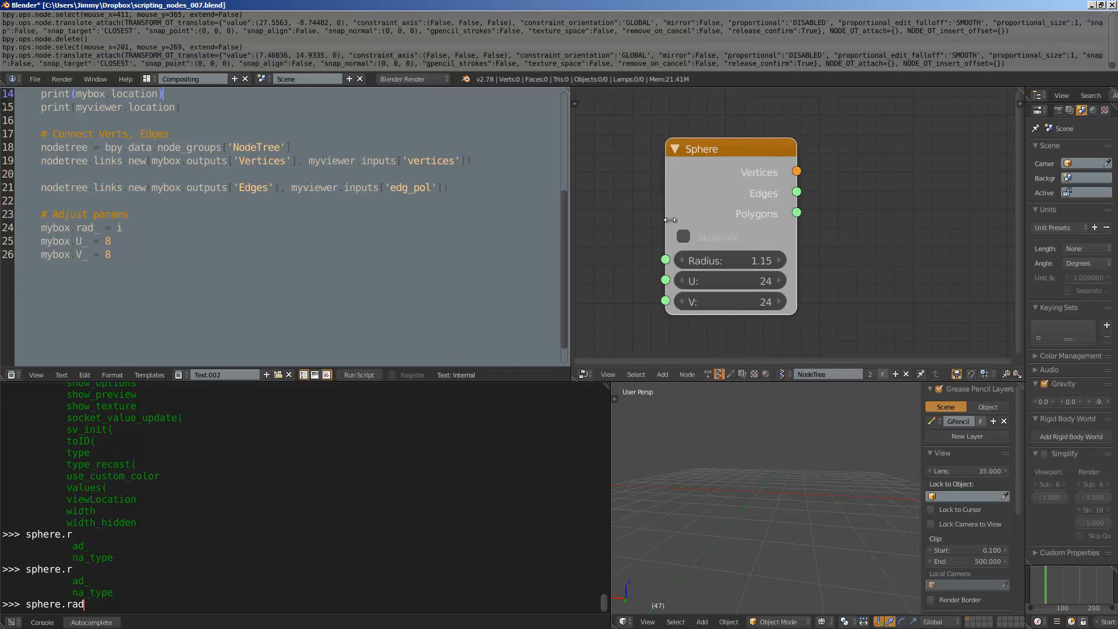
- Set the lone Sphere node to radius 2.05, U 4 and V 50
left_click_drag(701, 148, 682, 158)
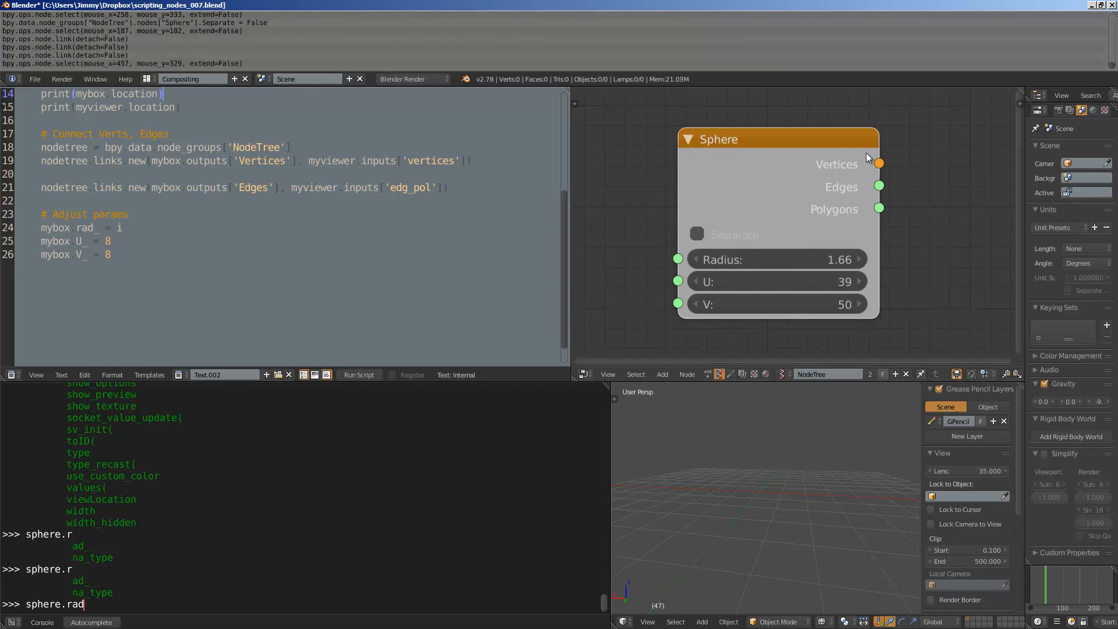
left_click_drag(777, 138, 788, 141)
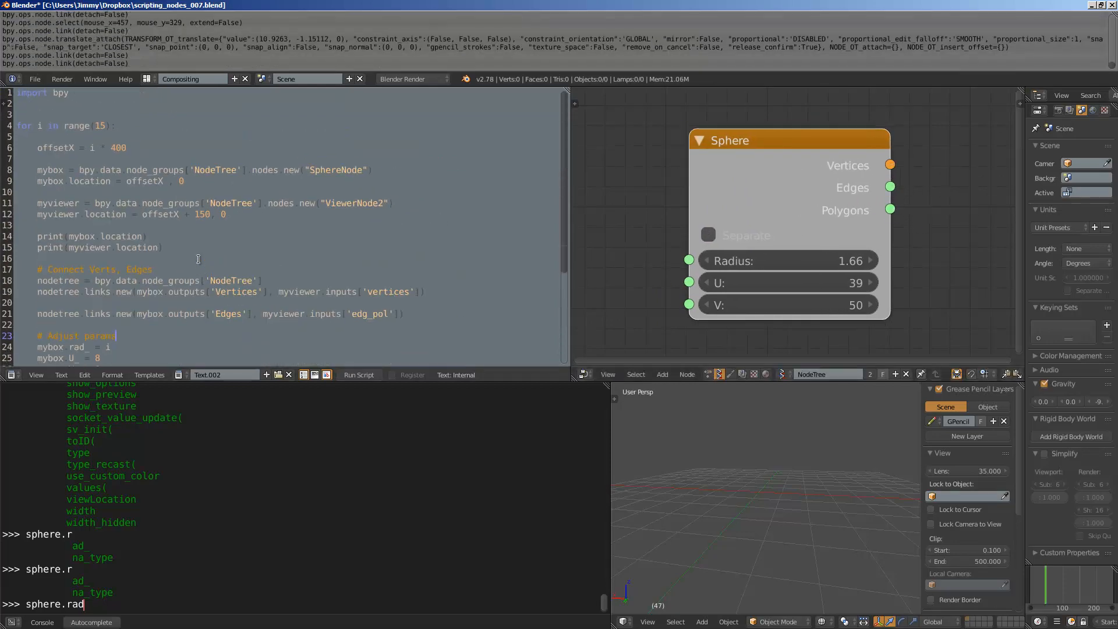
scroll("down", 3)
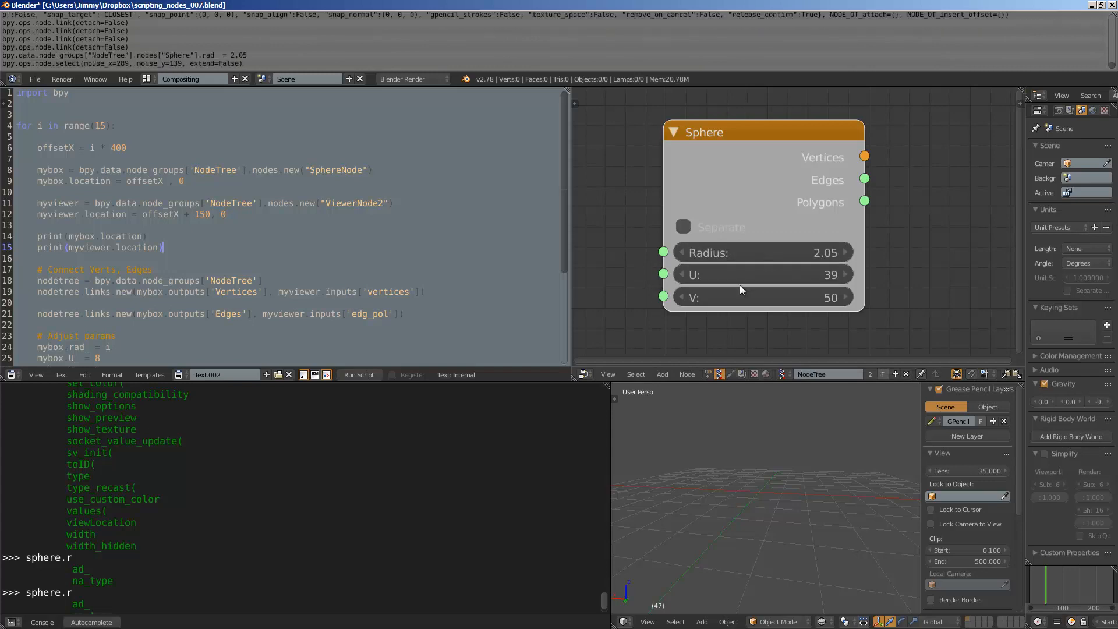
left_click(762, 273)
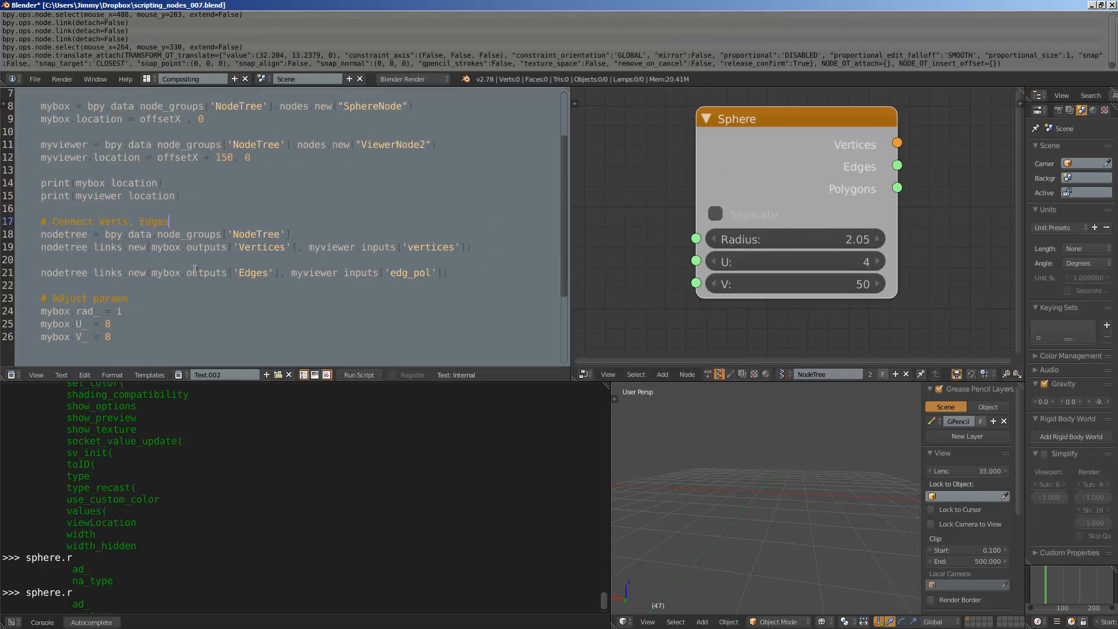
scroll("down", 3)
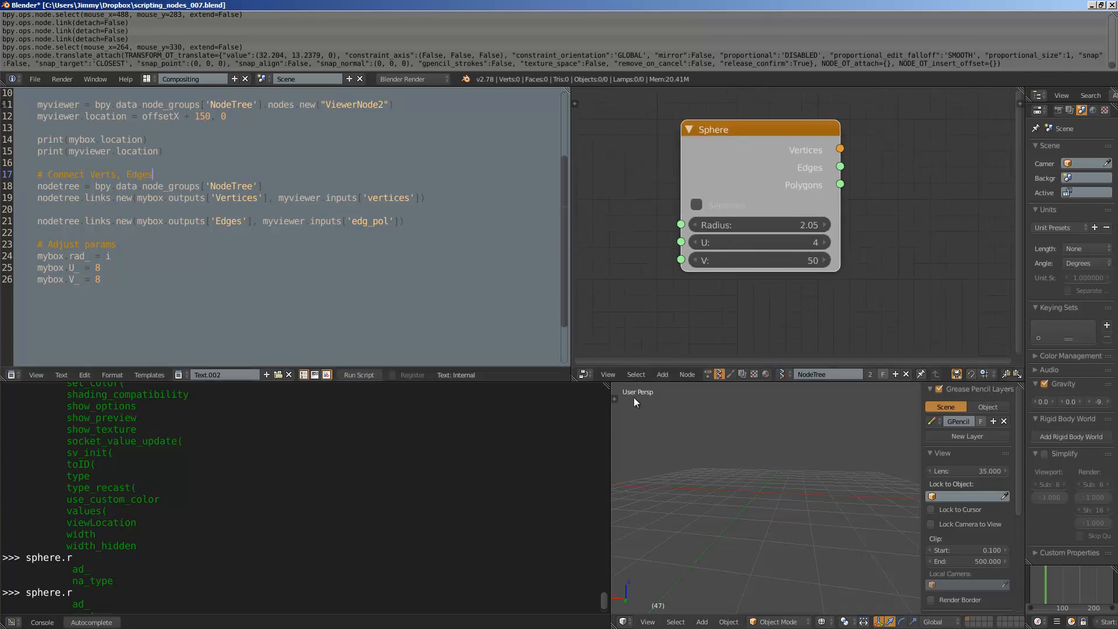
mouse_move(615, 433)
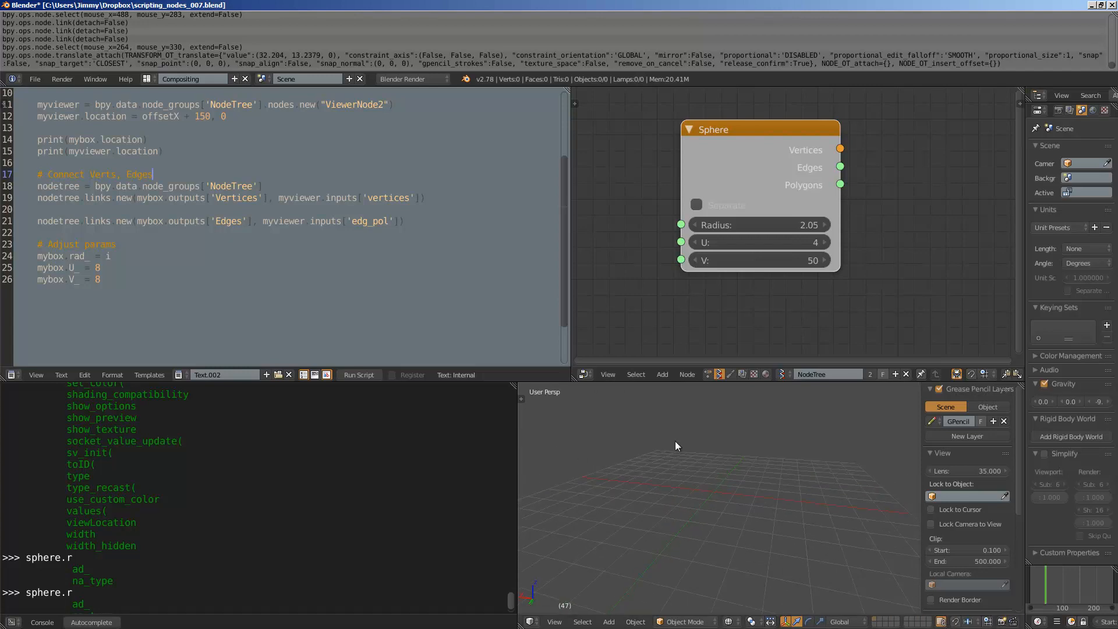
- Duplicate the cube into three and trackball-rotate the middle one off its axes
left_click(608, 620)
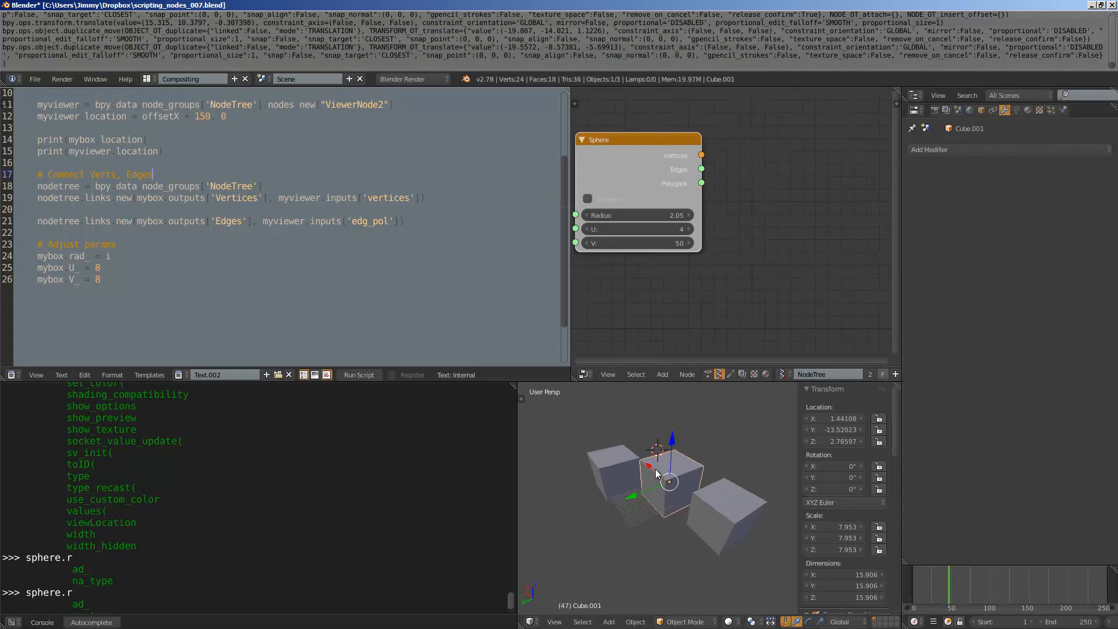
left_click_drag(670, 470, 645, 477)
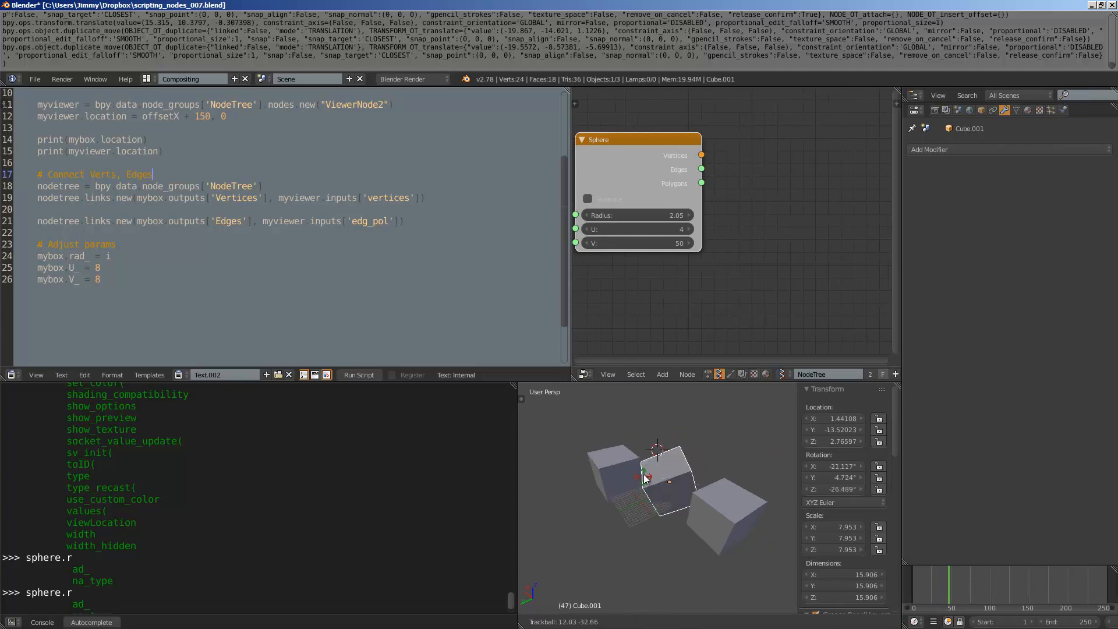